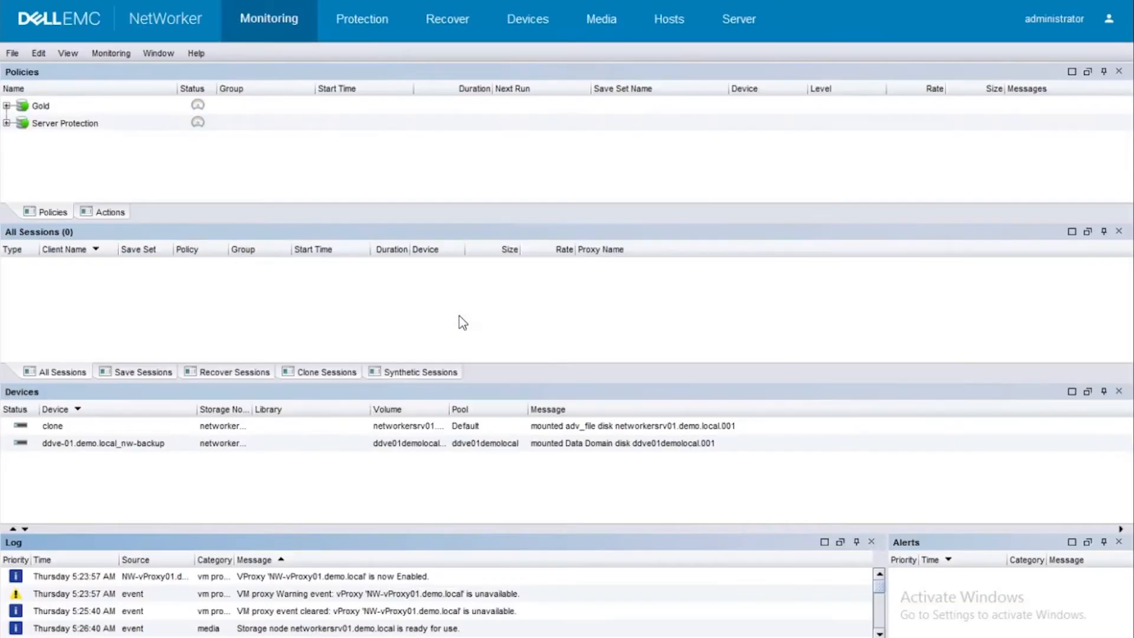
pyautogui.moveTo(333, 273)
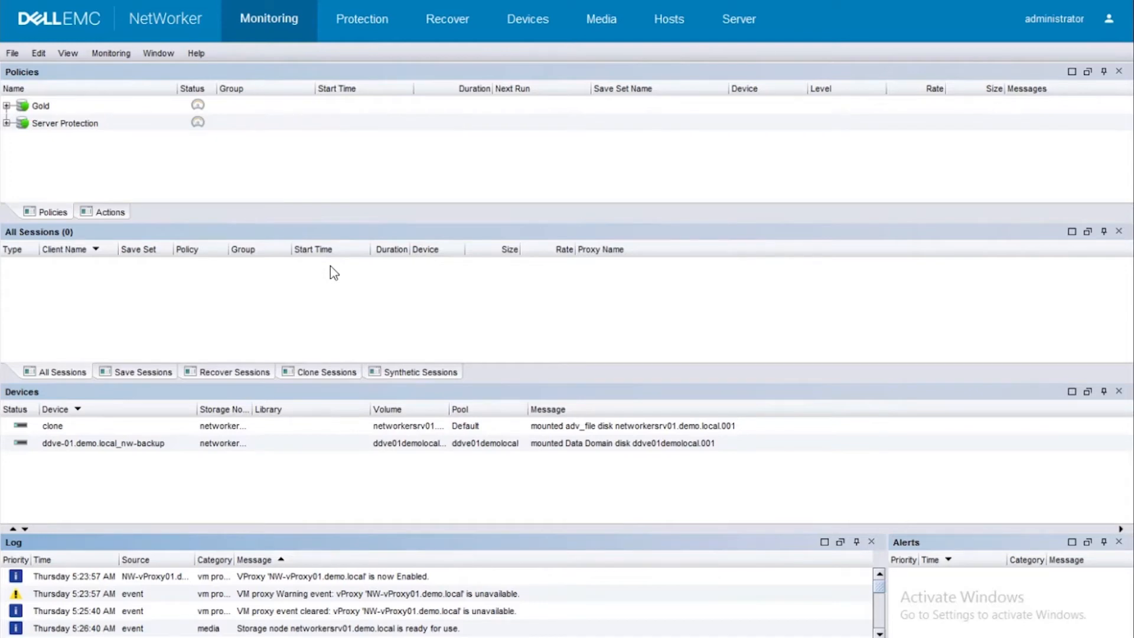
pyautogui.moveTo(400, 495)
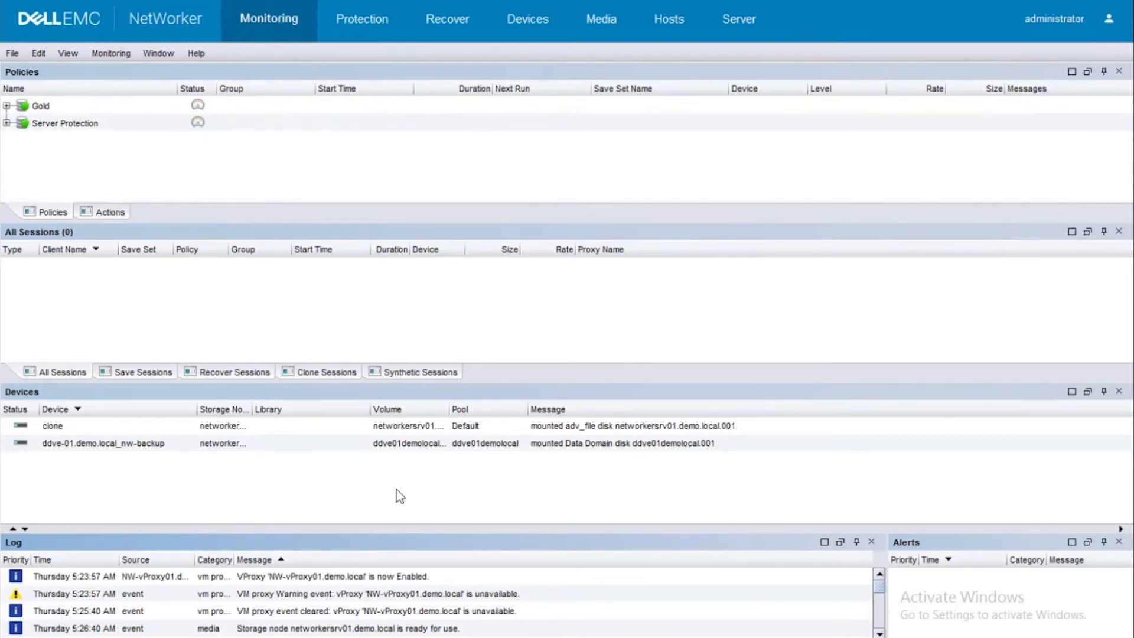
pyautogui.moveTo(361, 20)
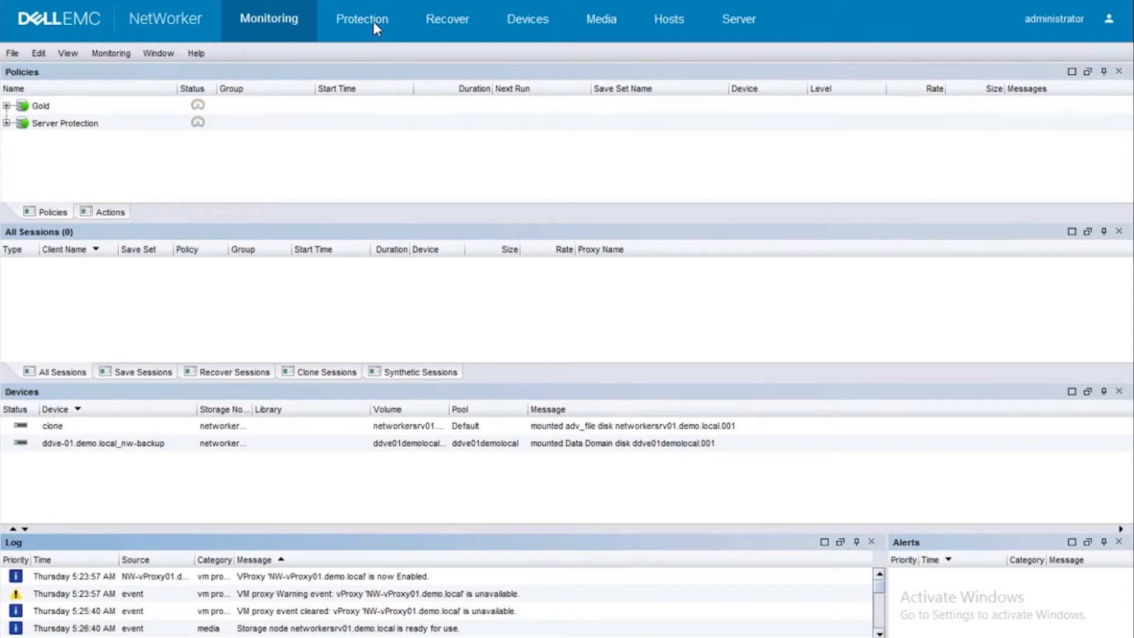
# - Add vCenter vcenter01.demo.local to the VMware view using administrator credentials
pyautogui.click(362, 19)
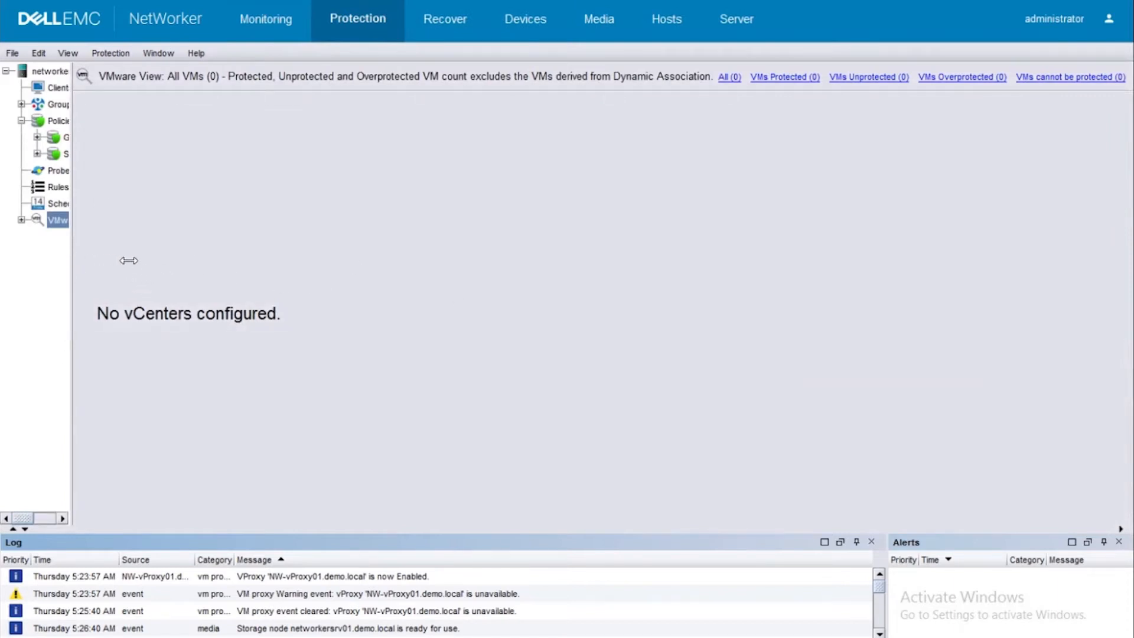
pyautogui.moveTo(65, 230)
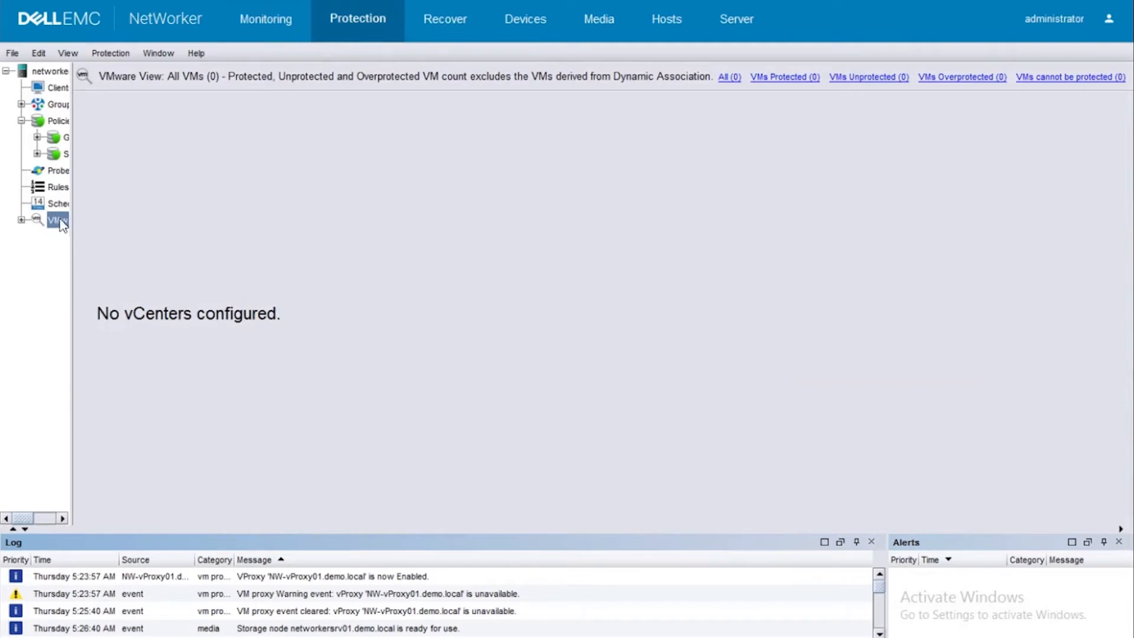
pyautogui.rightClick(56, 219)
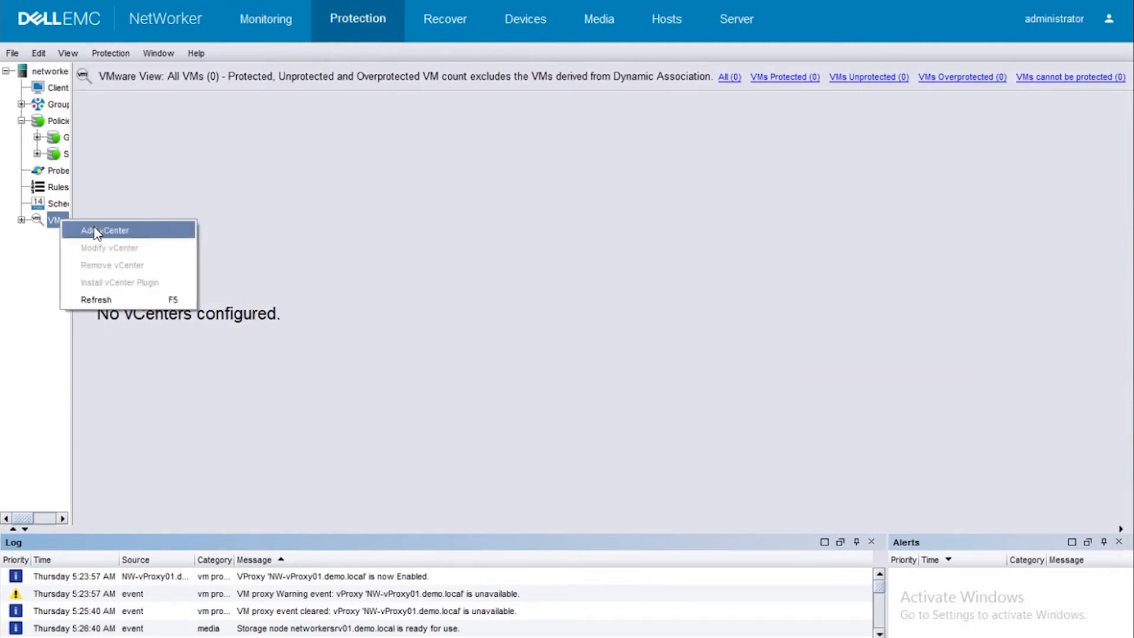
pyautogui.click(104, 230)
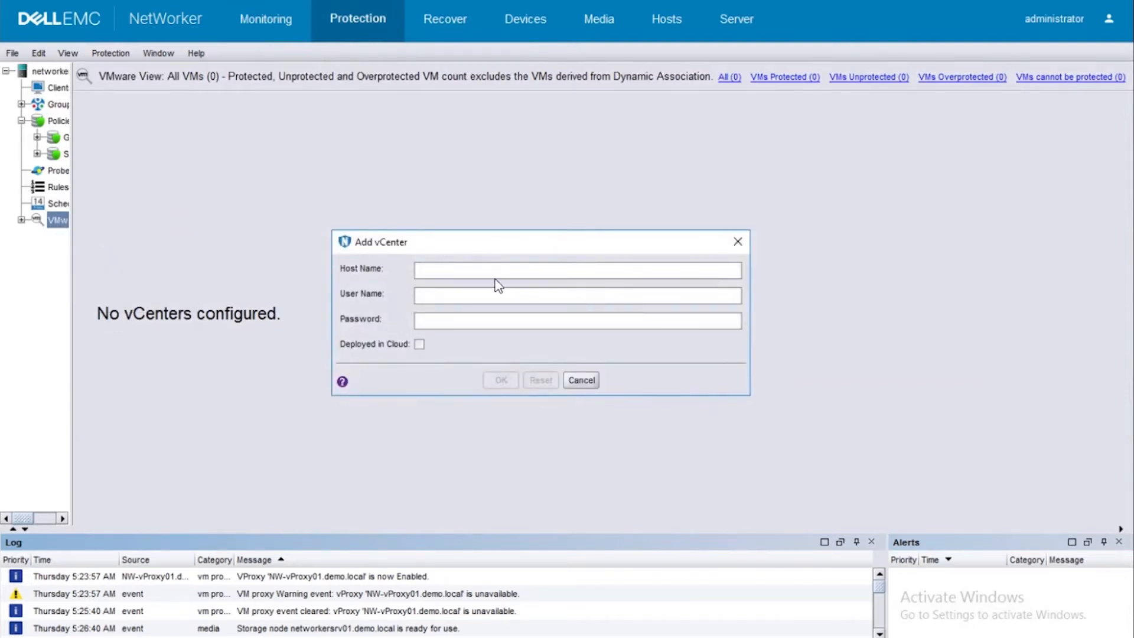
pyautogui.click(576, 270)
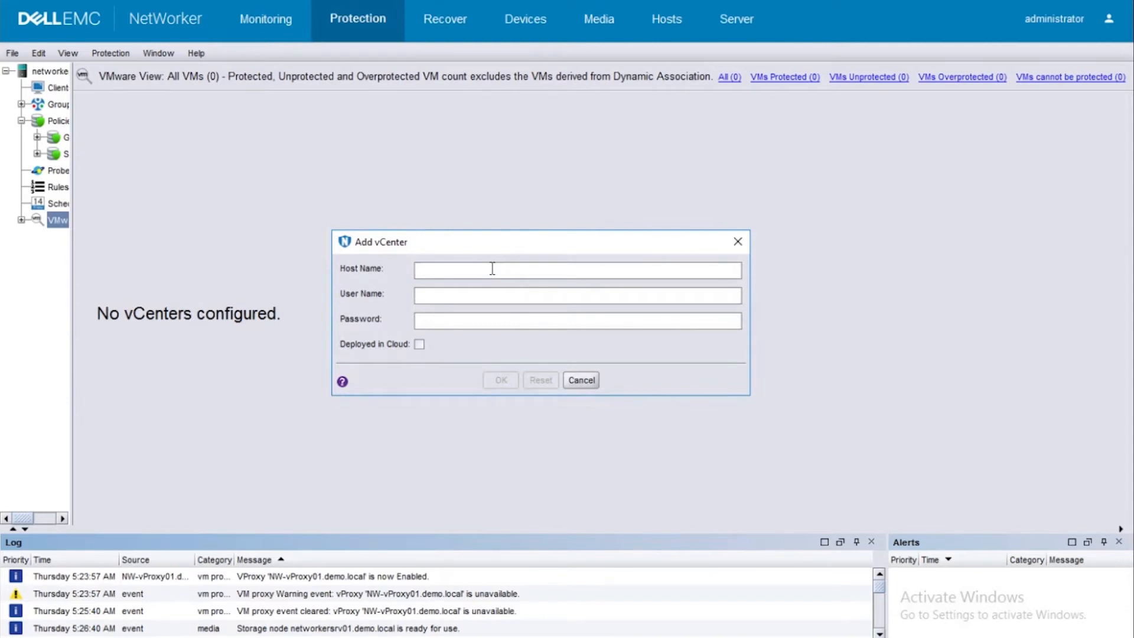
pyautogui.write('vcenter01.demo.local')
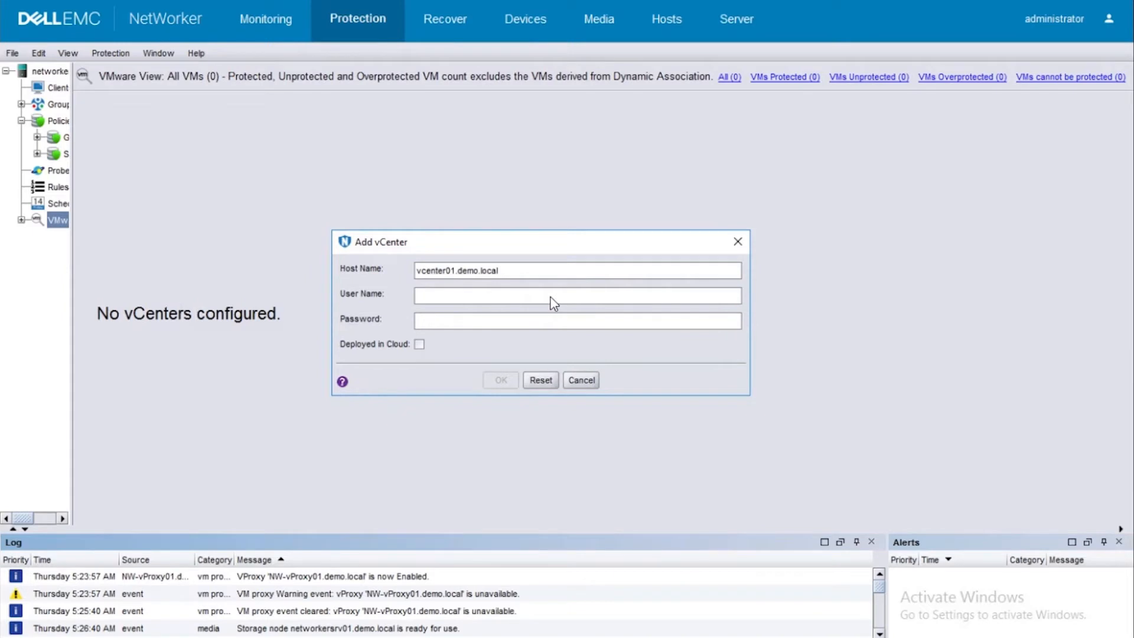
pyautogui.write('dministrator')
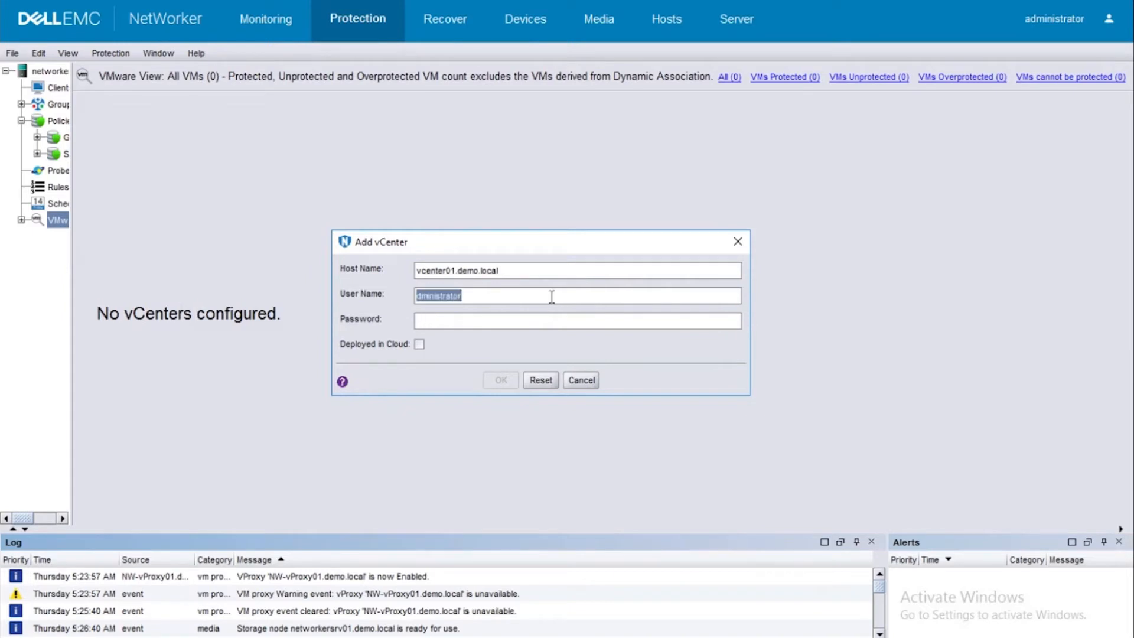
pyautogui.write('admin')
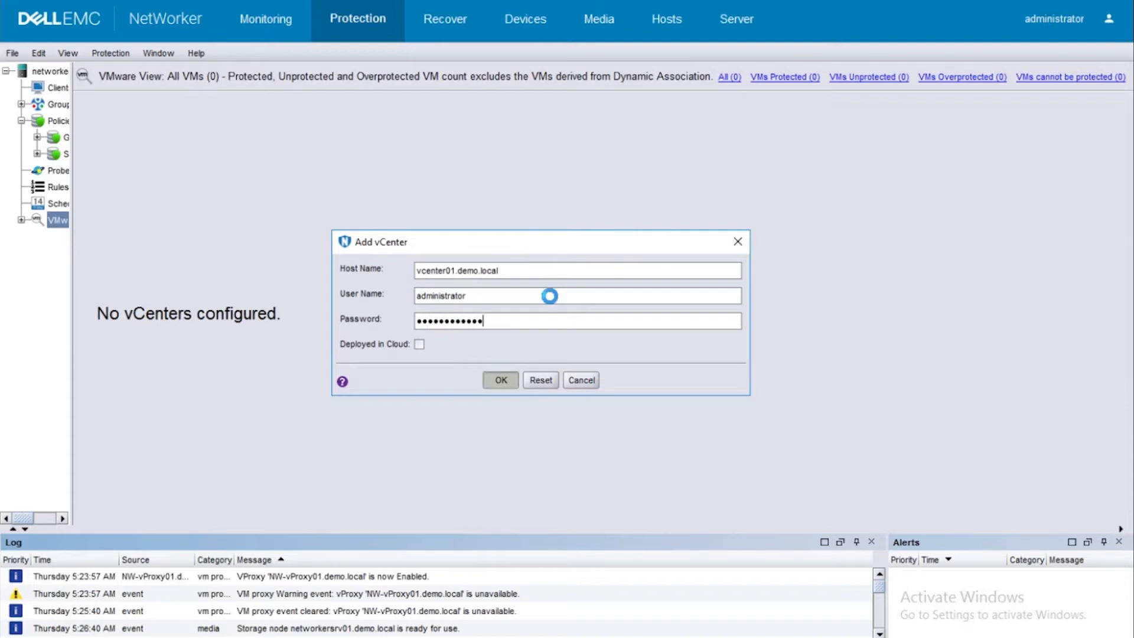
pyautogui.click(499, 380)
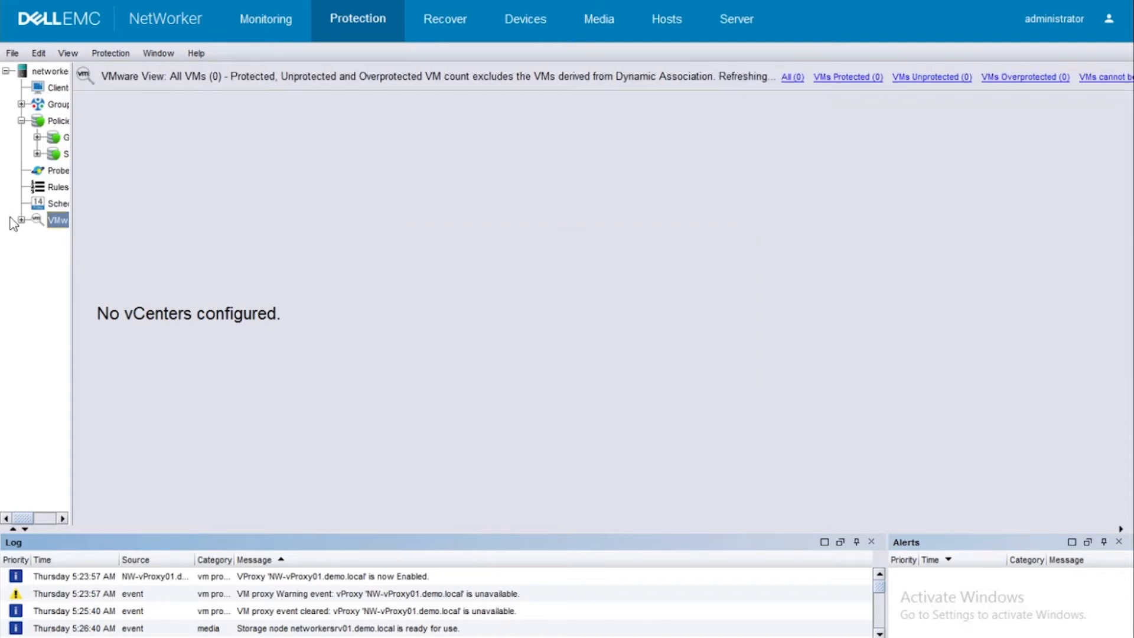
pyautogui.rightClick(58, 220)
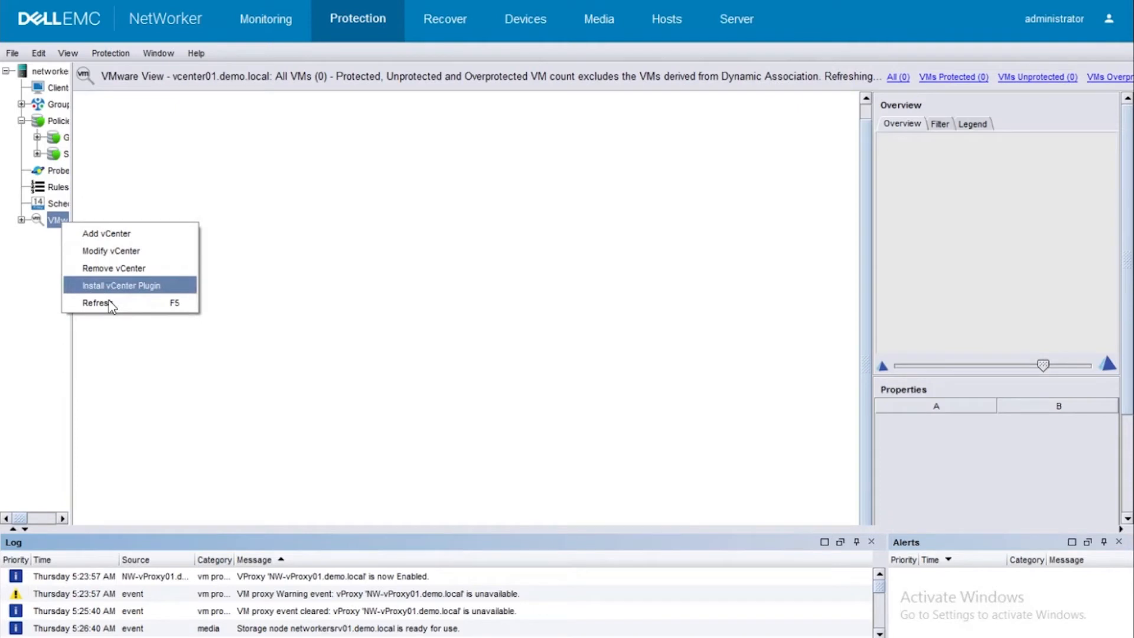
# - Refresh the VMware view to load SiteA, esxi01, esxi02 and eight VMs
pyautogui.click(96, 302)
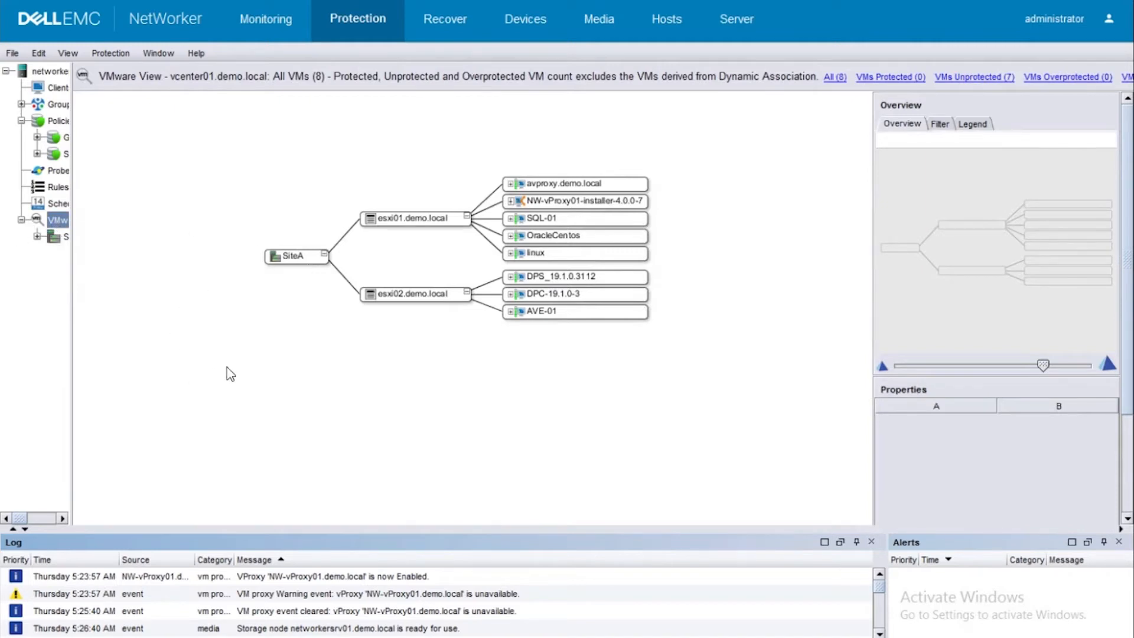
pyautogui.moveTo(432, 160)
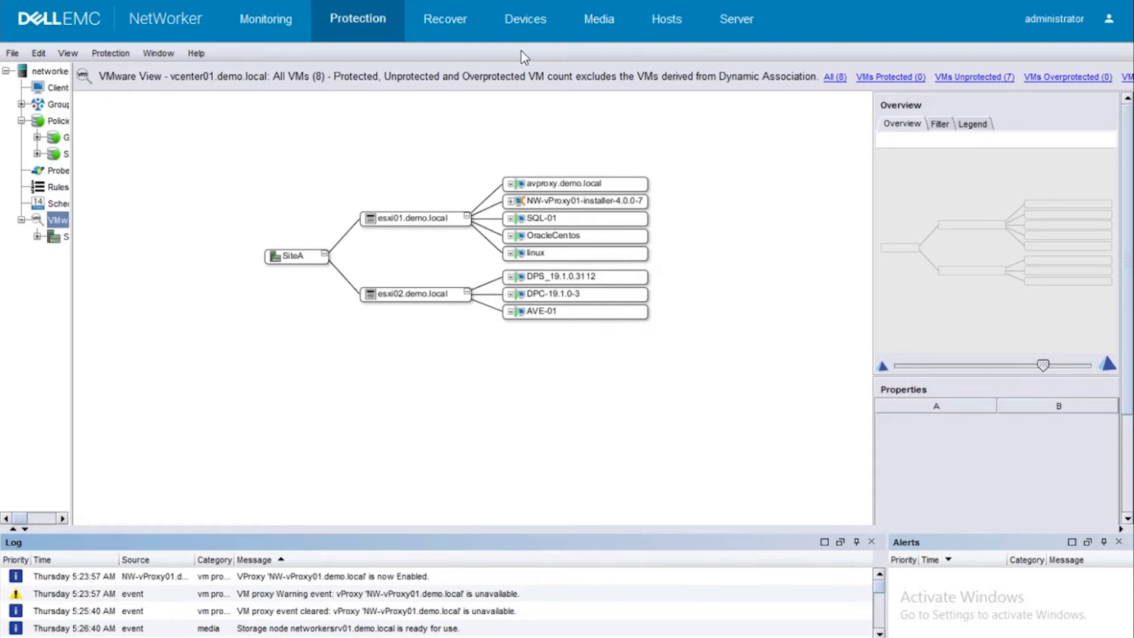
pyautogui.moveTo(534, 32)
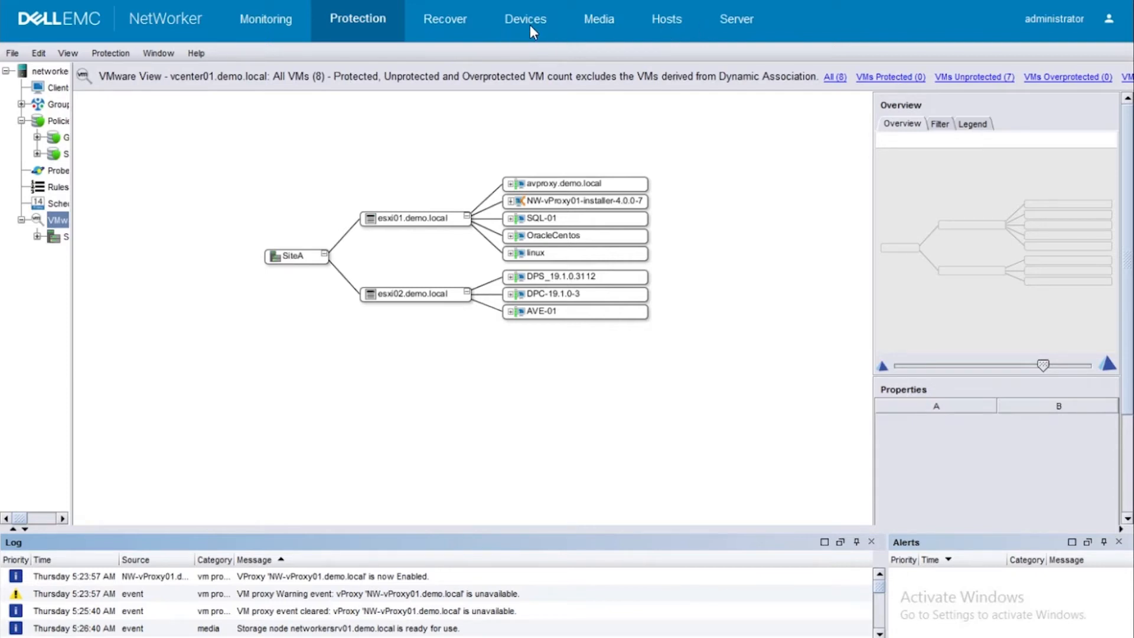
# - Open a blank Create NSR VMware Proxy form from Devices > VMware Proxies
pyautogui.click(520, 19)
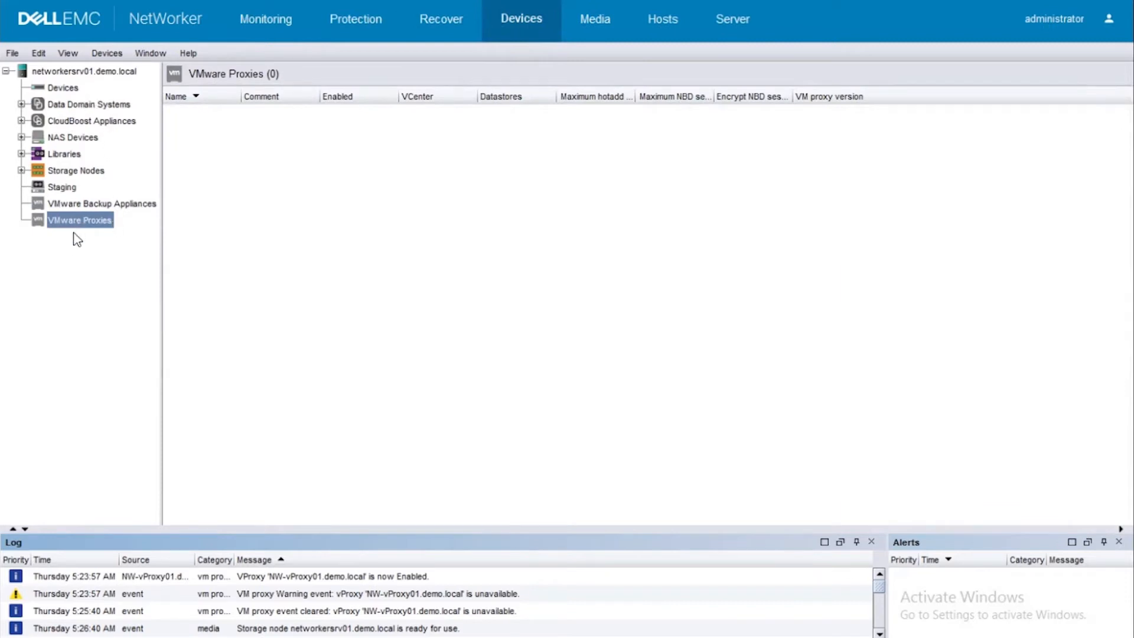
pyautogui.rightClick(80, 219)
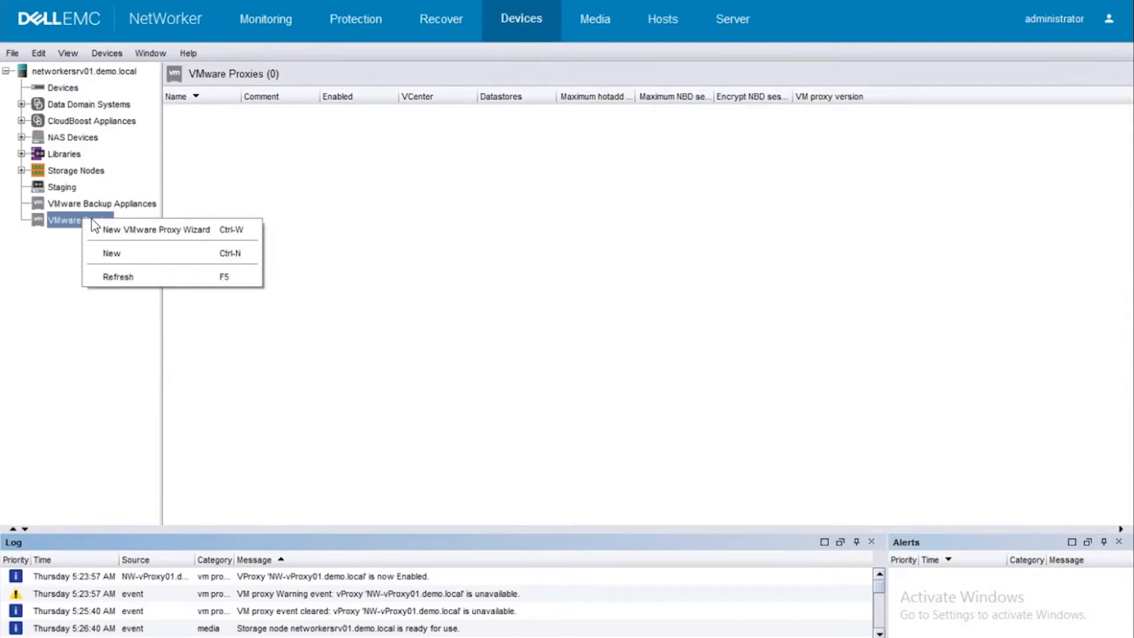
pyautogui.moveTo(157, 229)
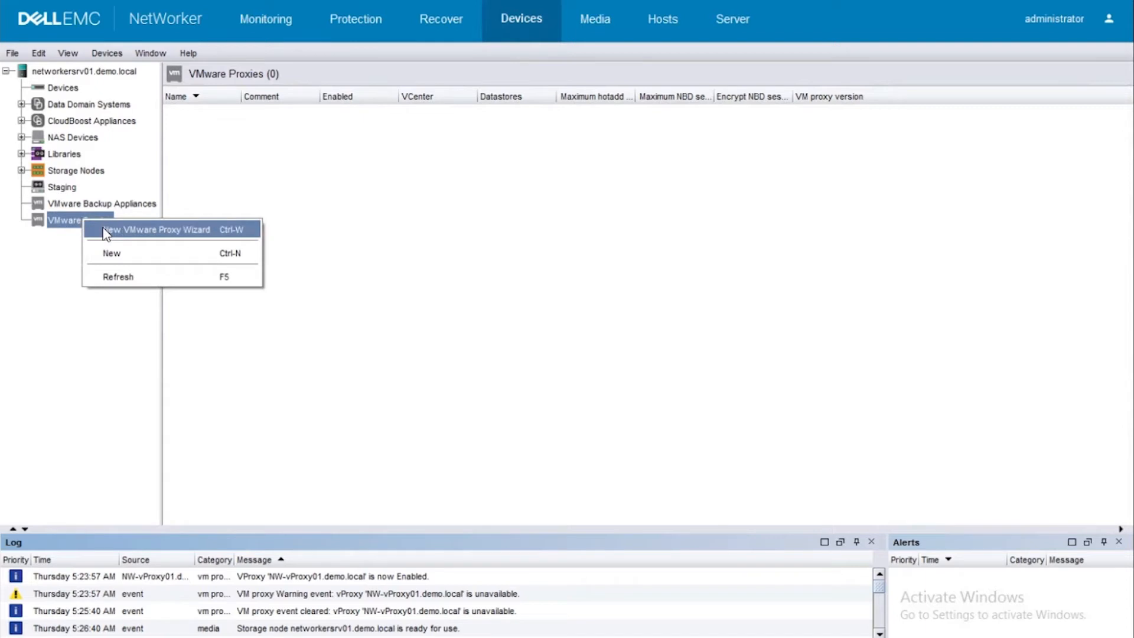
pyautogui.moveTo(137, 253)
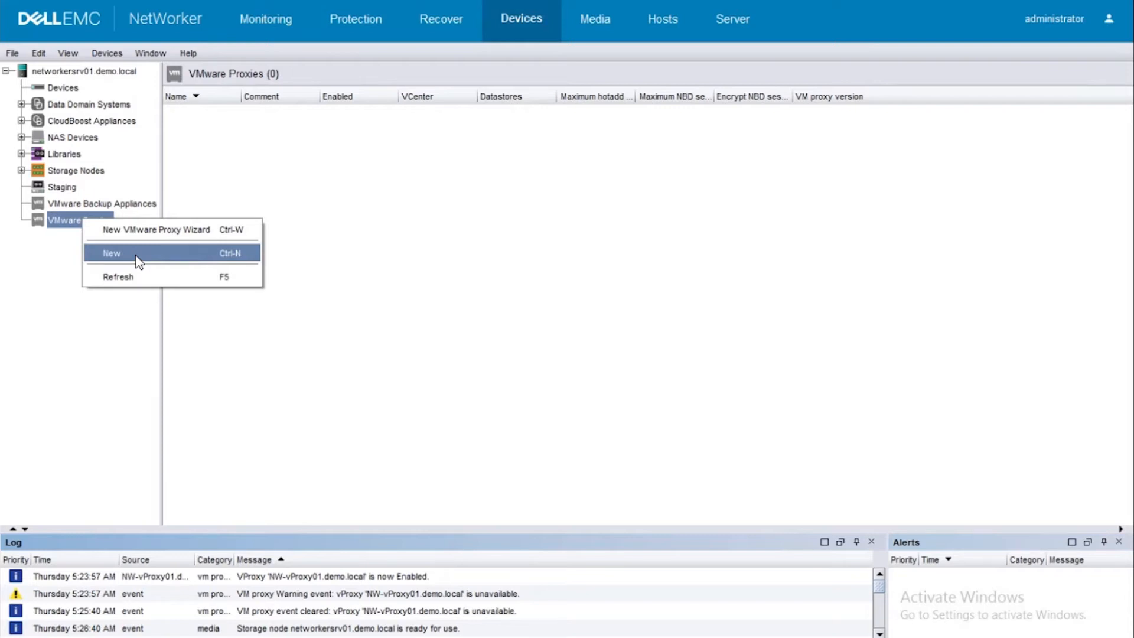
pyautogui.click(112, 252)
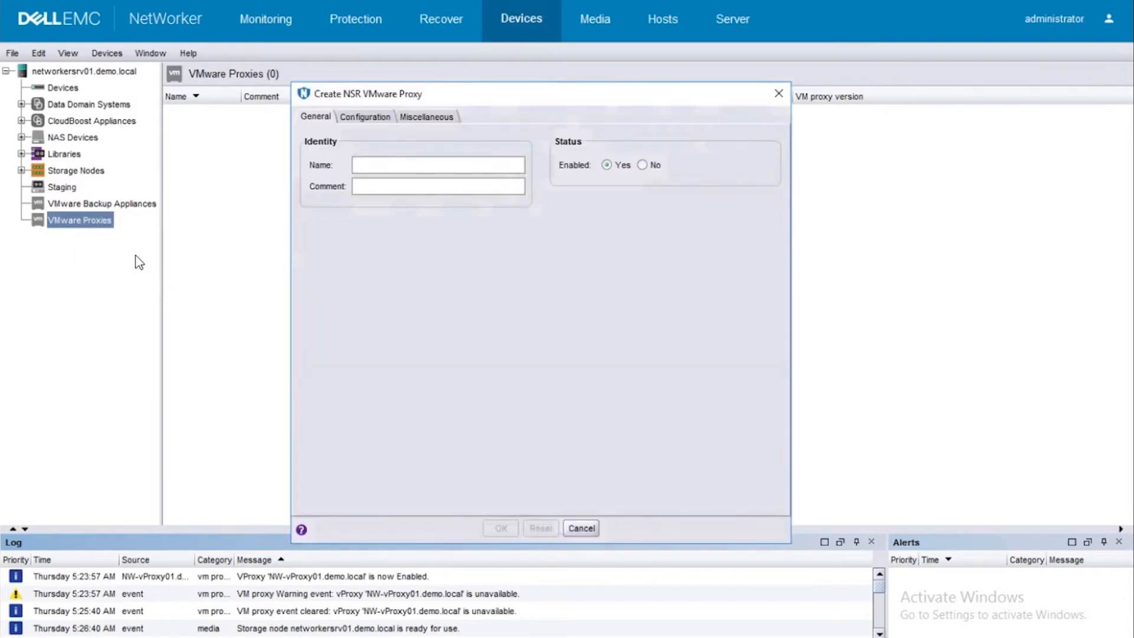
# - Name the new VMware proxy NW-vproxy01.demo.local, leaving it enabled
pyautogui.click(438, 165)
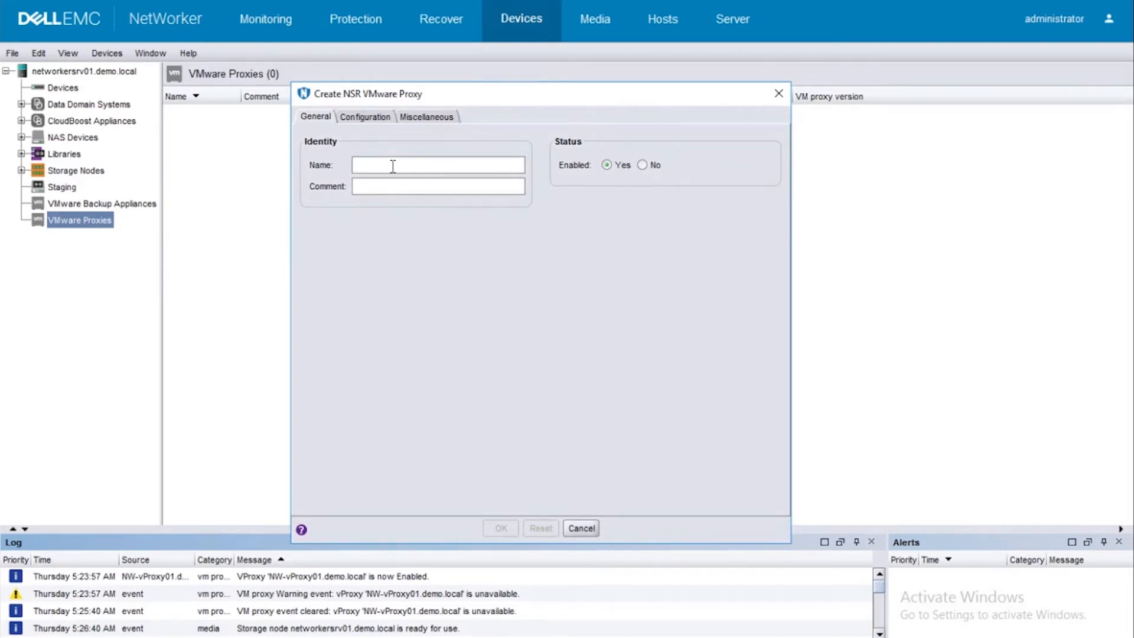
pyautogui.write('NW-')
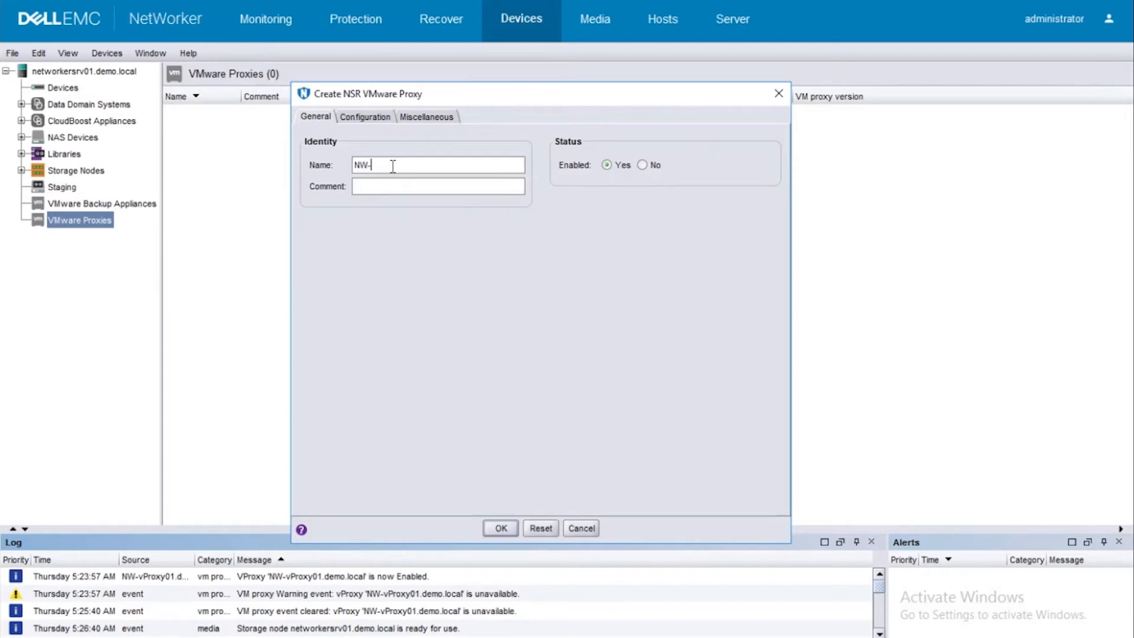
pyautogui.write('vp')
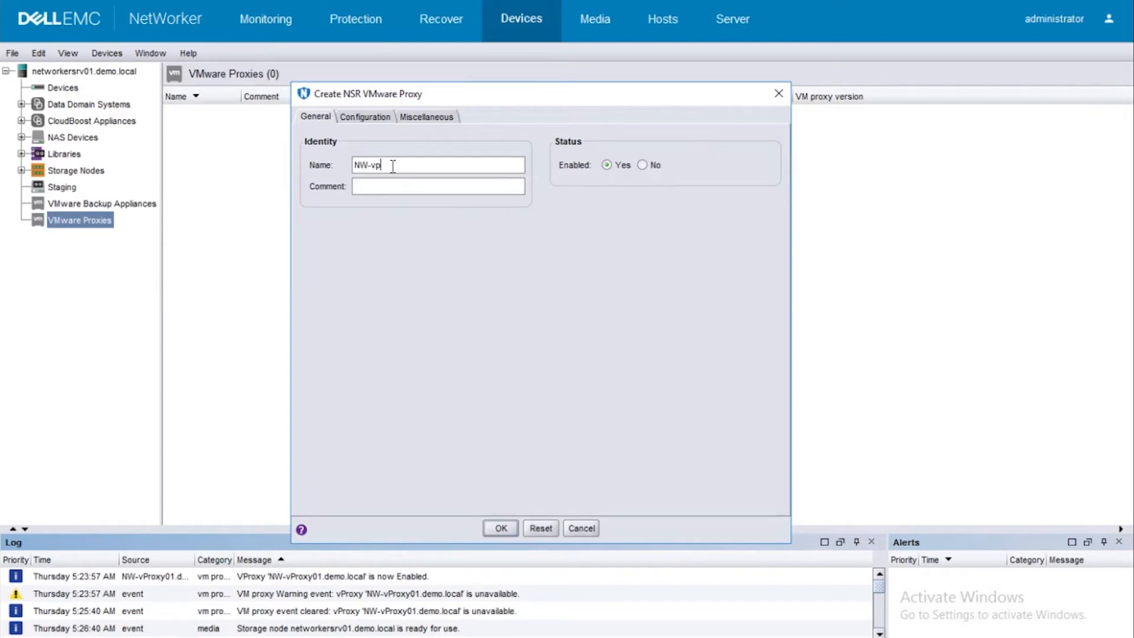
pyautogui.write('roxy01.demo.local')
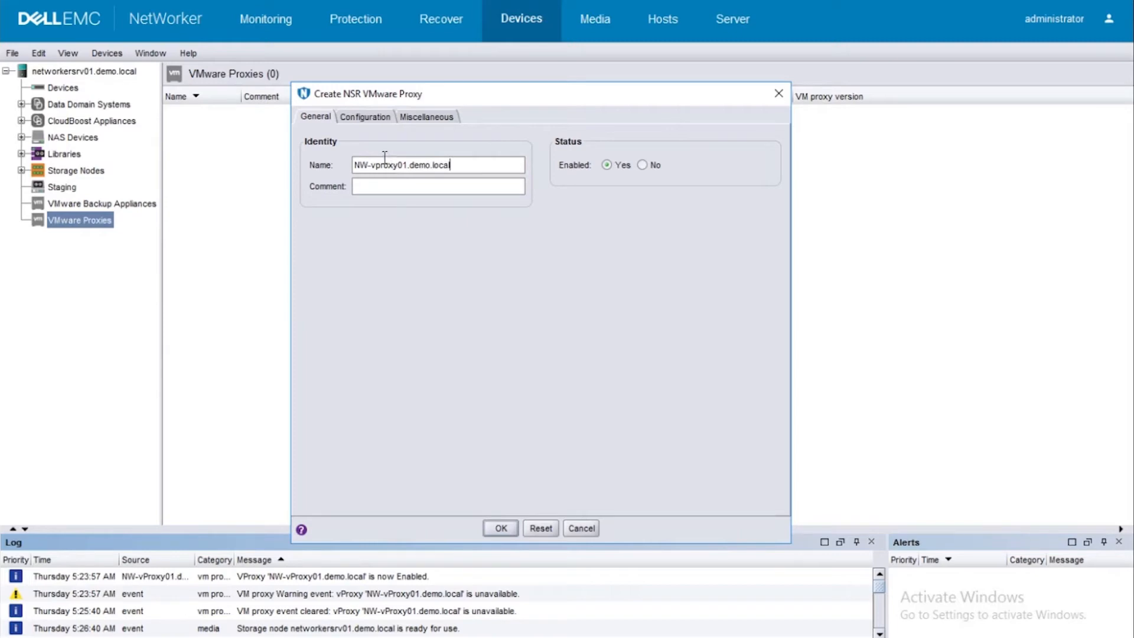
# - Give the proxy User ID admin, its password and vCenter vcenter01.demo.local, then save
pyautogui.click(364, 116)
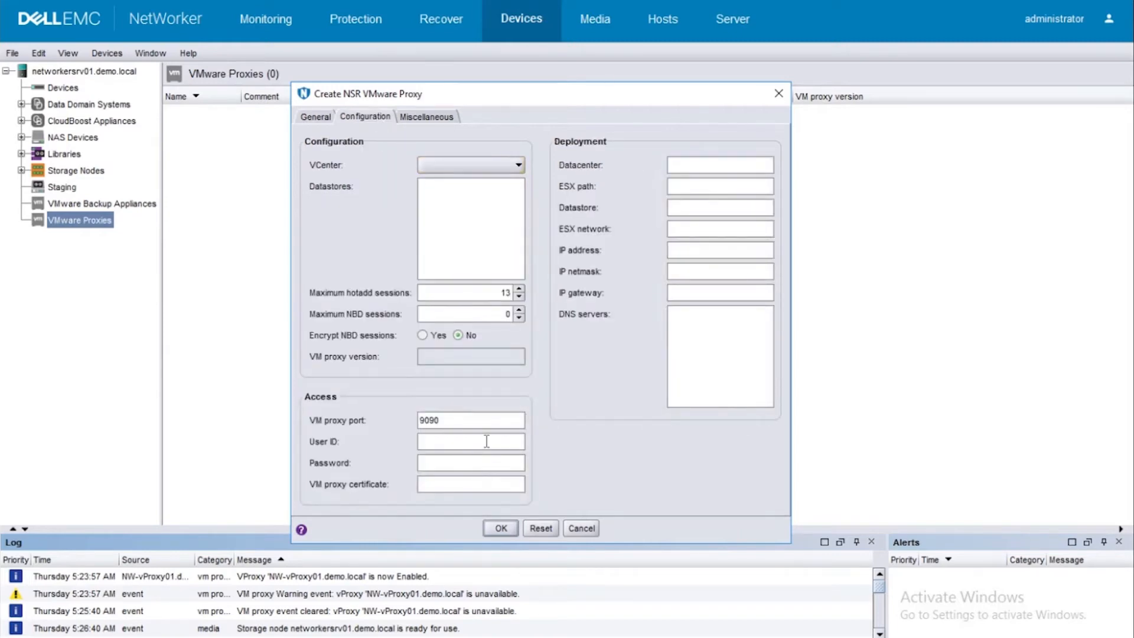
pyautogui.write('admin')
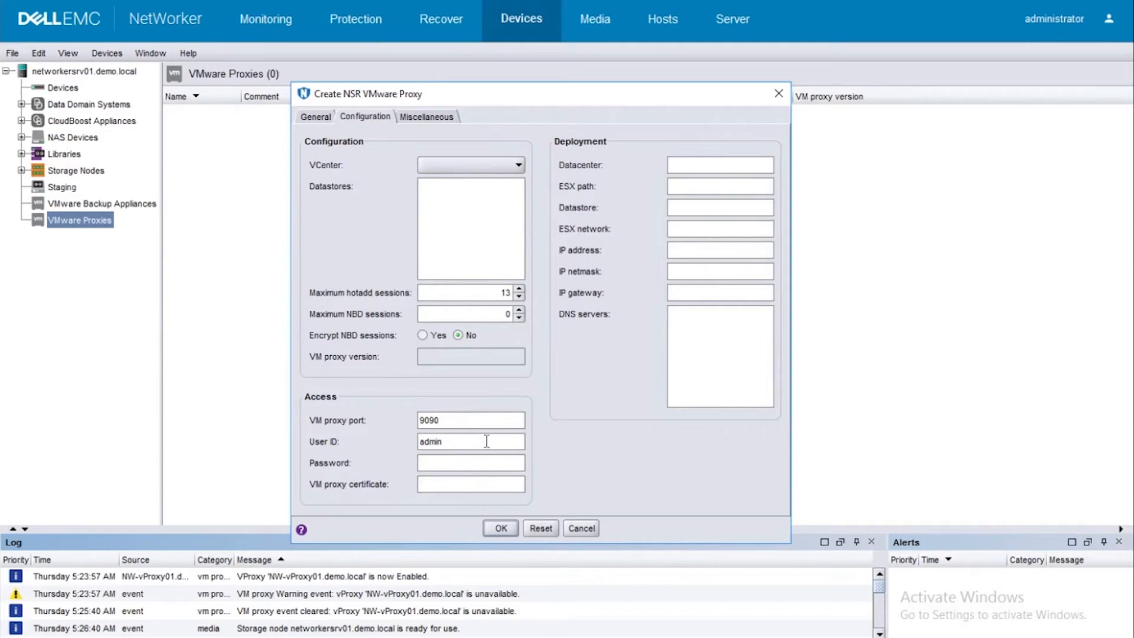
pyautogui.write('••')
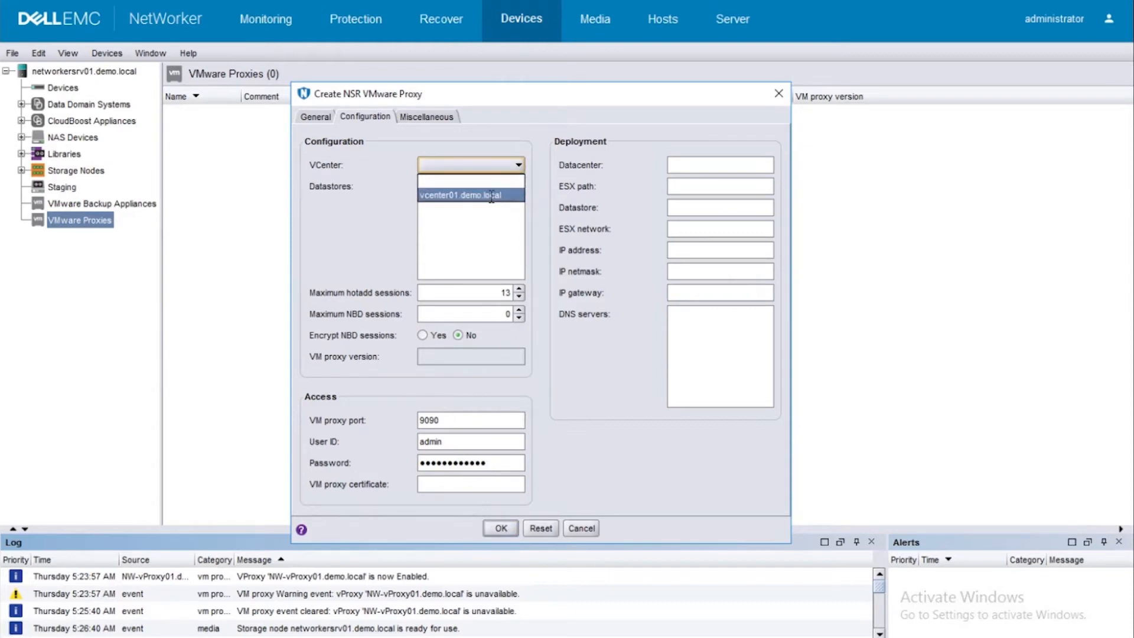
pyautogui.click(468, 195)
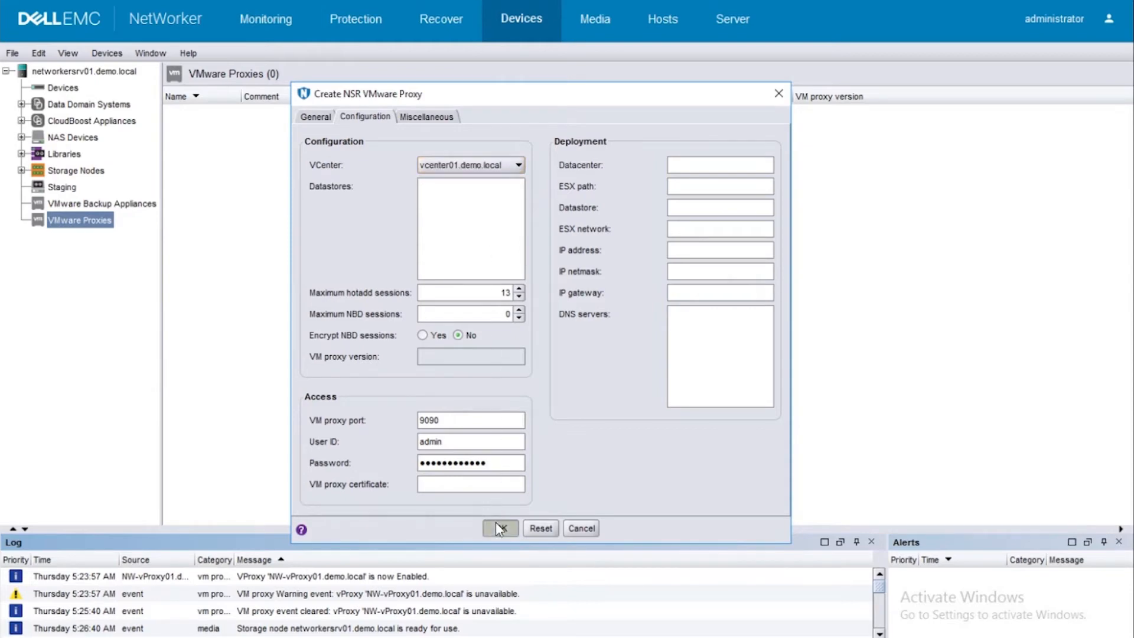
pyautogui.click(500, 528)
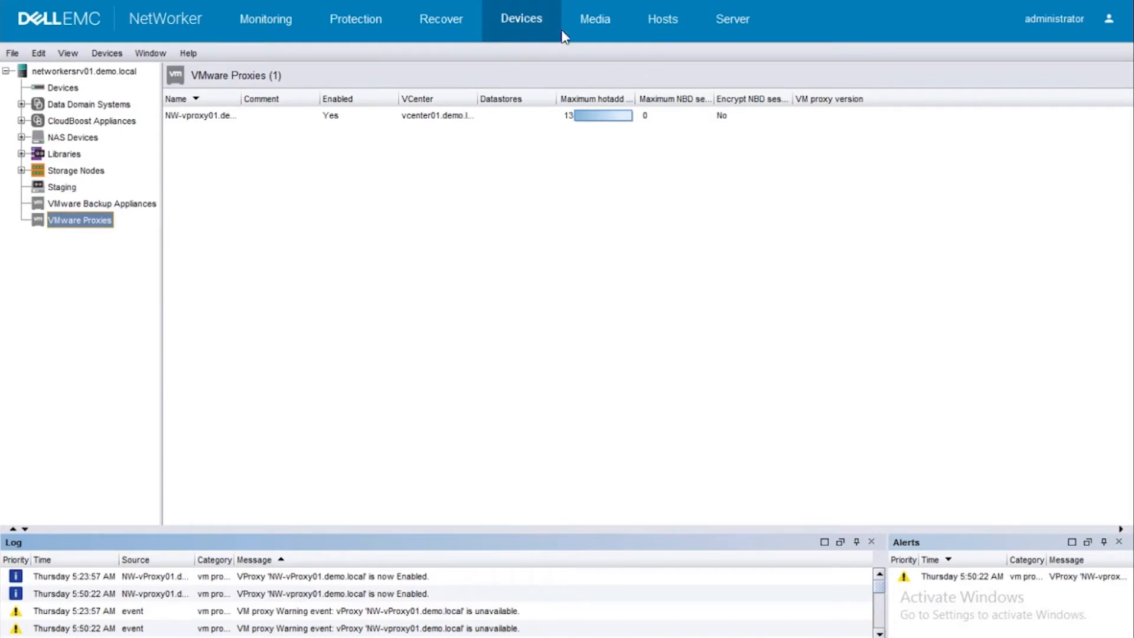
pyautogui.moveTo(356, 19)
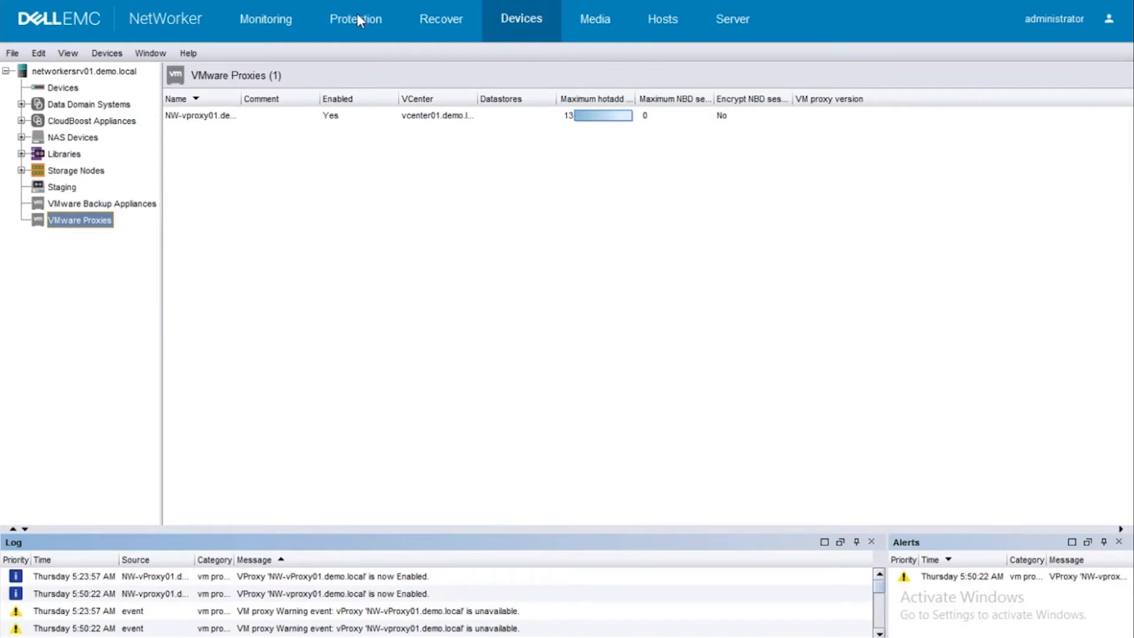
# - Return to the Protection area's VMware map of SiteA's hosts and VMs
pyautogui.click(355, 18)
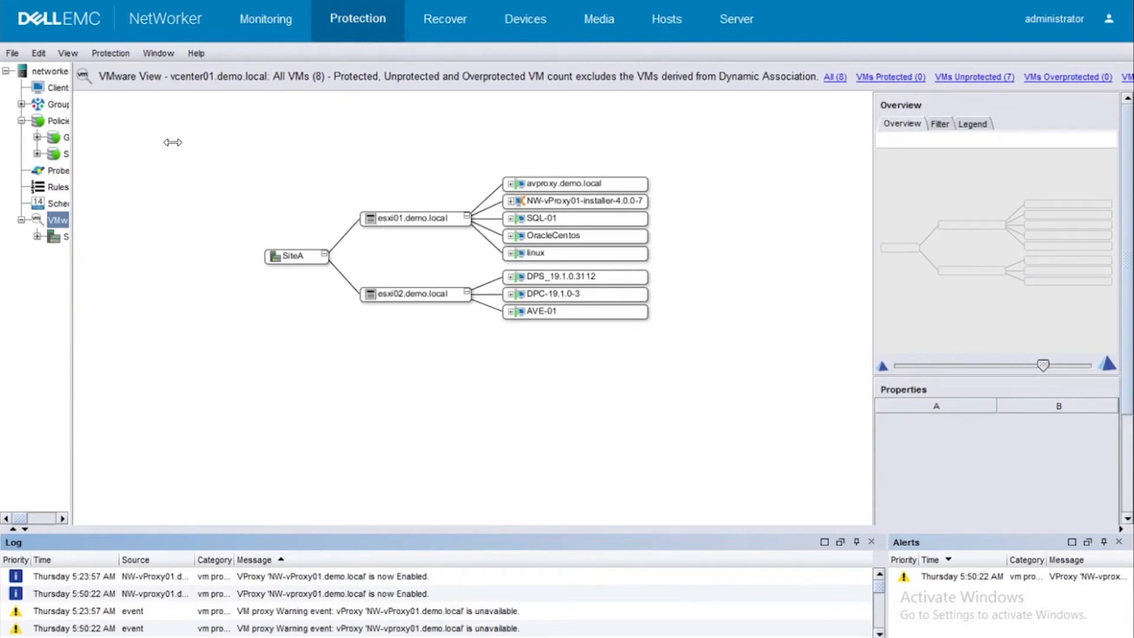
pyautogui.moveTo(78, 139)
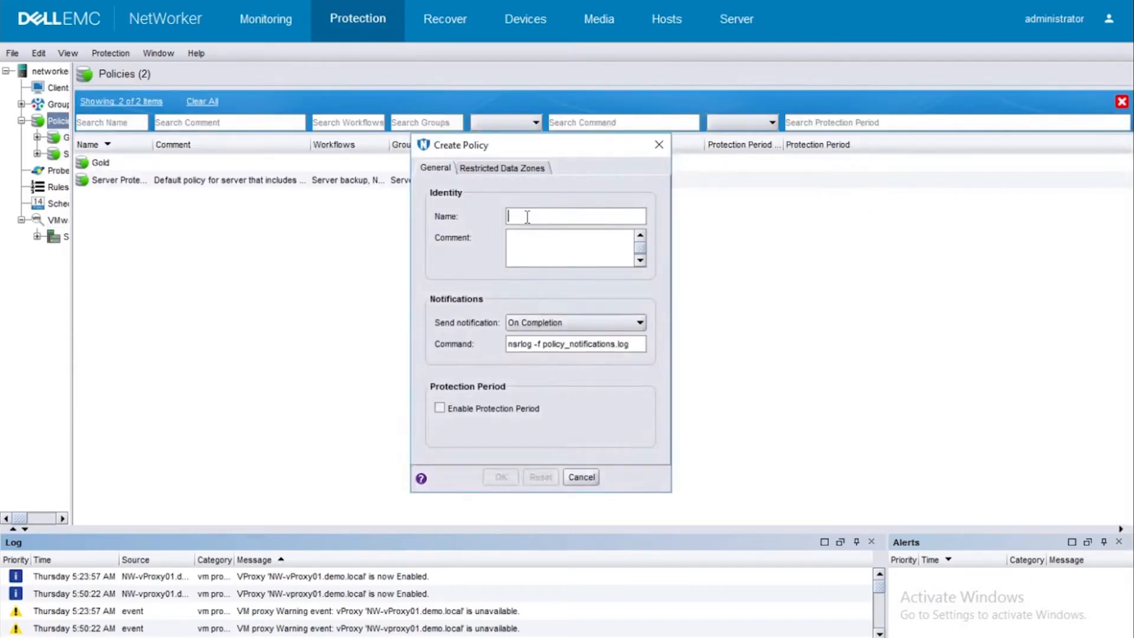
# - Name the new policy VM_demo and save it
pyautogui.write('VM_')
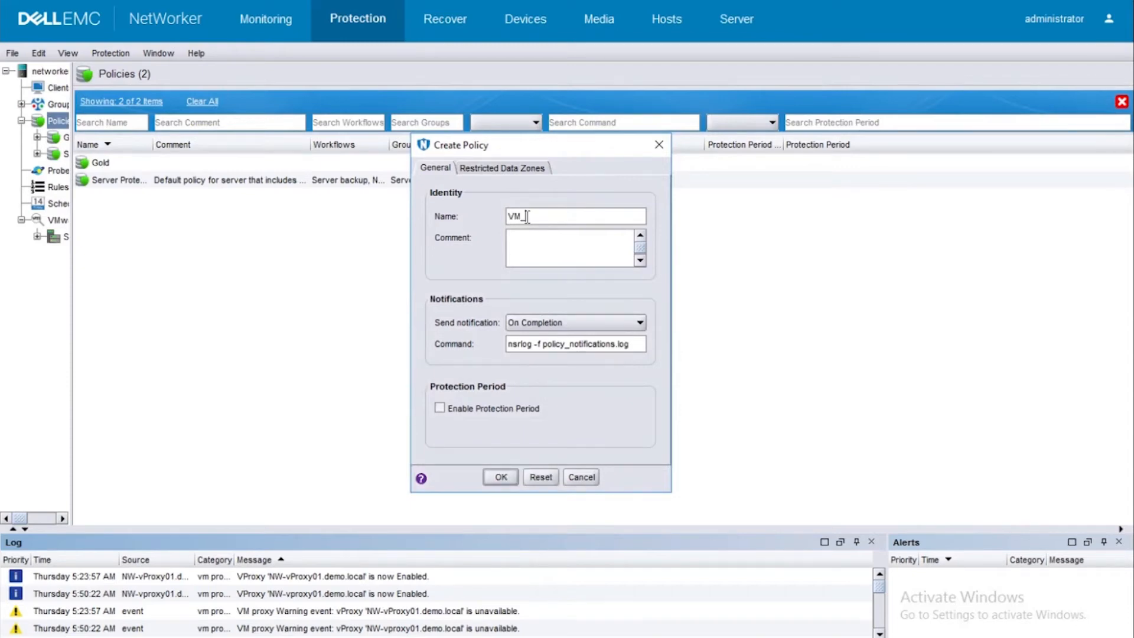
pyautogui.write('demo')
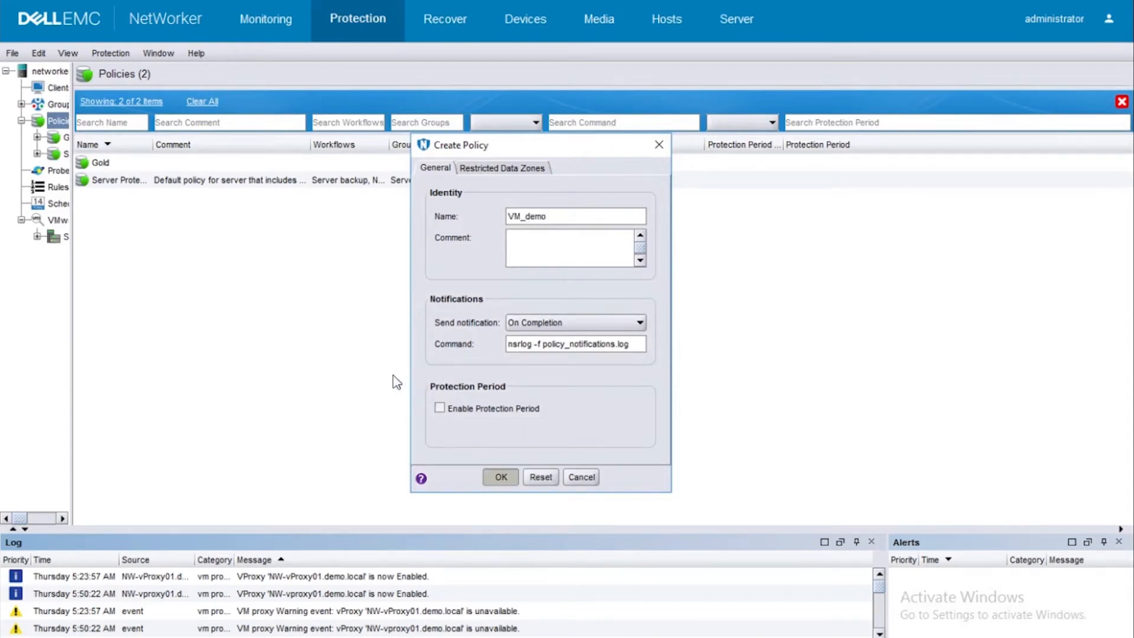
pyautogui.click(500, 476)
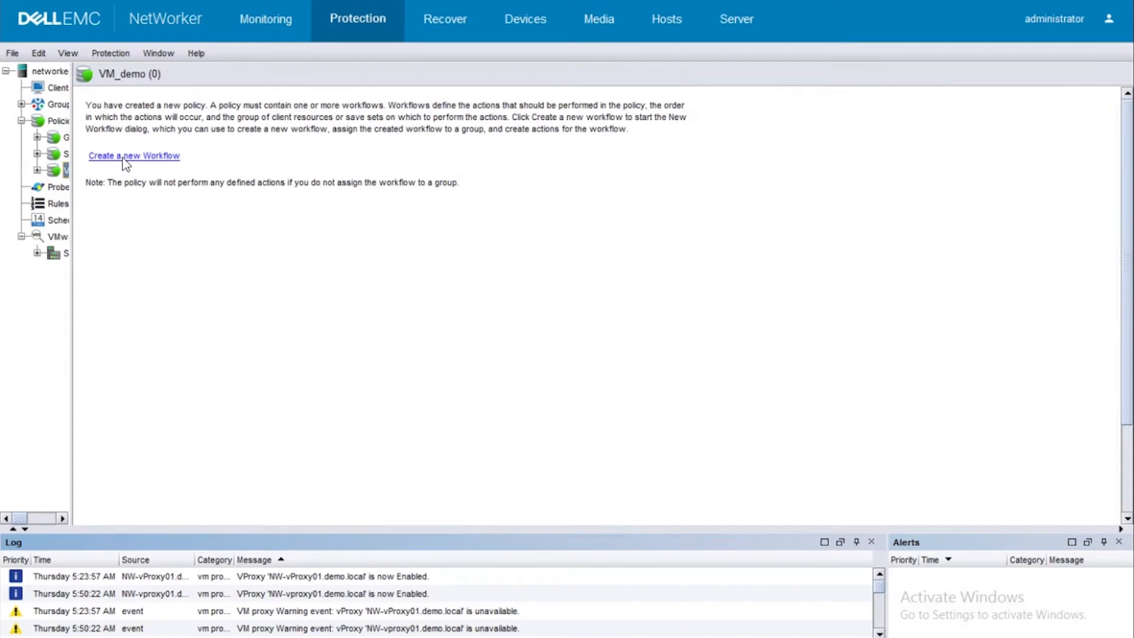
pyautogui.click(134, 155)
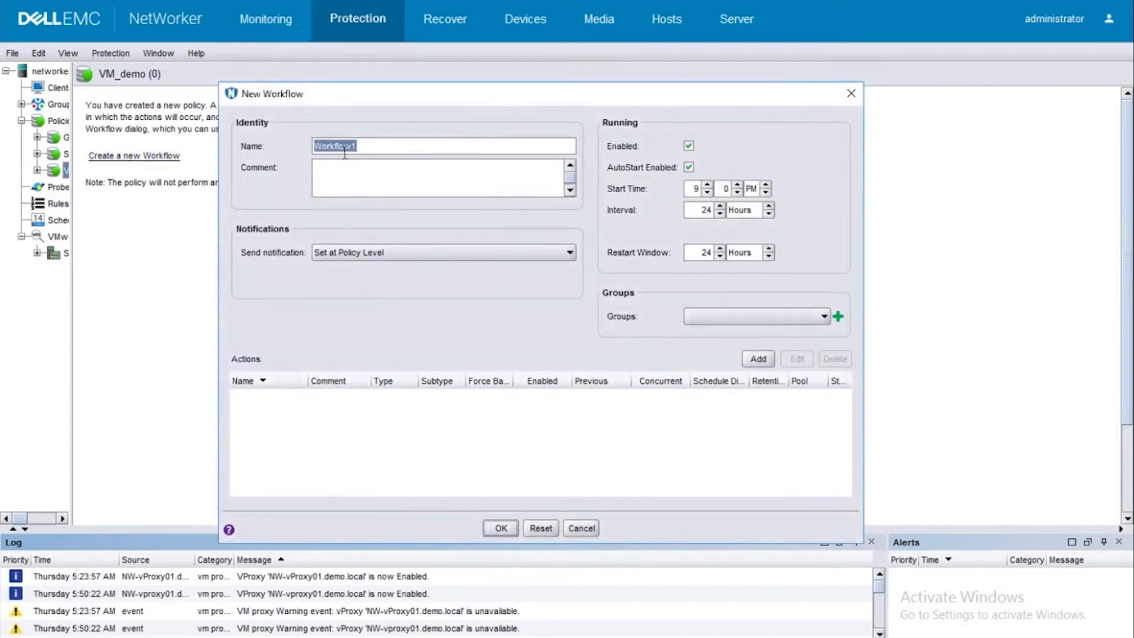
# - Enter VM_demo_01 as the workflow name and start a new group for it
pyautogui.write('VM_demo_01')
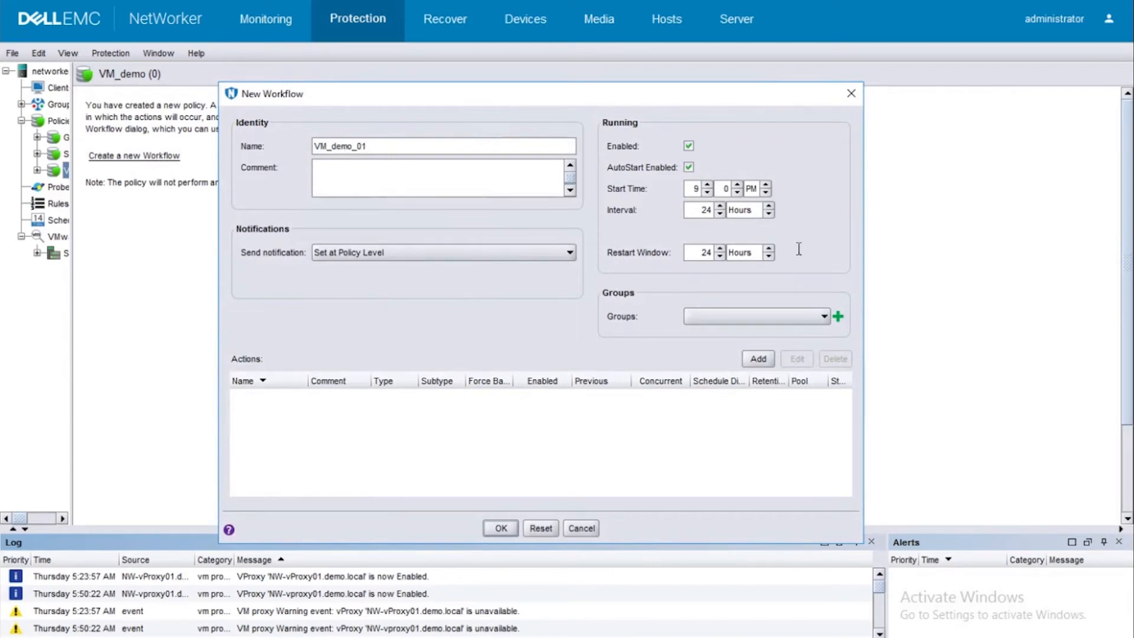
pyautogui.moveTo(671, 186)
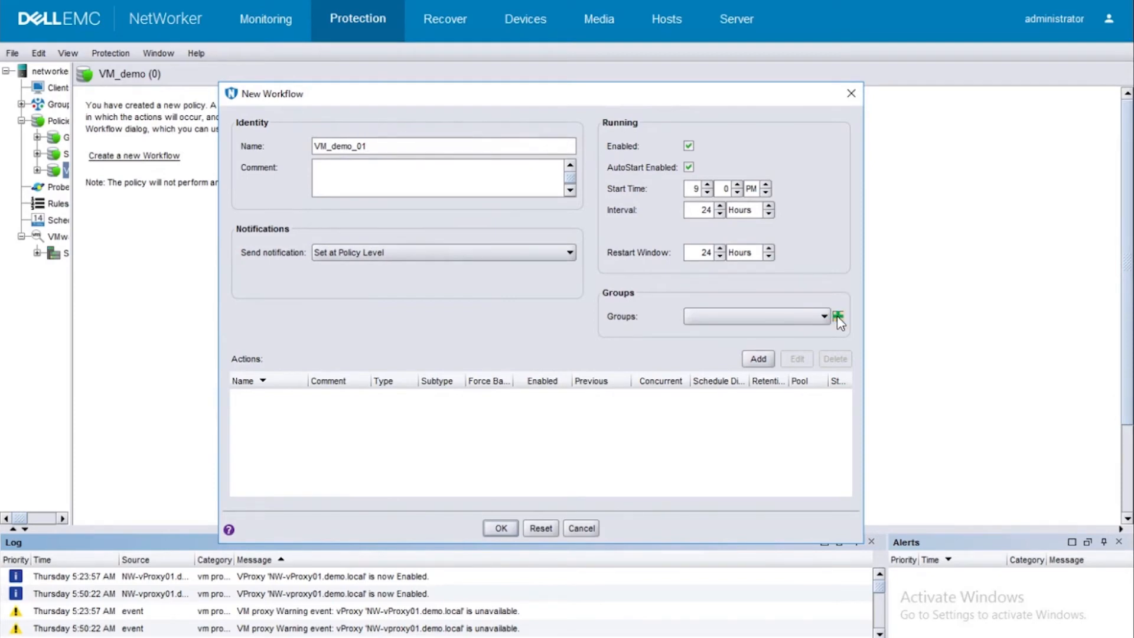
pyautogui.click(838, 316)
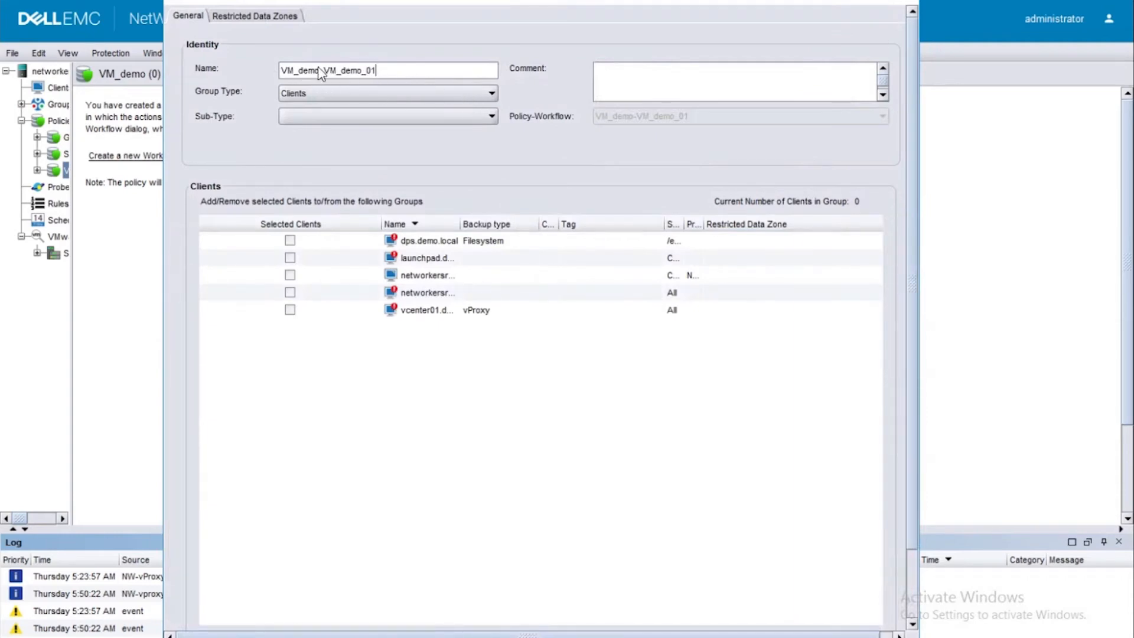
# - Trim the group name to VM_demo_01 and set its group type to VMware
pyautogui.doubleClick(297, 70)
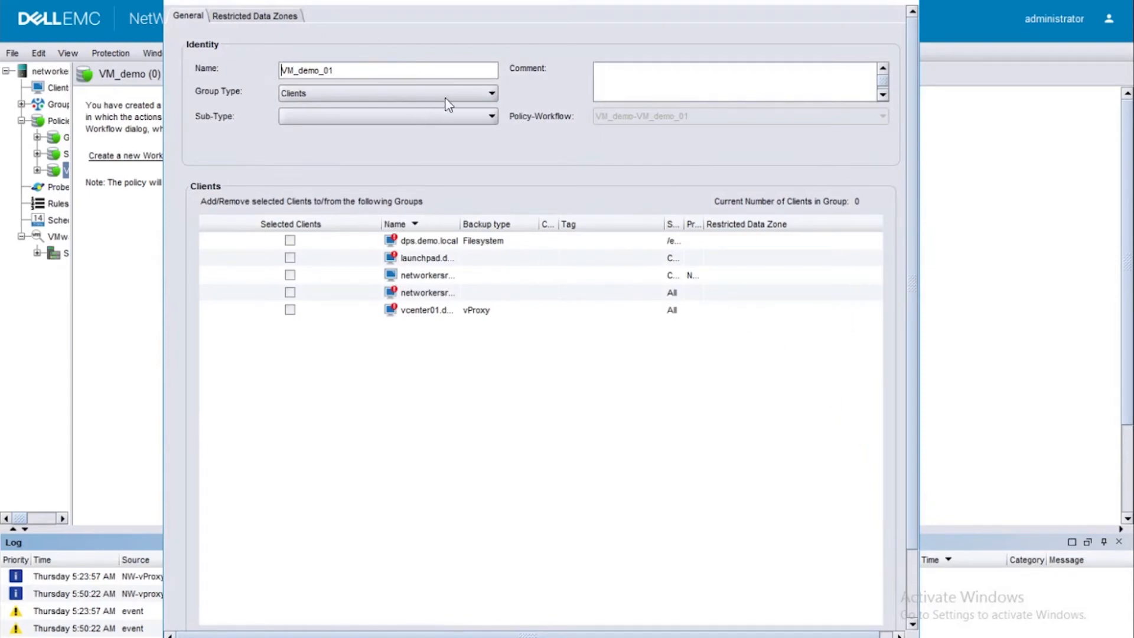
pyautogui.click(490, 92)
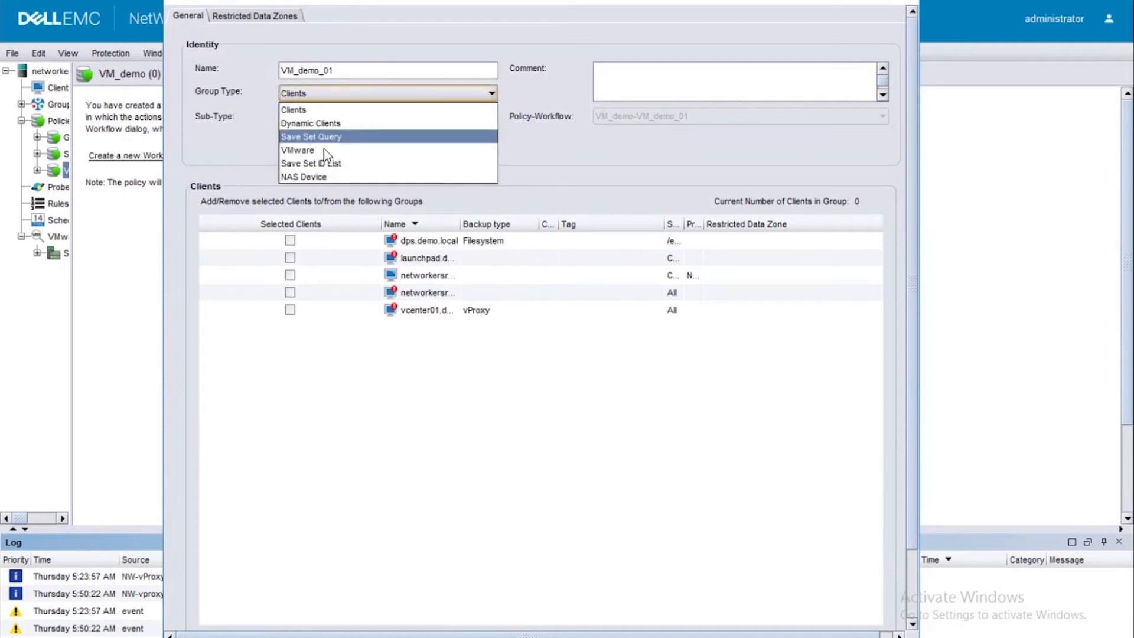
pyautogui.moveTo(297, 150)
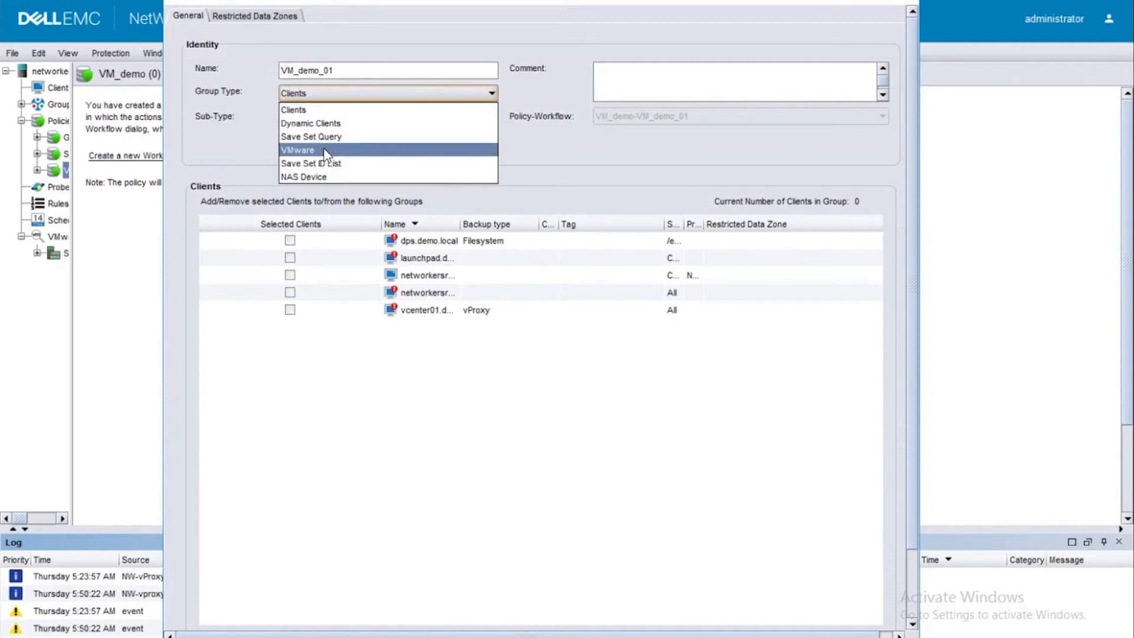
pyautogui.click(298, 149)
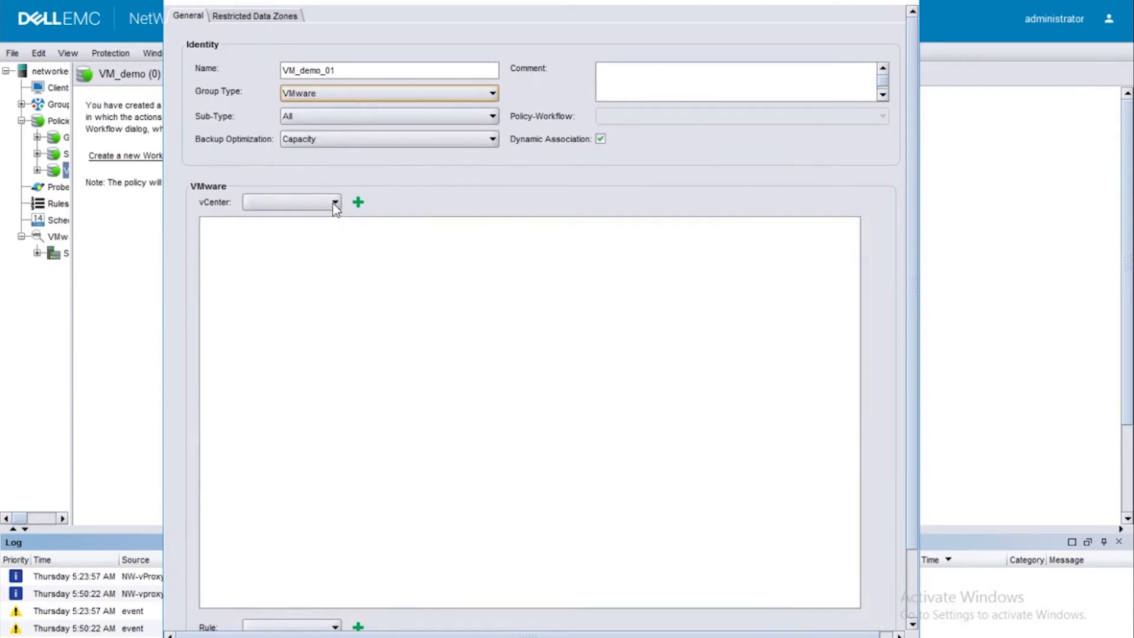
# - Choose vcenter01.demo.local, include OracleCentos and SQL-01 from SiteA, and save the group
pyautogui.click(334, 202)
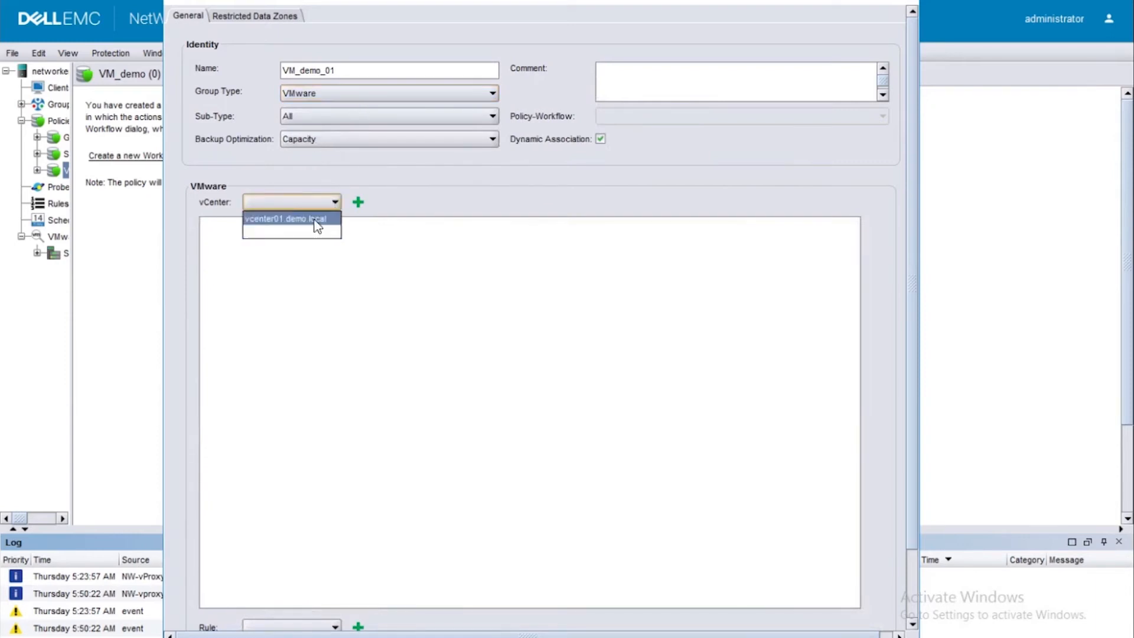
pyautogui.click(284, 218)
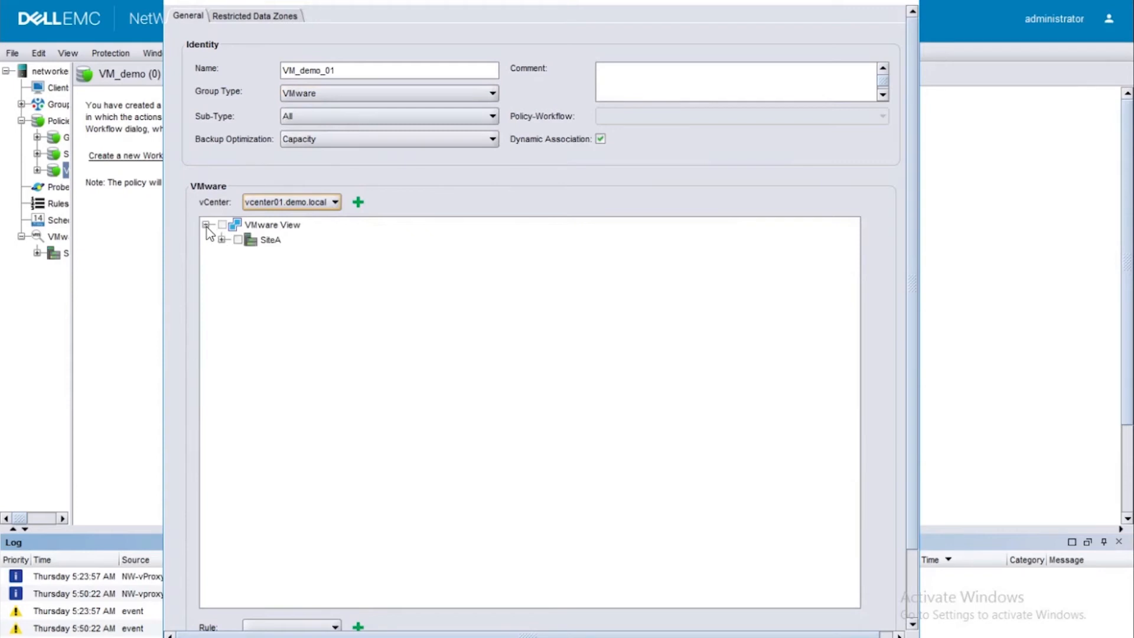
pyautogui.click(223, 239)
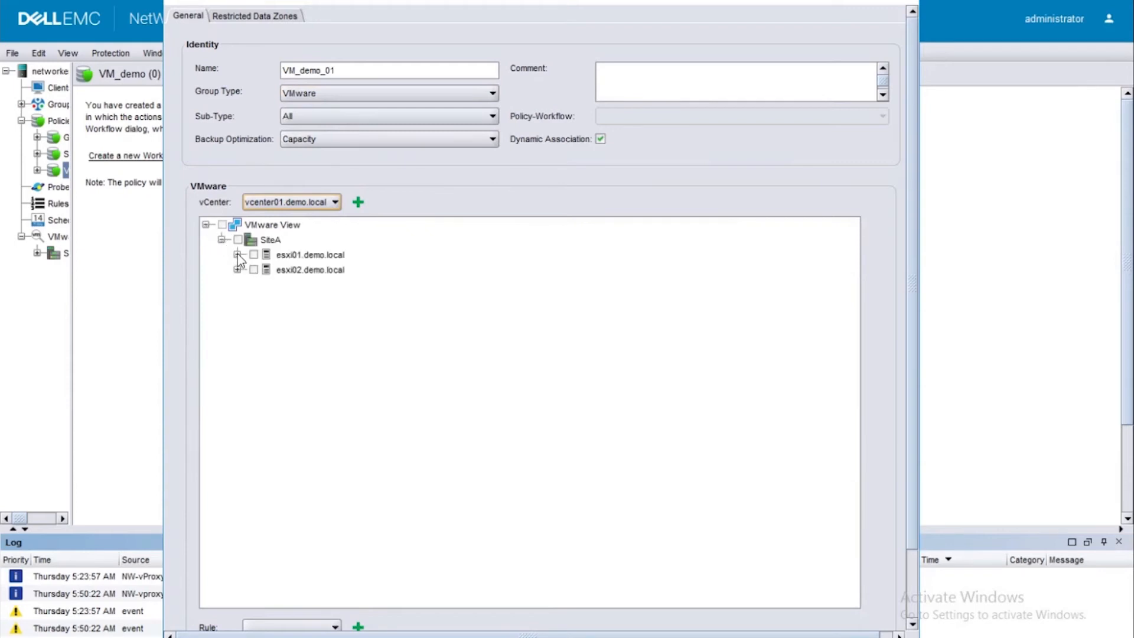
pyautogui.click(239, 254)
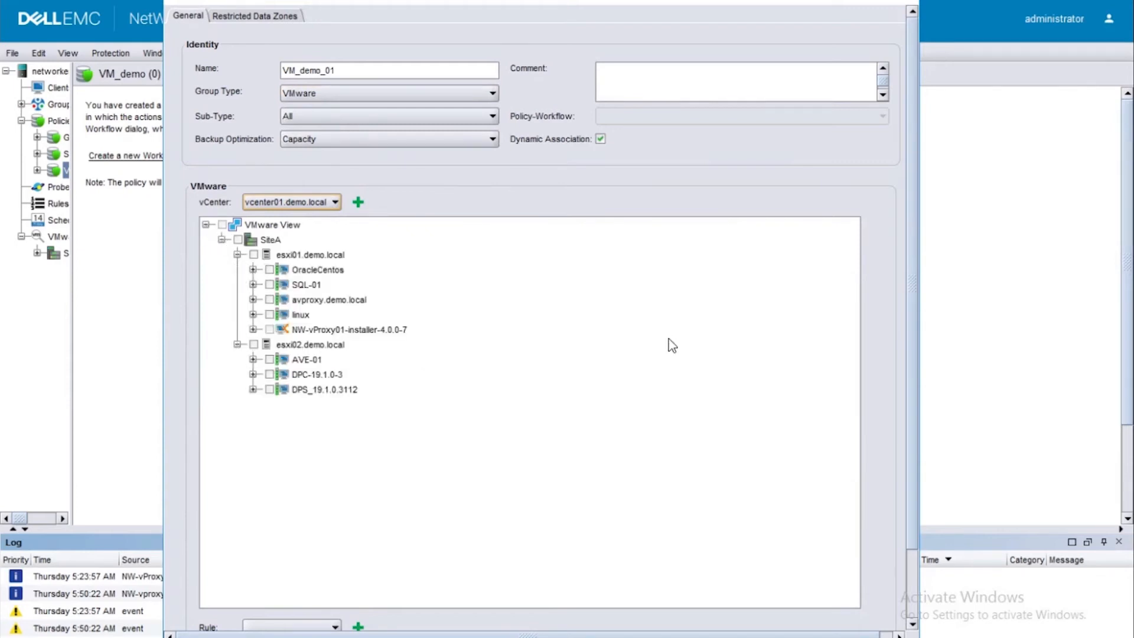
pyautogui.click(317, 270)
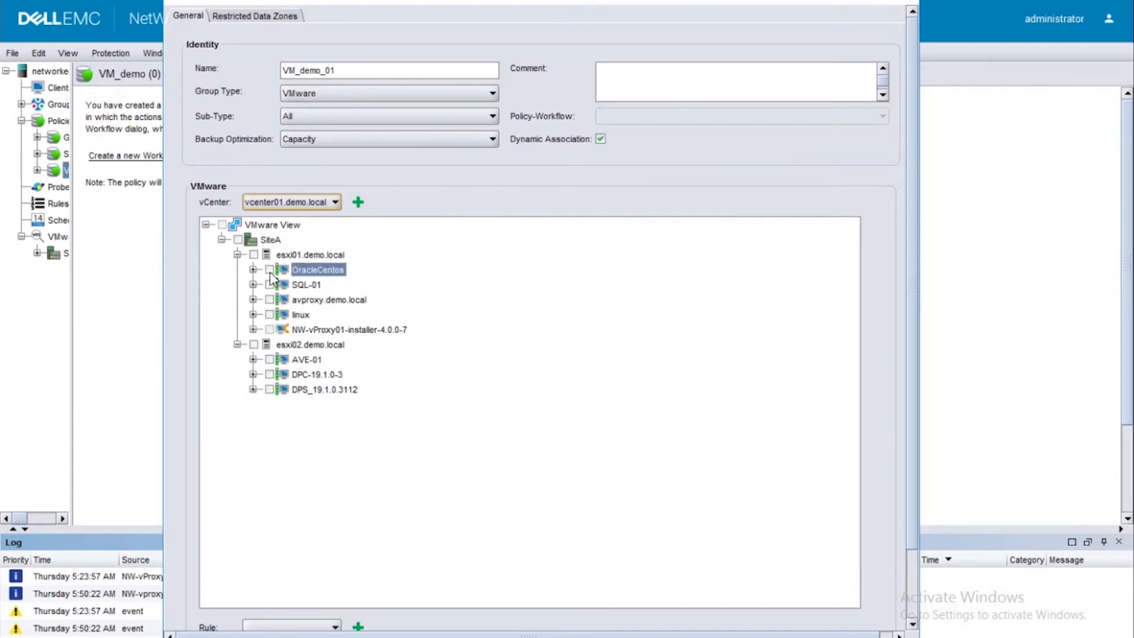
pyautogui.click(270, 284)
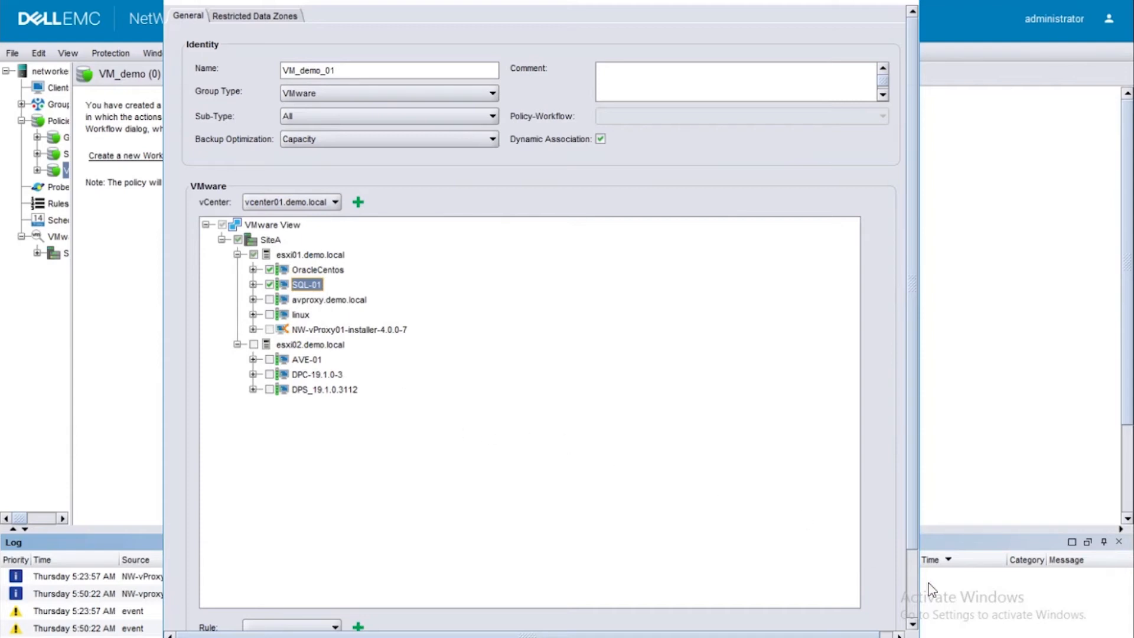
pyautogui.moveTo(915, 613)
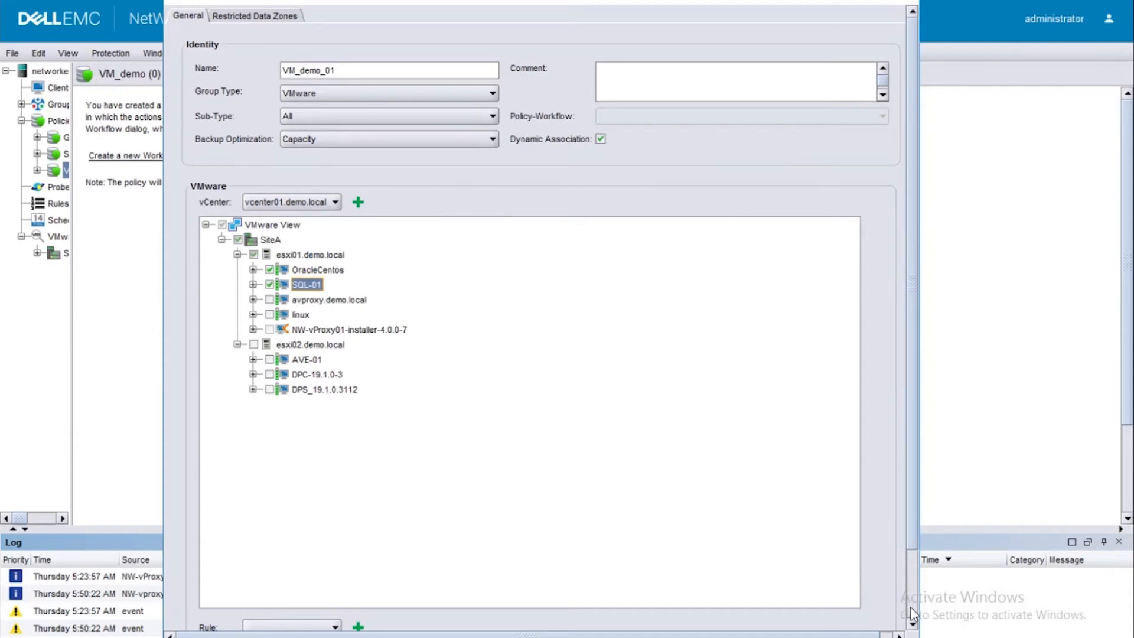
pyautogui.scroll(-3)
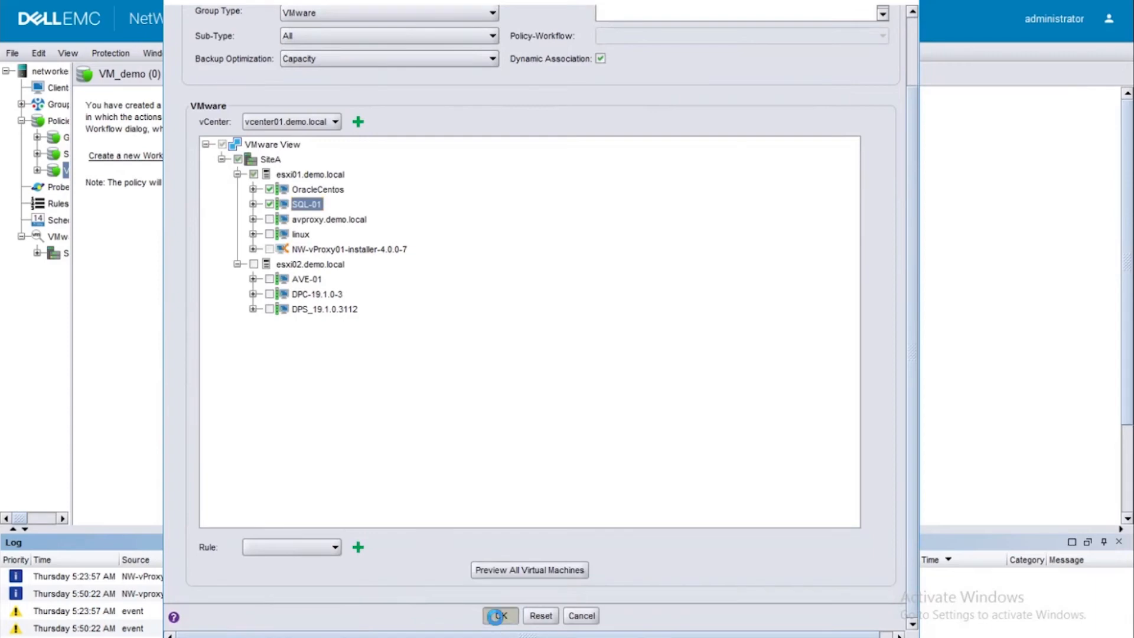
pyautogui.click(499, 615)
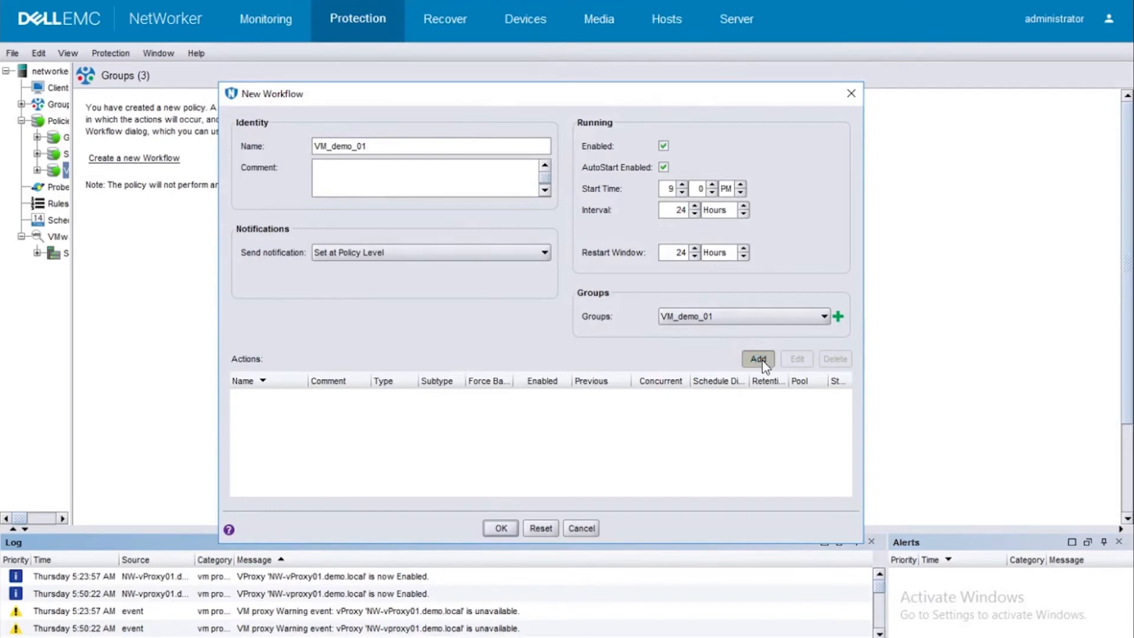
# - Add a new VMware (vProxy) Backup action to the VM_demo_01 workflow
pyautogui.click(757, 359)
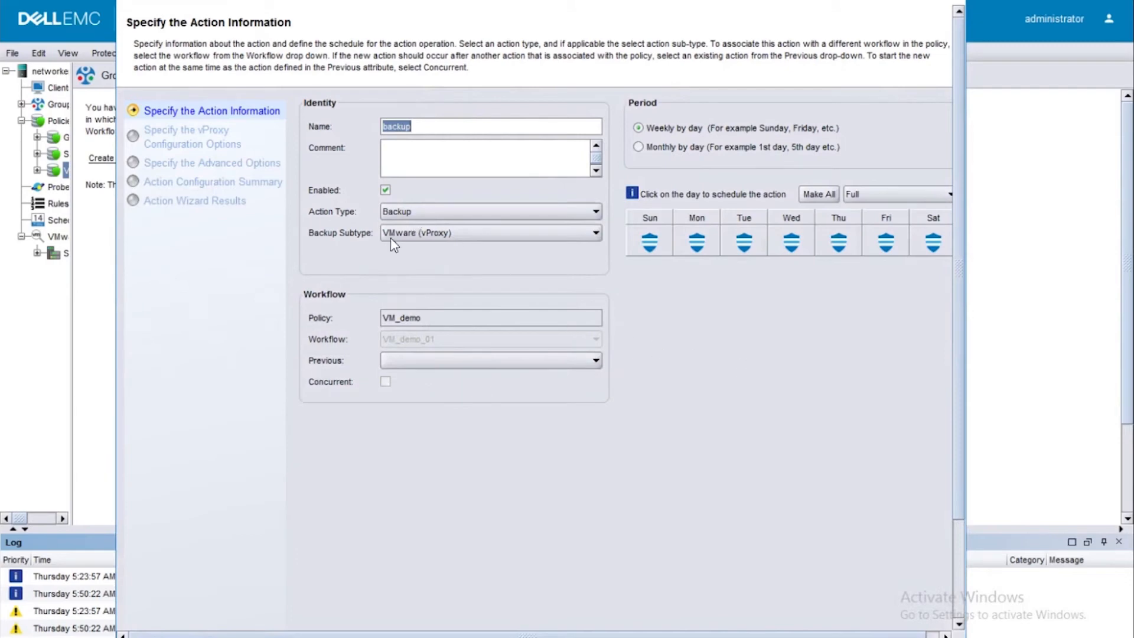
pyautogui.moveTo(381, 258)
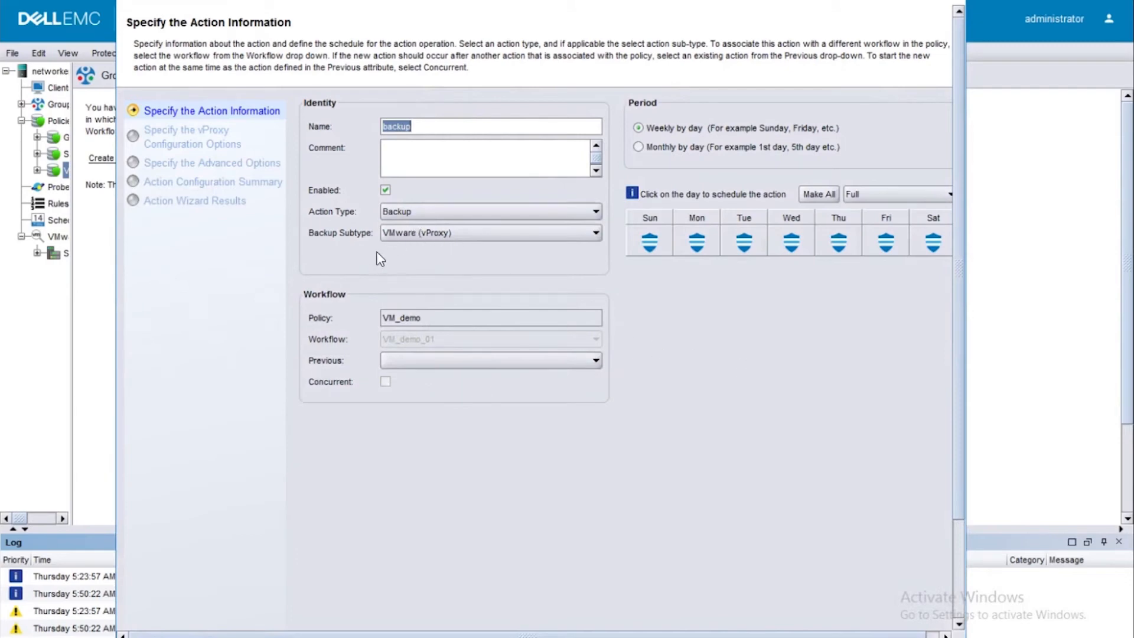
pyautogui.moveTo(466, 167)
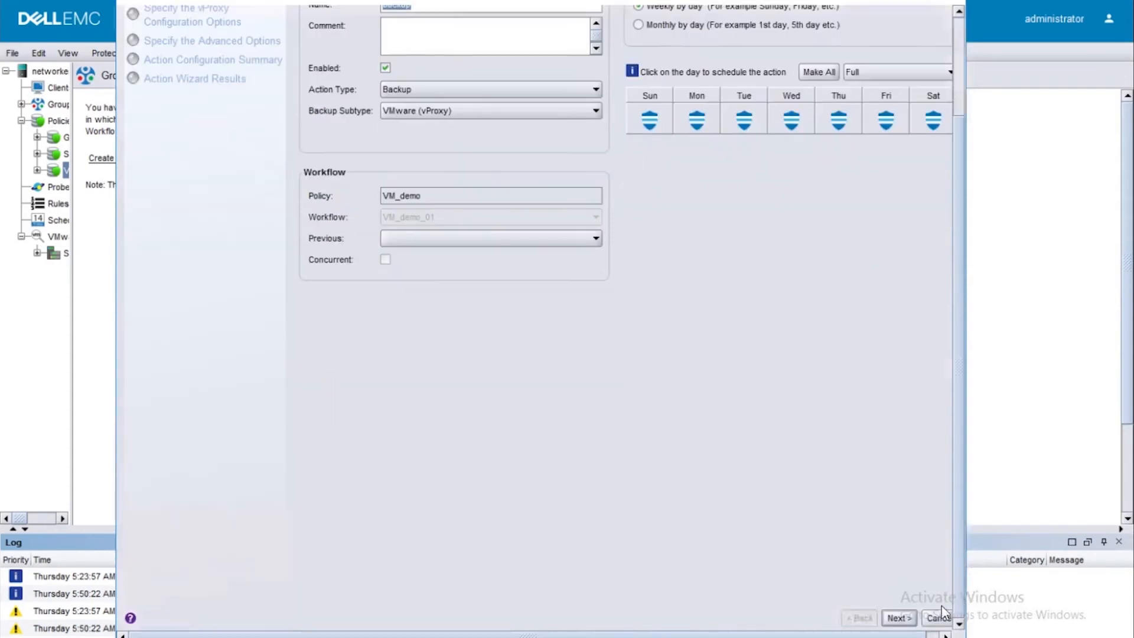
# - Set the action's destination pool to ddve01demolocal
pyautogui.click(898, 618)
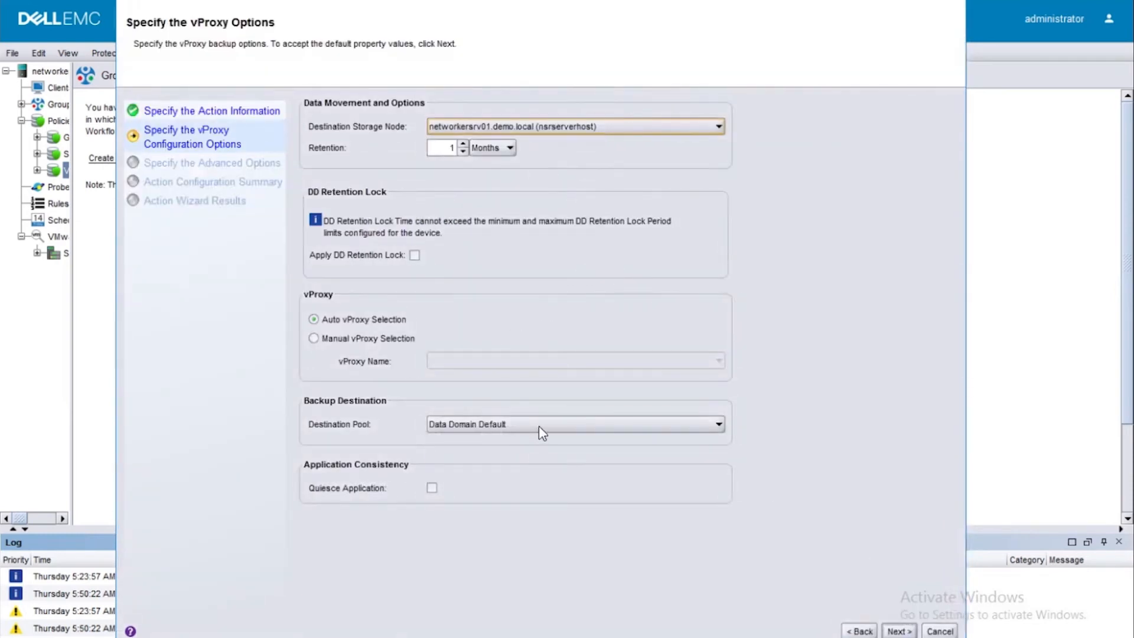
pyautogui.click(717, 424)
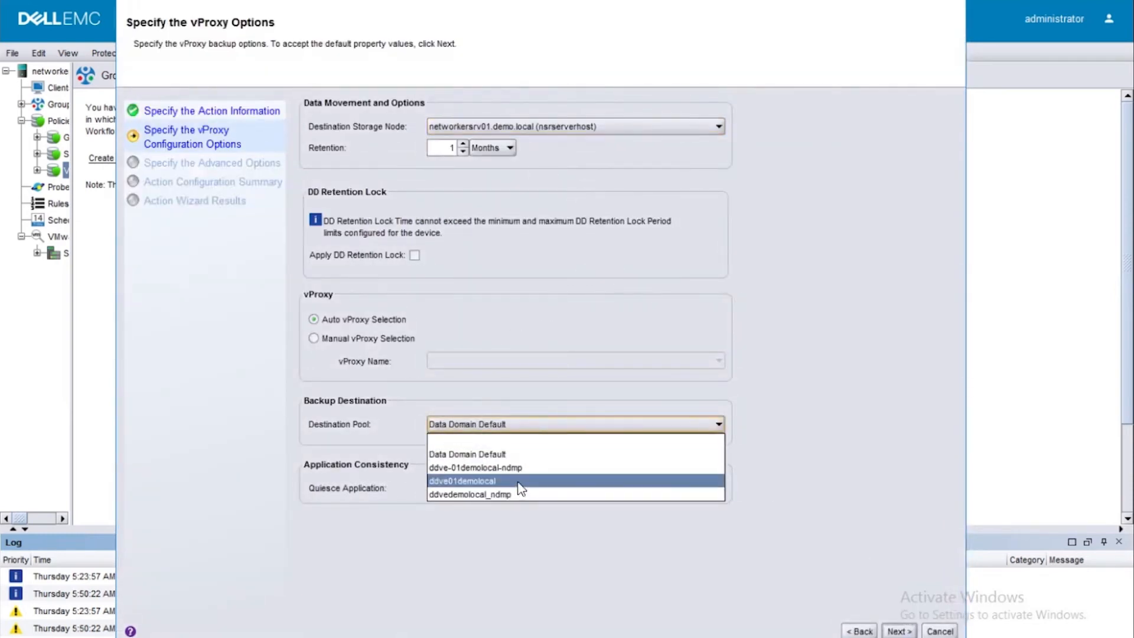
pyautogui.click(461, 481)
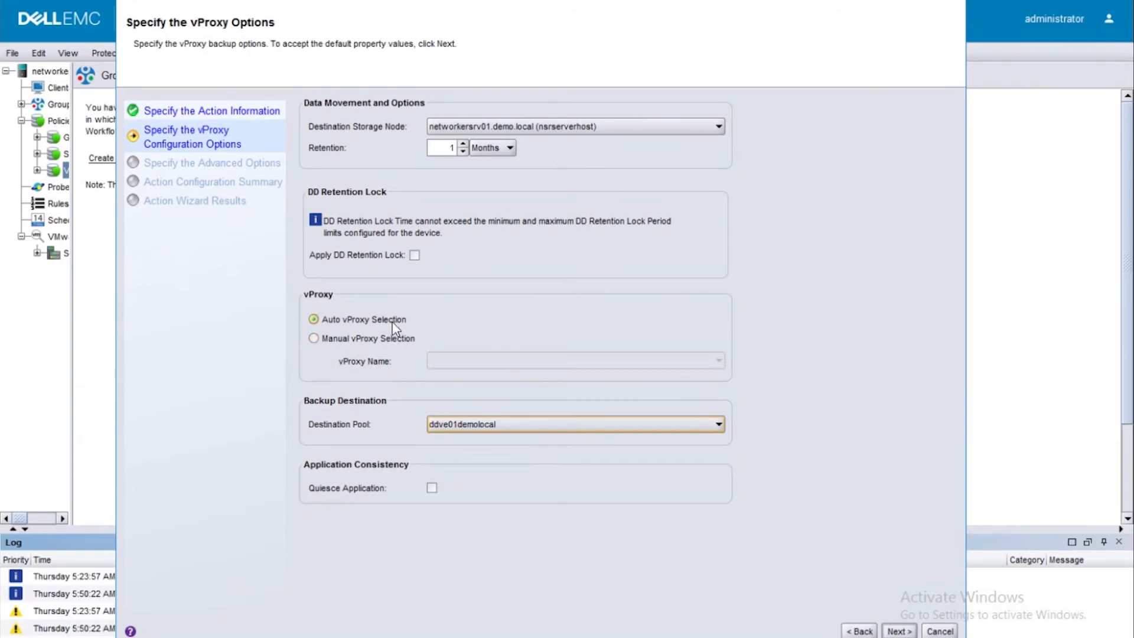
pyautogui.moveTo(386, 341)
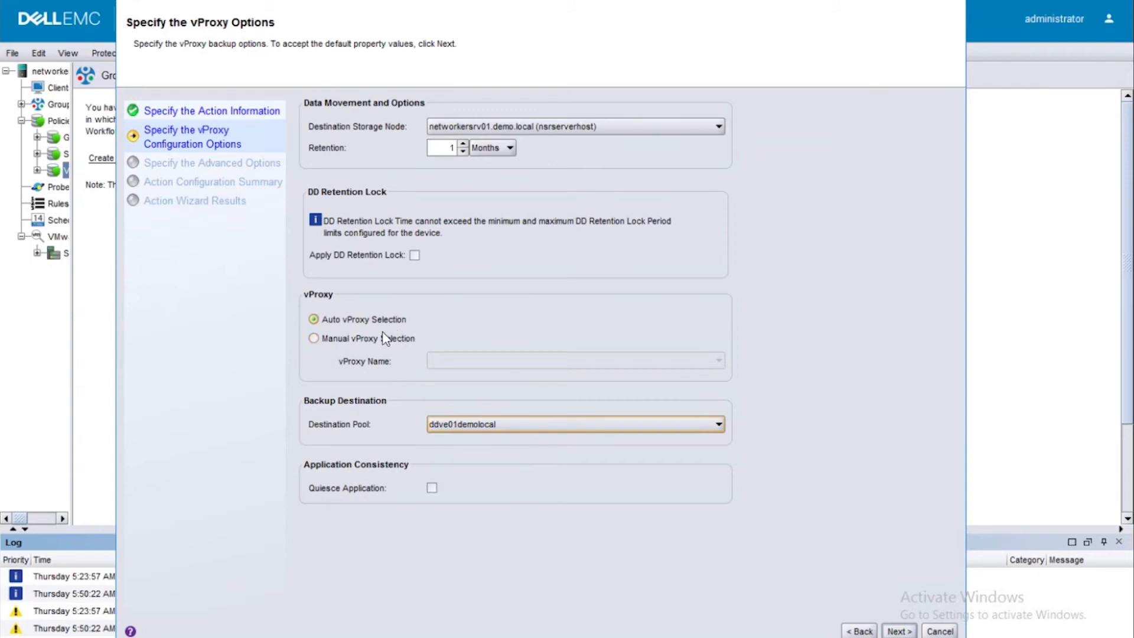
# - Try manual proxy NW-vproxy01.demo.local, then keep Auto vProxy Selection and advance
pyautogui.click(314, 338)
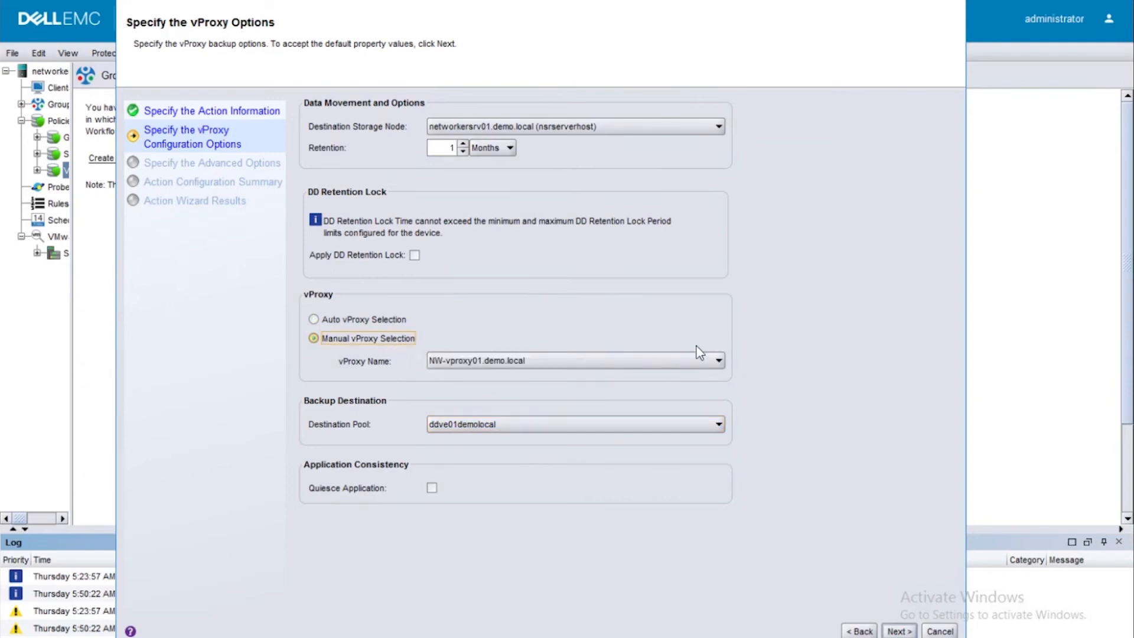
pyautogui.click(716, 360)
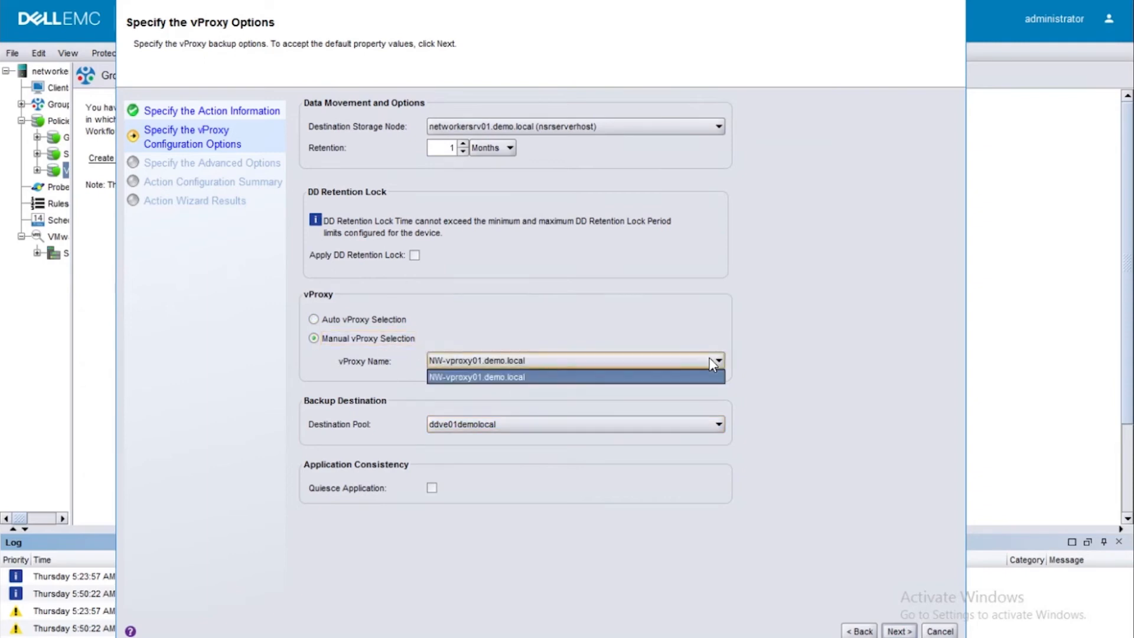
pyautogui.click(476, 376)
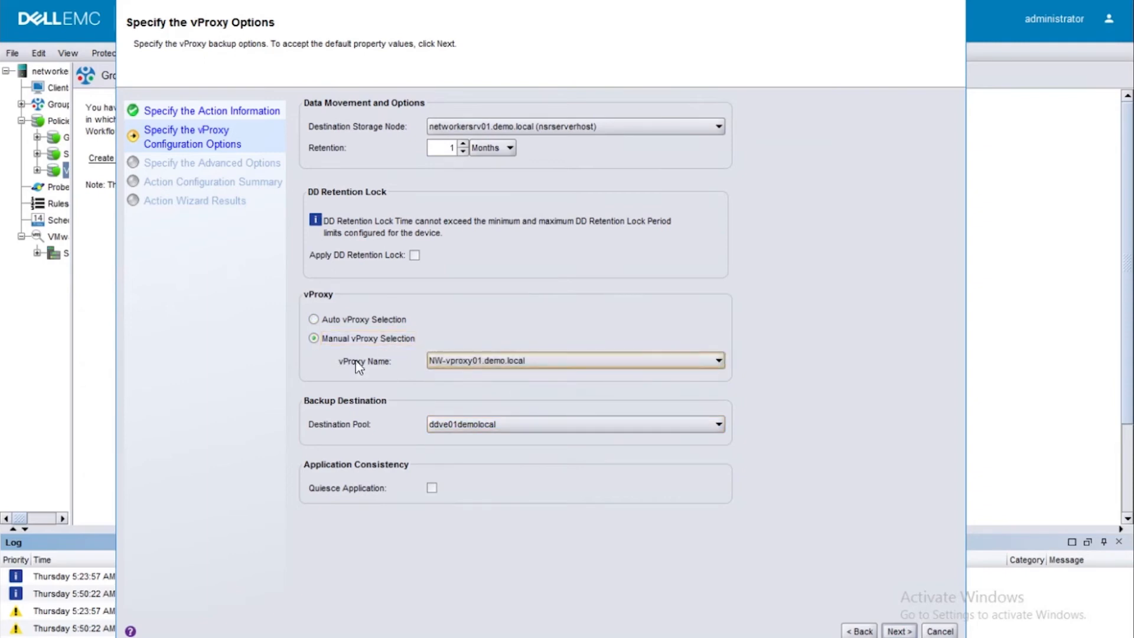
pyautogui.click(314, 318)
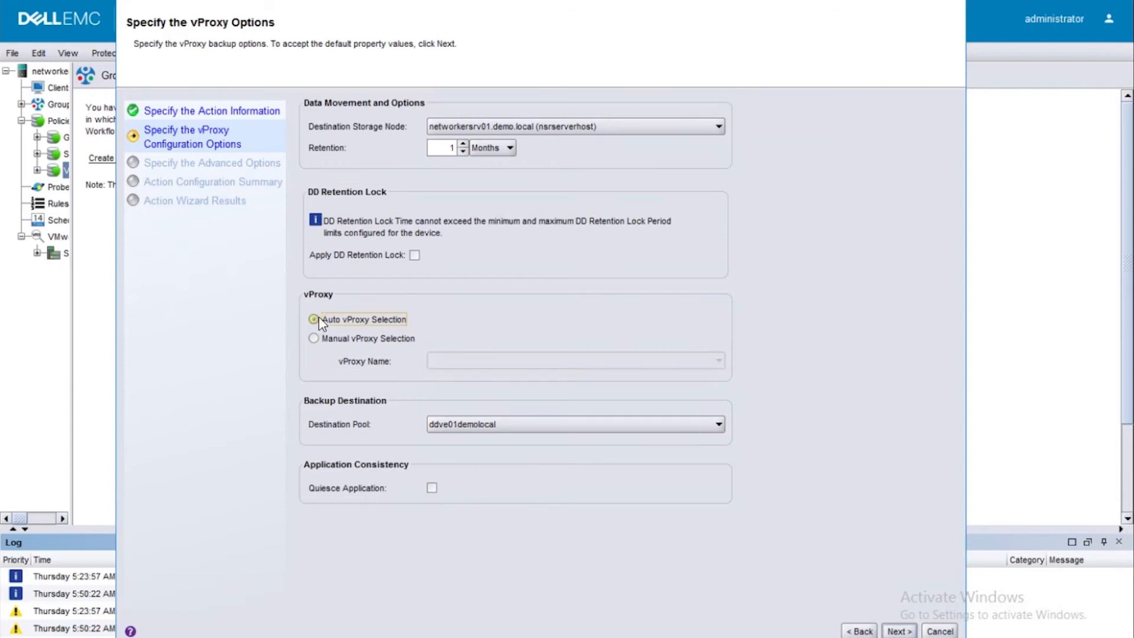
pyautogui.click(313, 318)
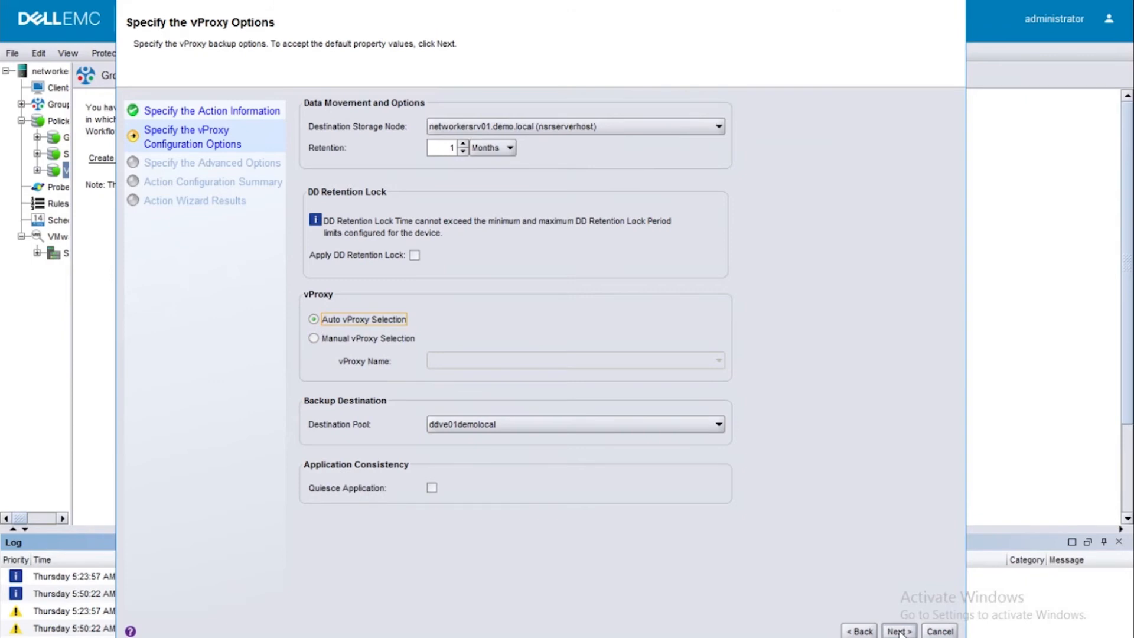
pyautogui.click(899, 630)
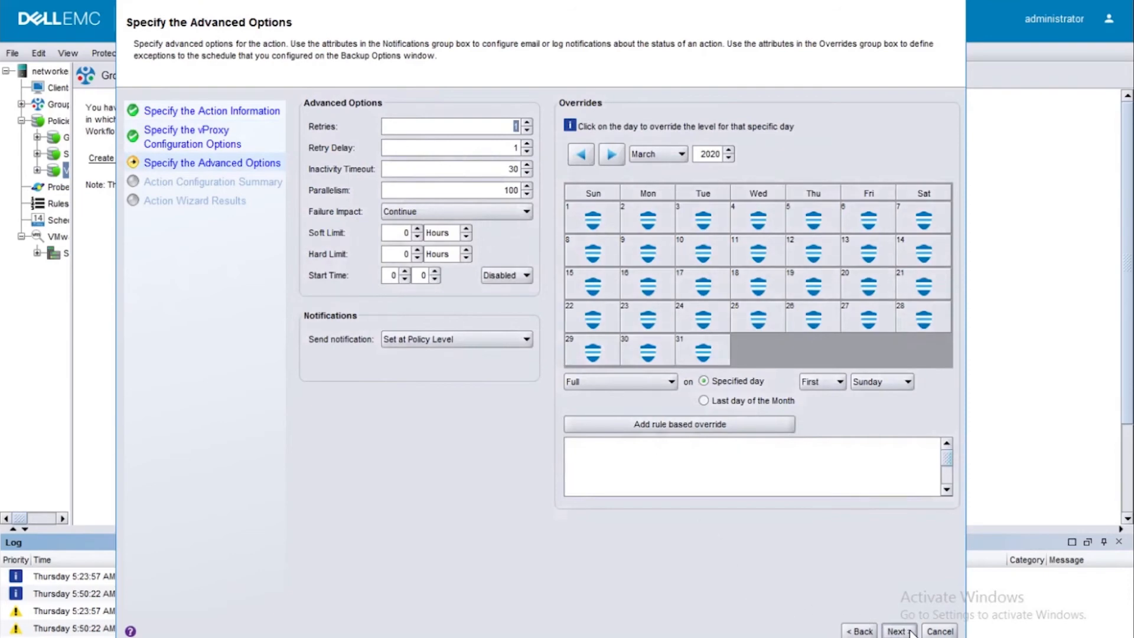
# - Confirm the summary to create the backup action and save workflow VM_demo_01
pyautogui.click(899, 630)
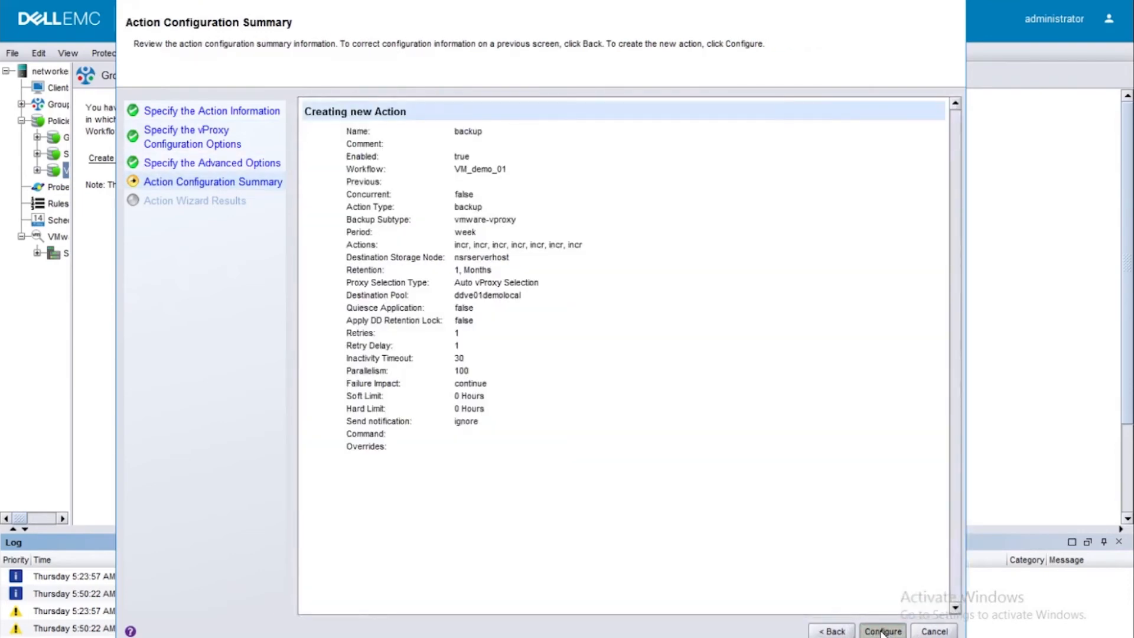
pyautogui.click(882, 630)
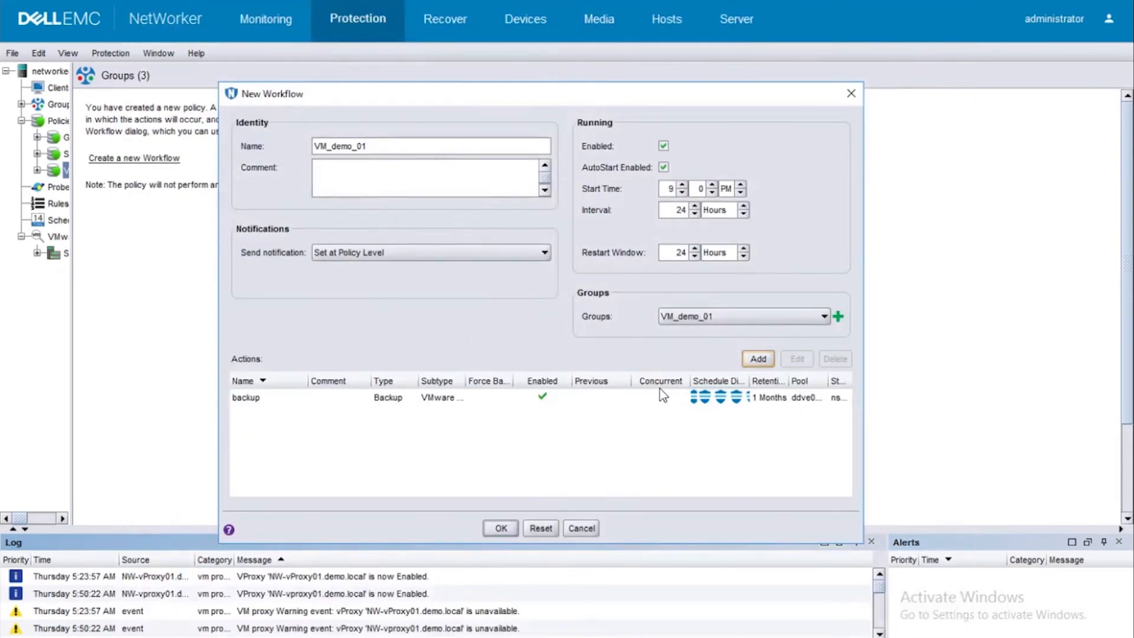
pyautogui.moveTo(650, 370)
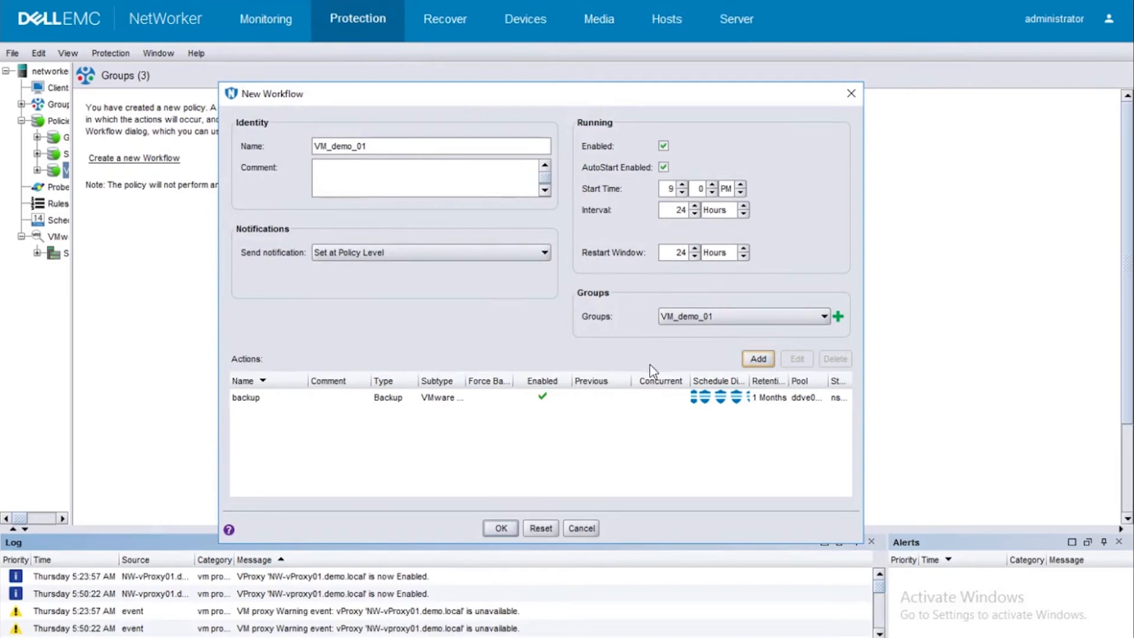
pyautogui.moveTo(576, 415)
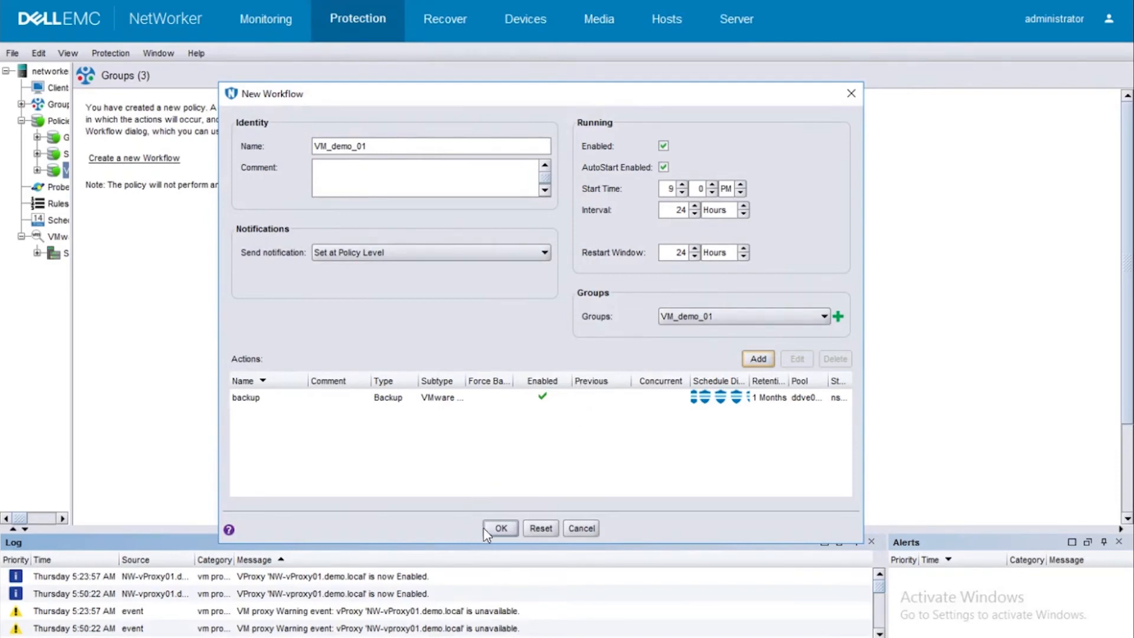
pyautogui.click(501, 528)
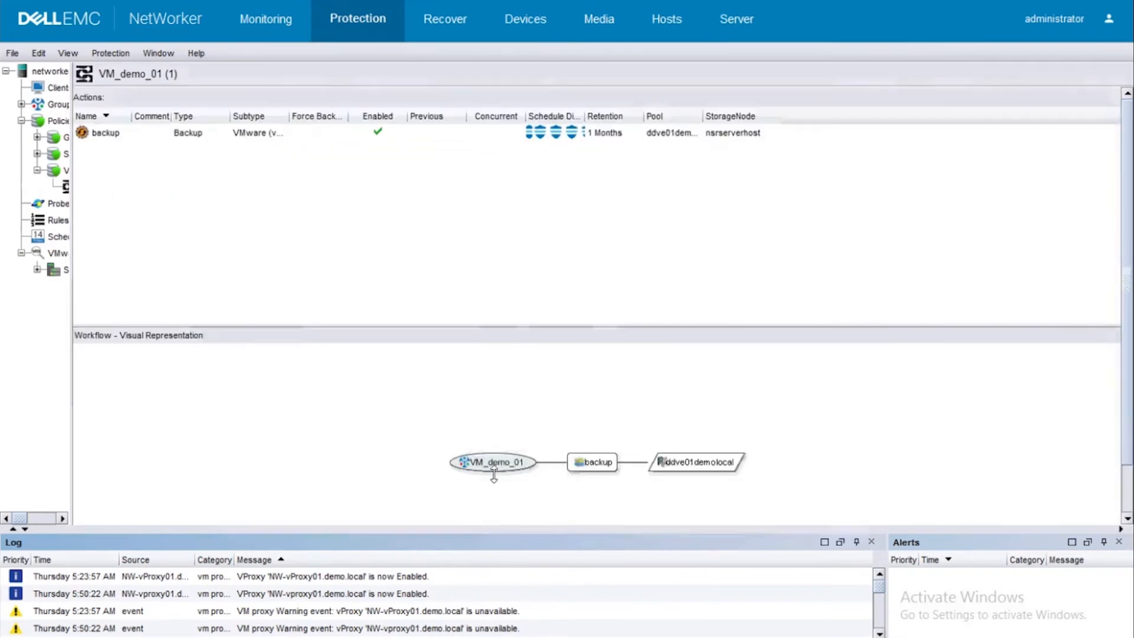
pyautogui.moveTo(519, 18)
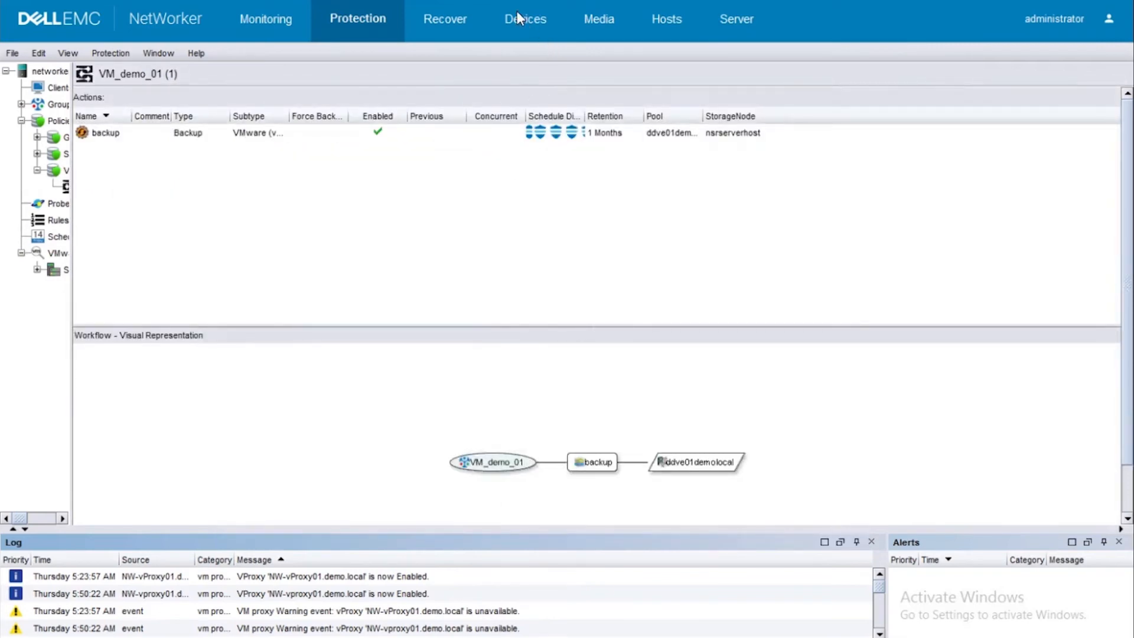
# - View NW-vproxy01.demo.local proxy settings without saving, then show the Monitoring view
pyautogui.click(521, 19)
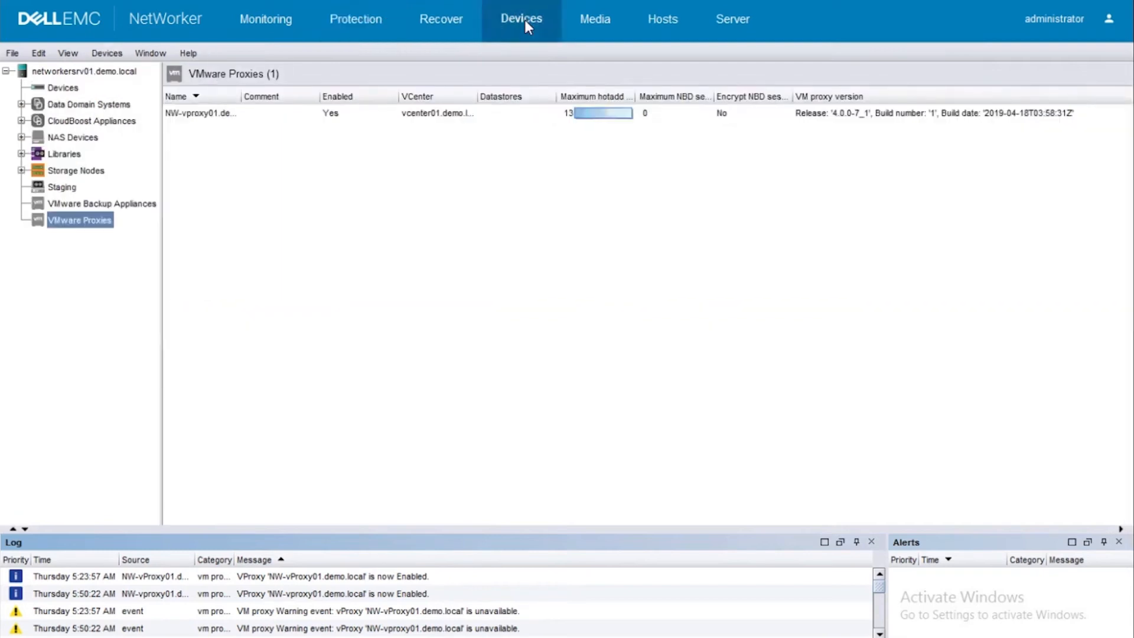
pyautogui.doubleClick(201, 113)
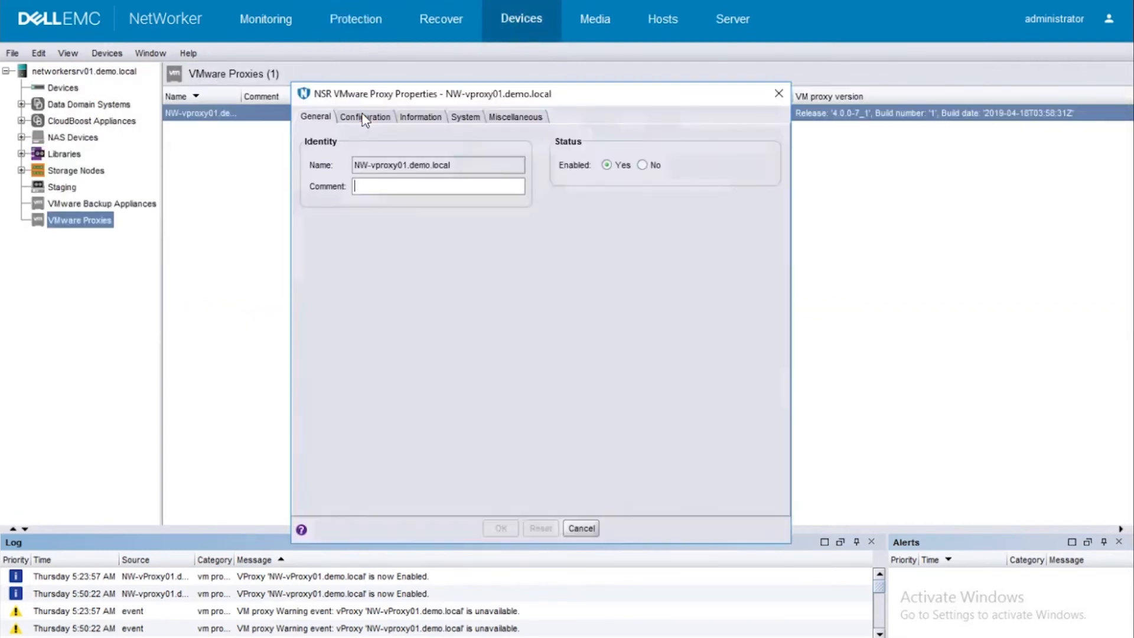
pyautogui.click(365, 116)
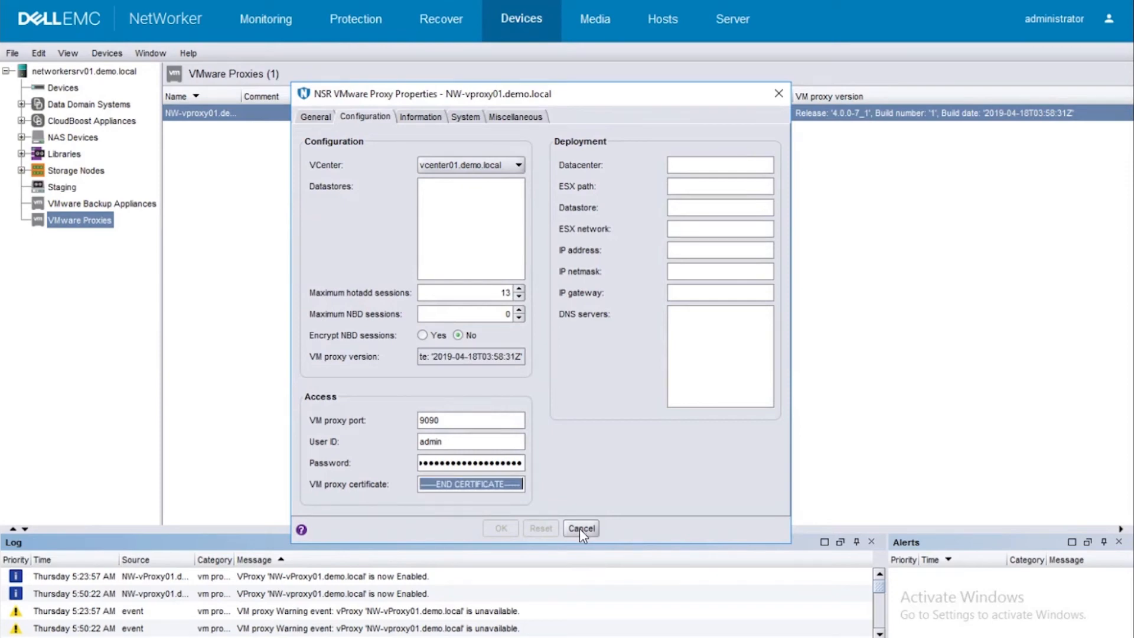
pyautogui.click(580, 527)
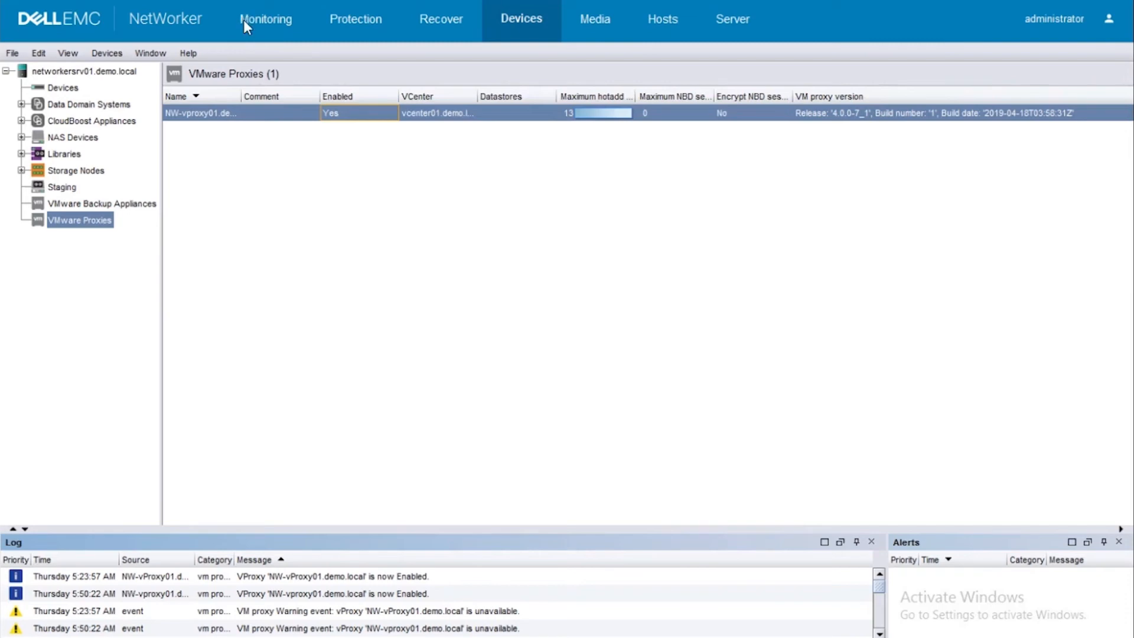
pyautogui.click(268, 19)
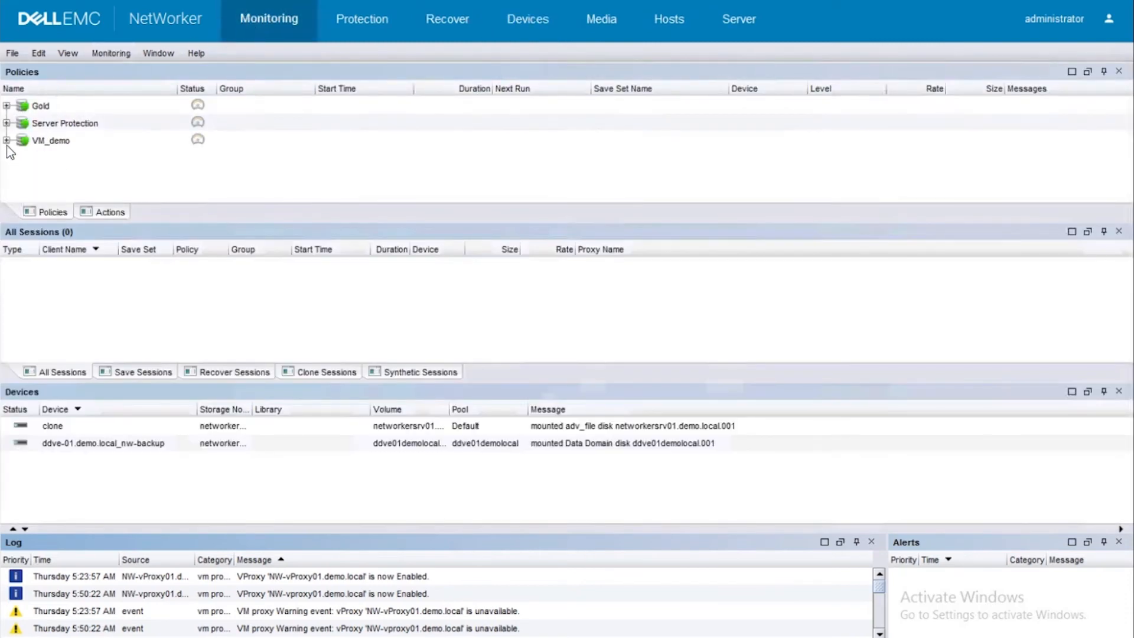
# - Start workflow VM_demo_01 under the VM_demo policy and confirm the run
pyautogui.click(7, 141)
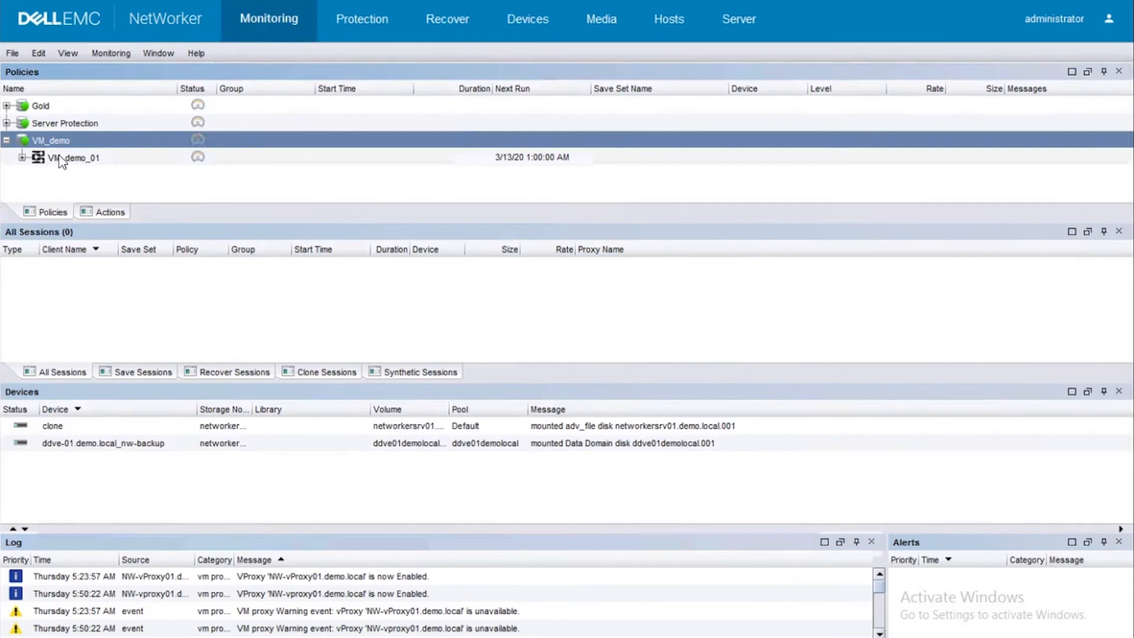
pyautogui.rightClick(72, 157)
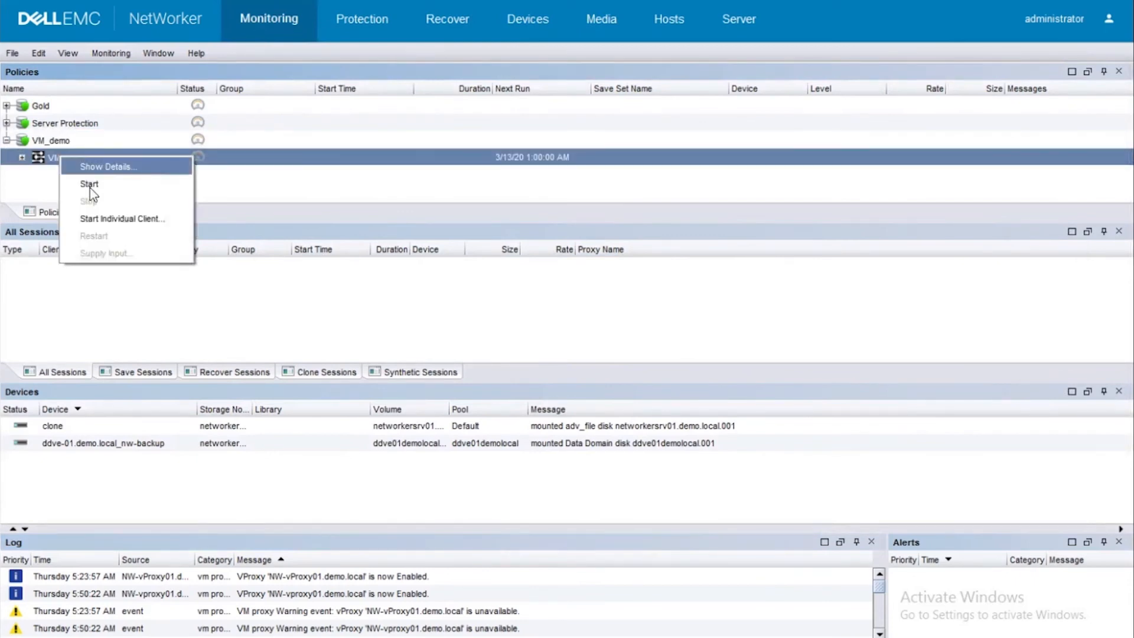
pyautogui.click(89, 183)
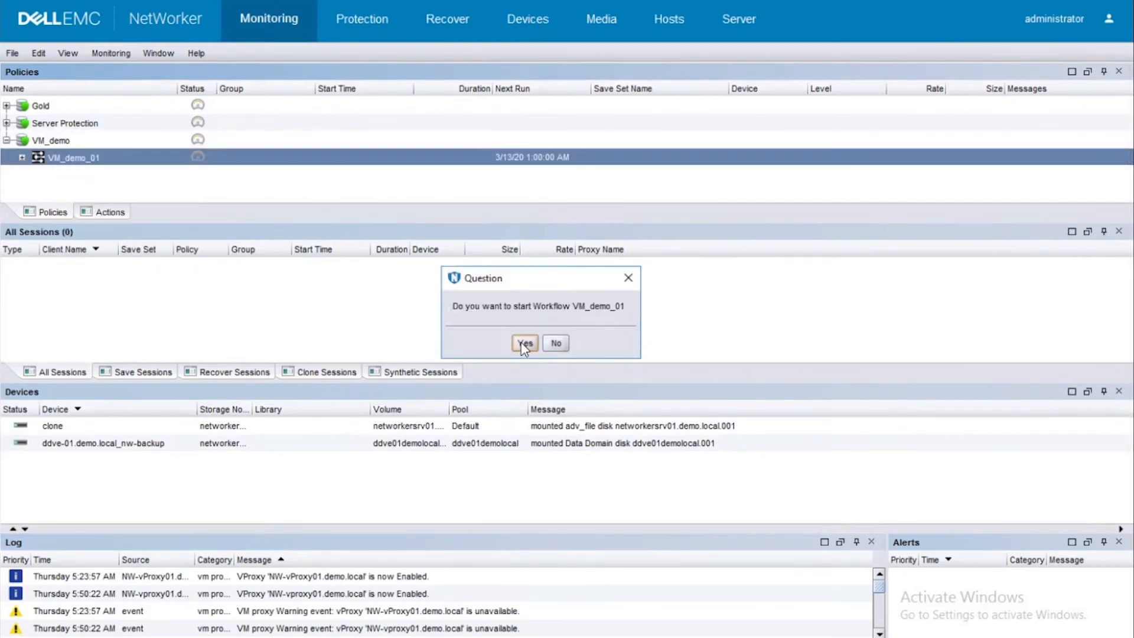
pyautogui.click(524, 343)
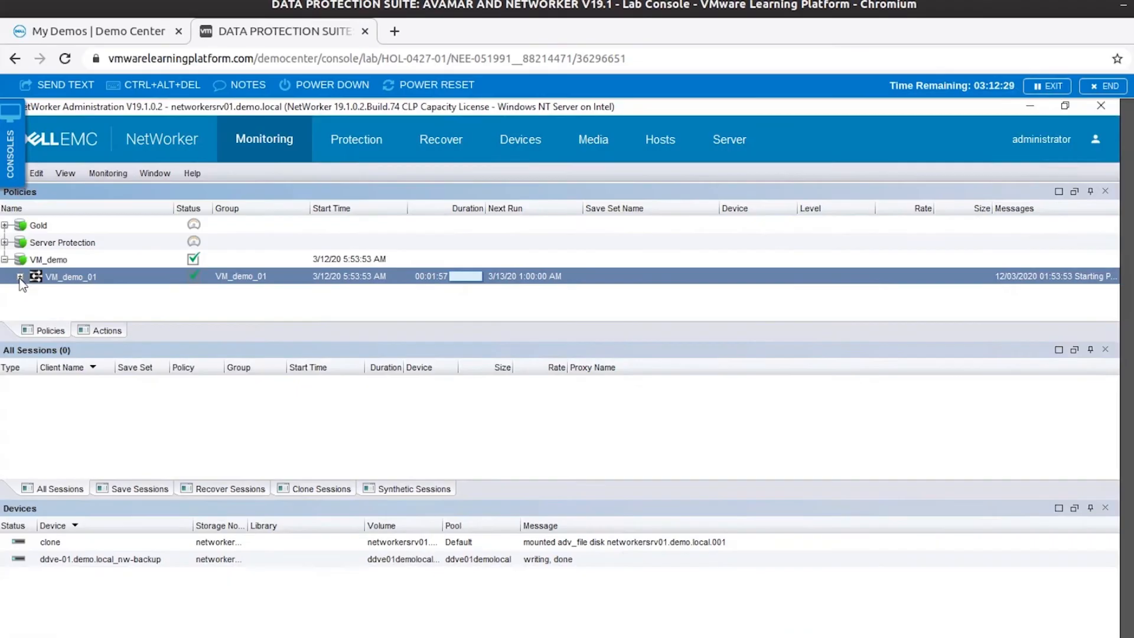
# - Show VM_demo_01 backup details and select the SQL-01 completed entry
pyautogui.click(20, 276)
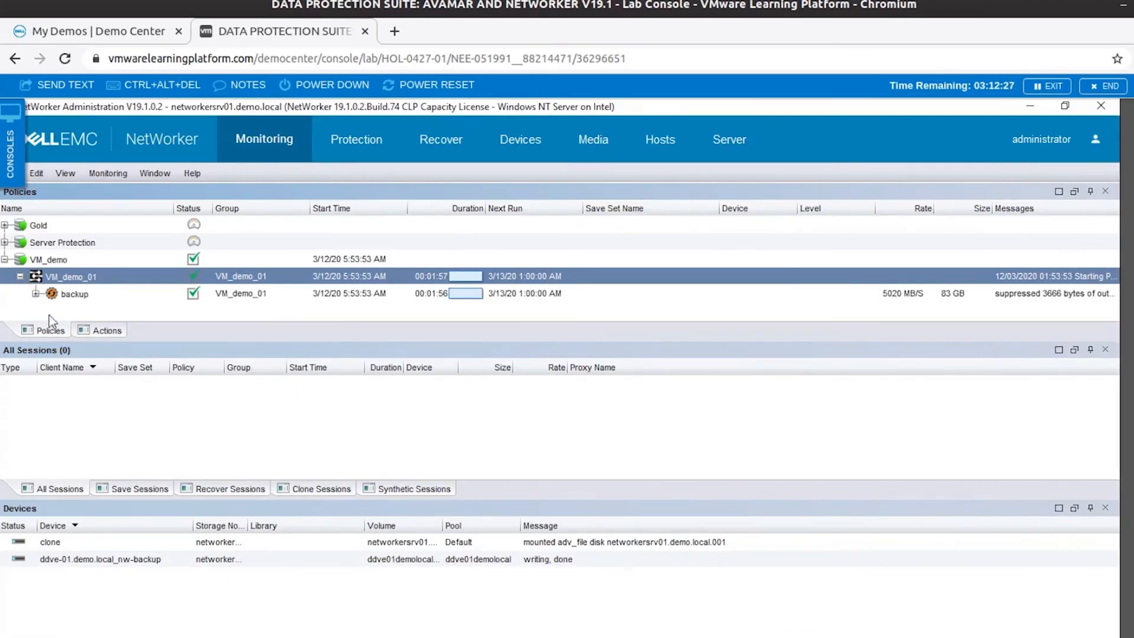
pyautogui.rightClick(71, 276)
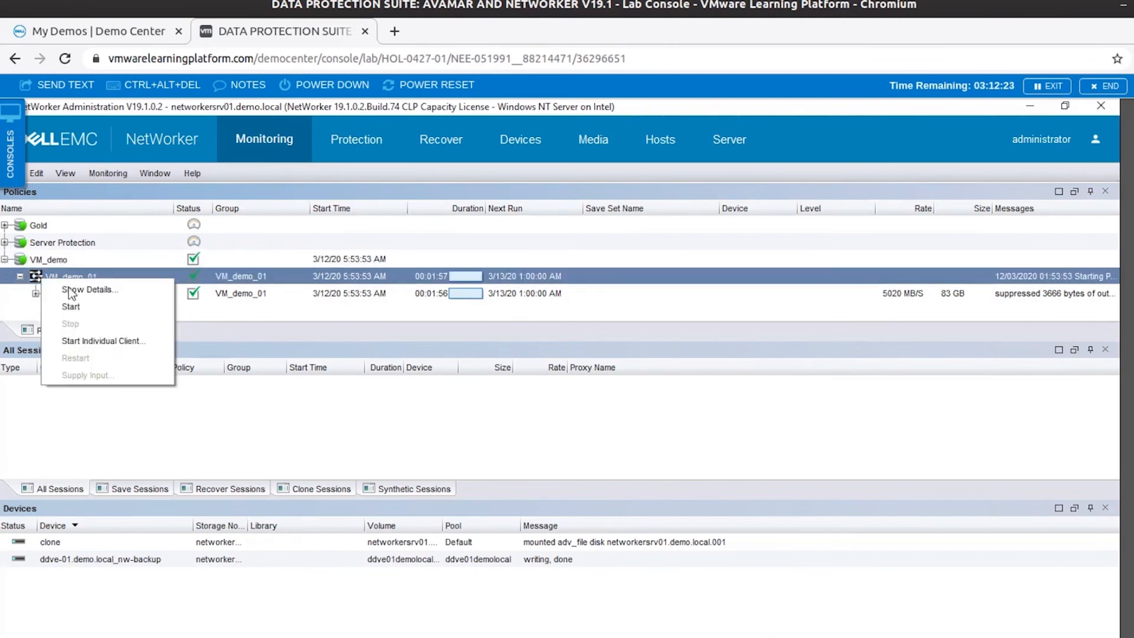
pyautogui.click(89, 289)
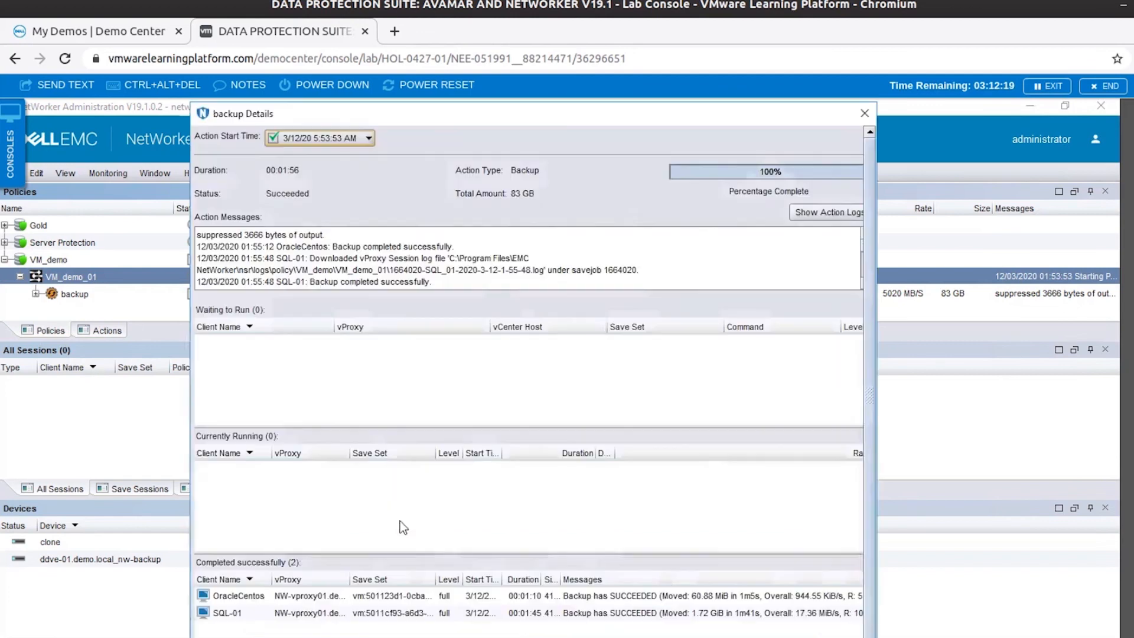
pyautogui.click(239, 595)
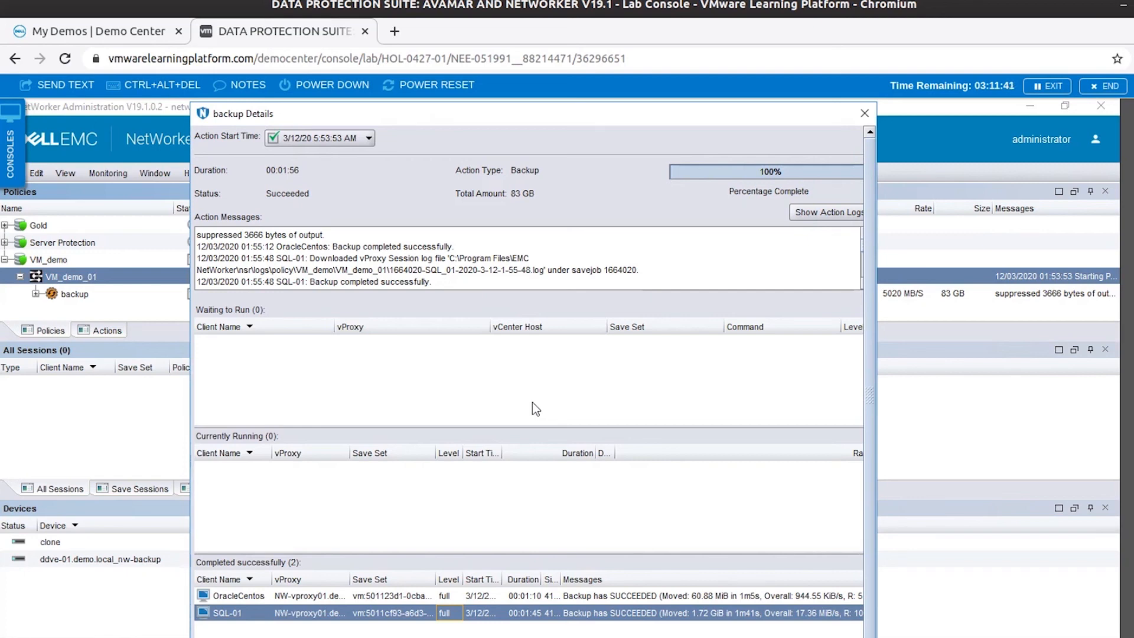
pyautogui.moveTo(586, 384)
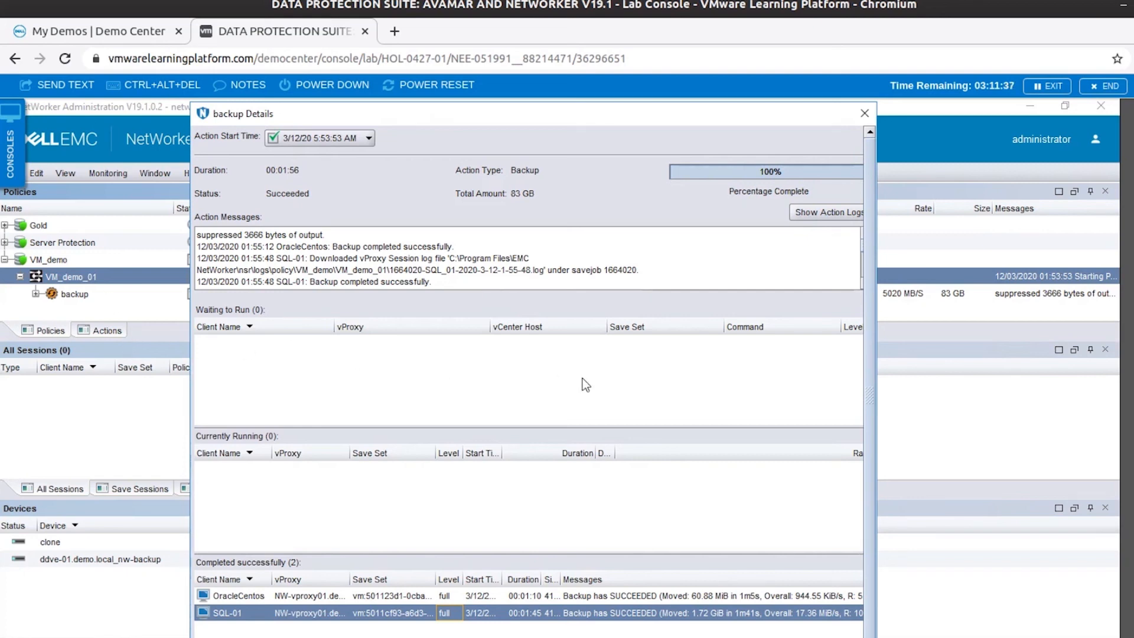
pyautogui.moveTo(307, 278)
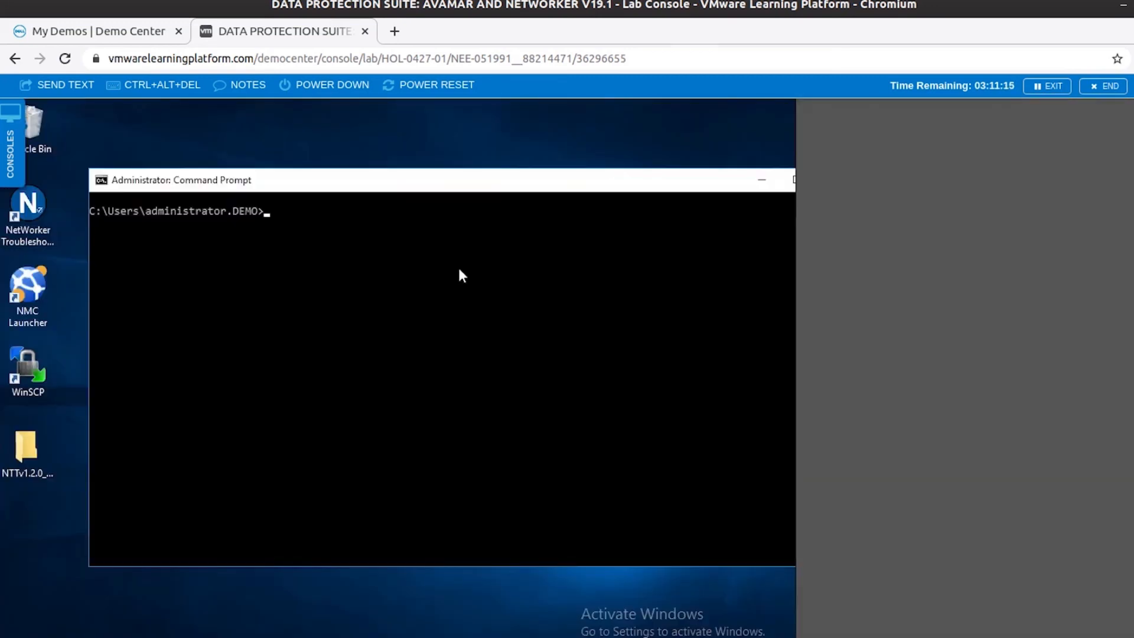
# - Run mminfo -k, then mminfo -avot to list all save sets
pyautogui.write('mminfo -')
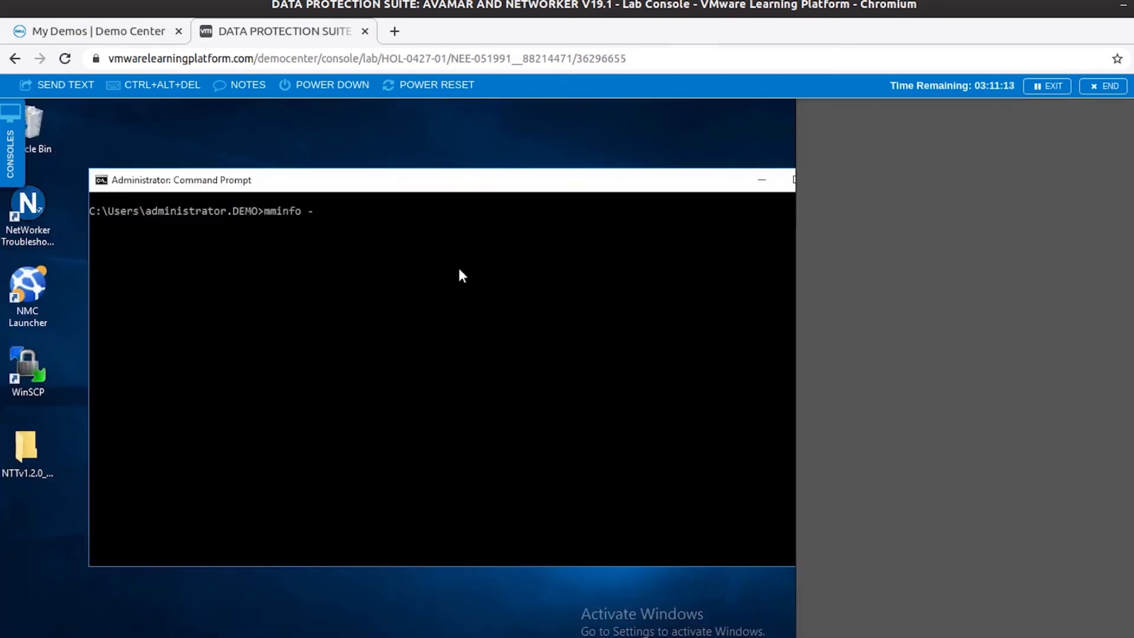
pyautogui.write('k')
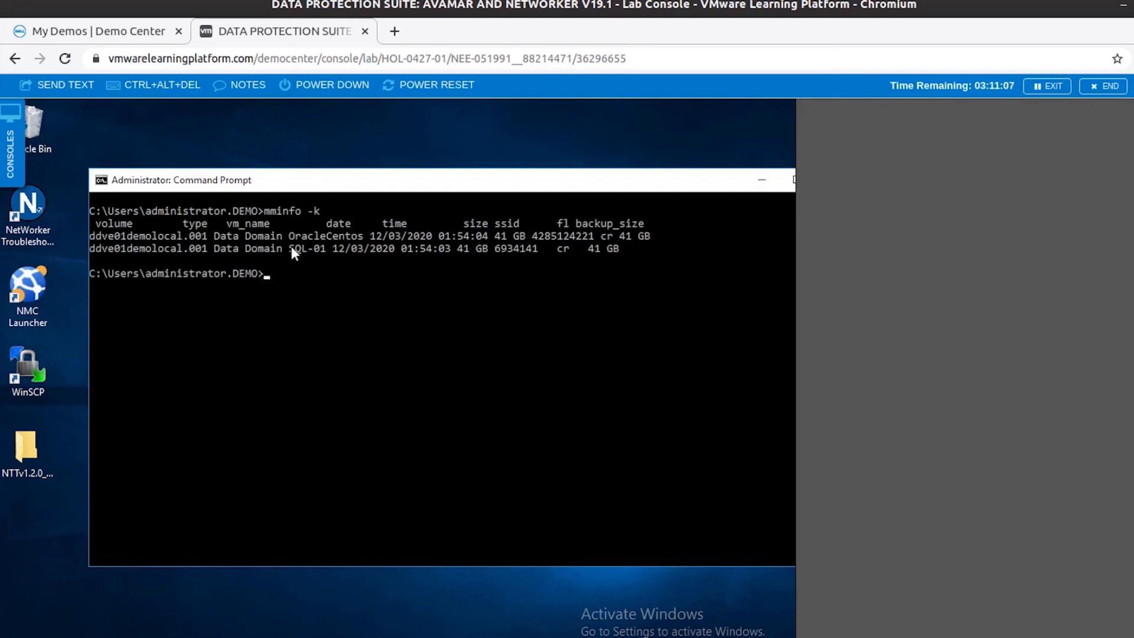
pyautogui.moveTo(313, 262)
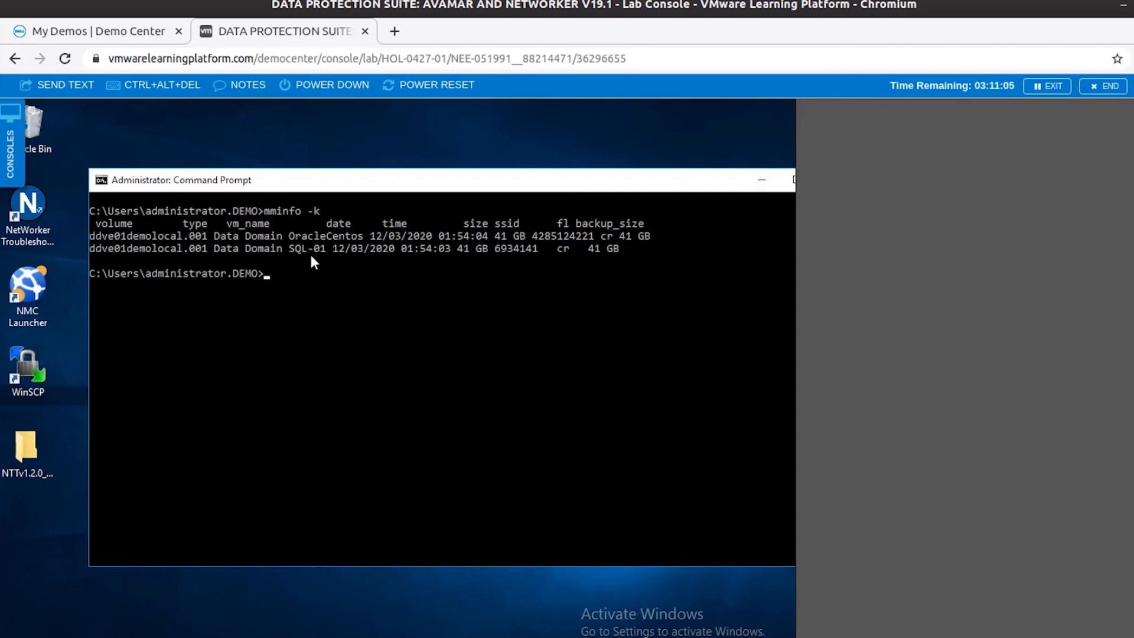
pyautogui.moveTo(320, 262)
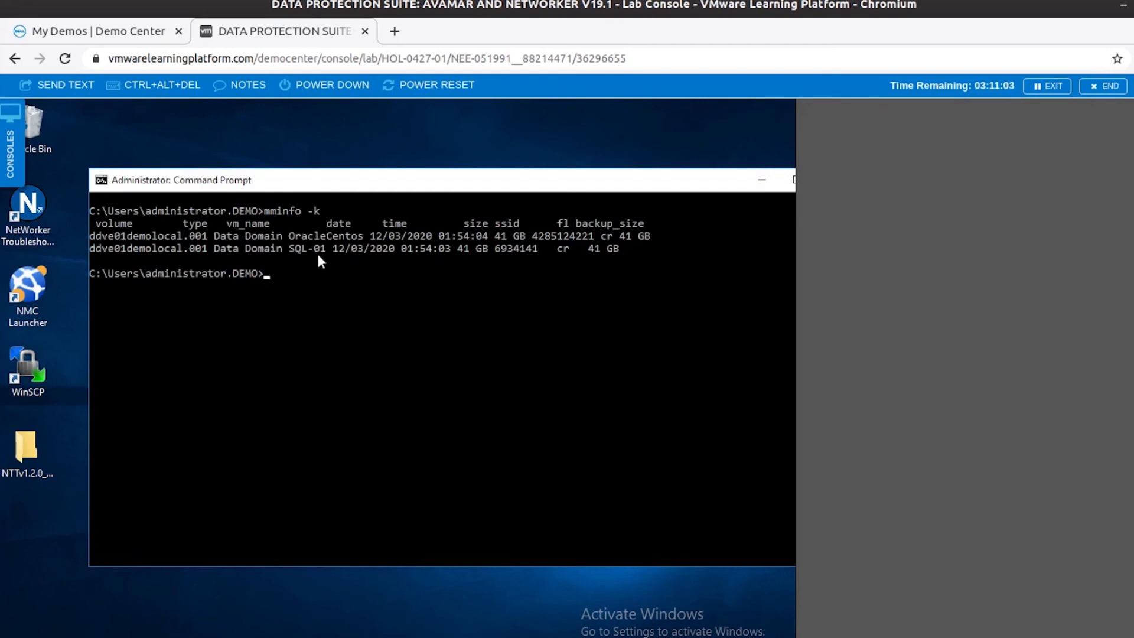
pyautogui.write('m')
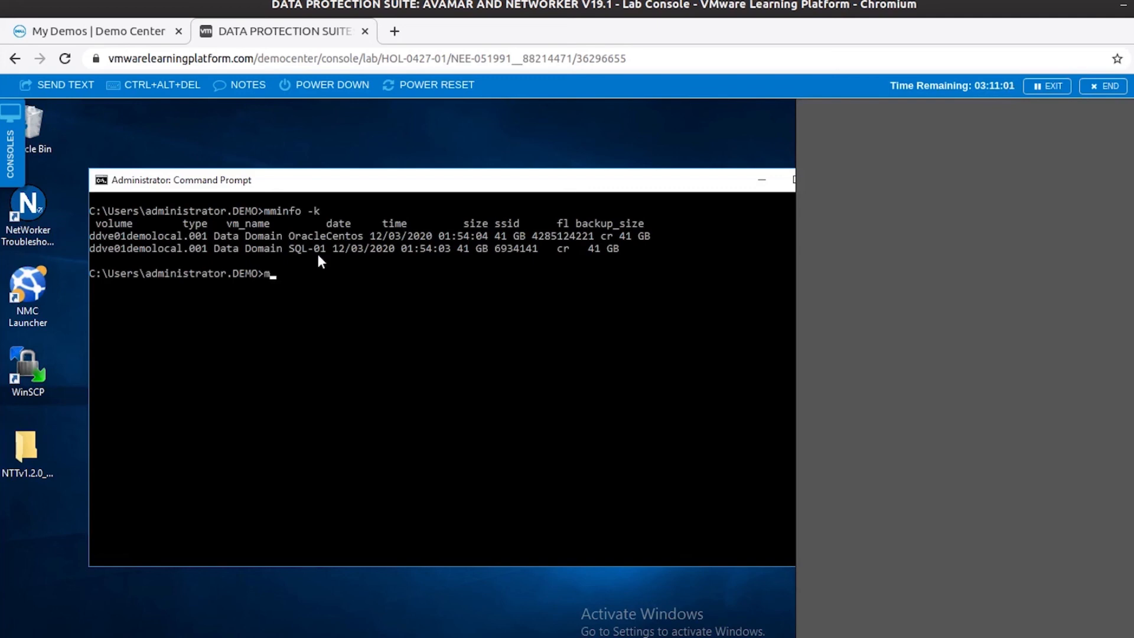
pyautogui.write('minfo -avout')
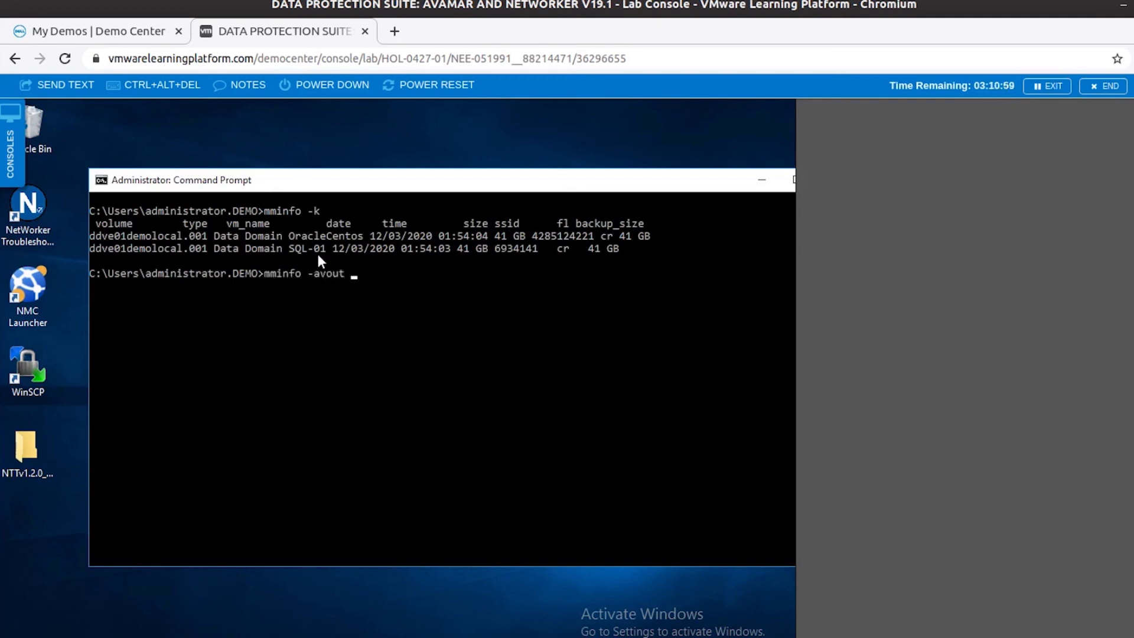
pyautogui.press('BackSpace')
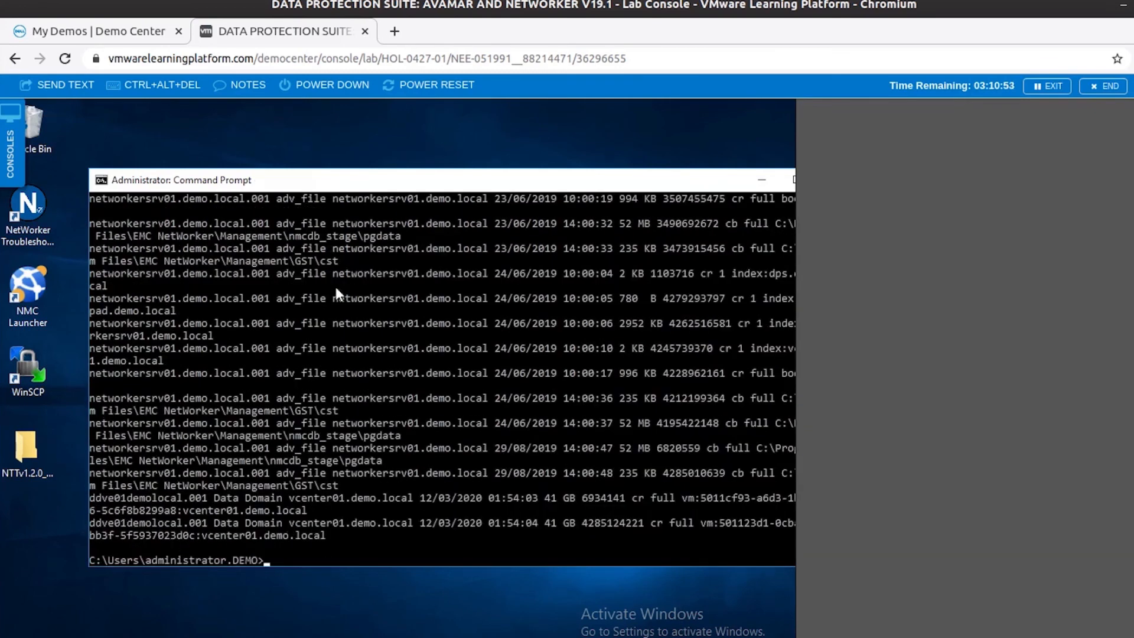
pyautogui.moveTo(513, 515)
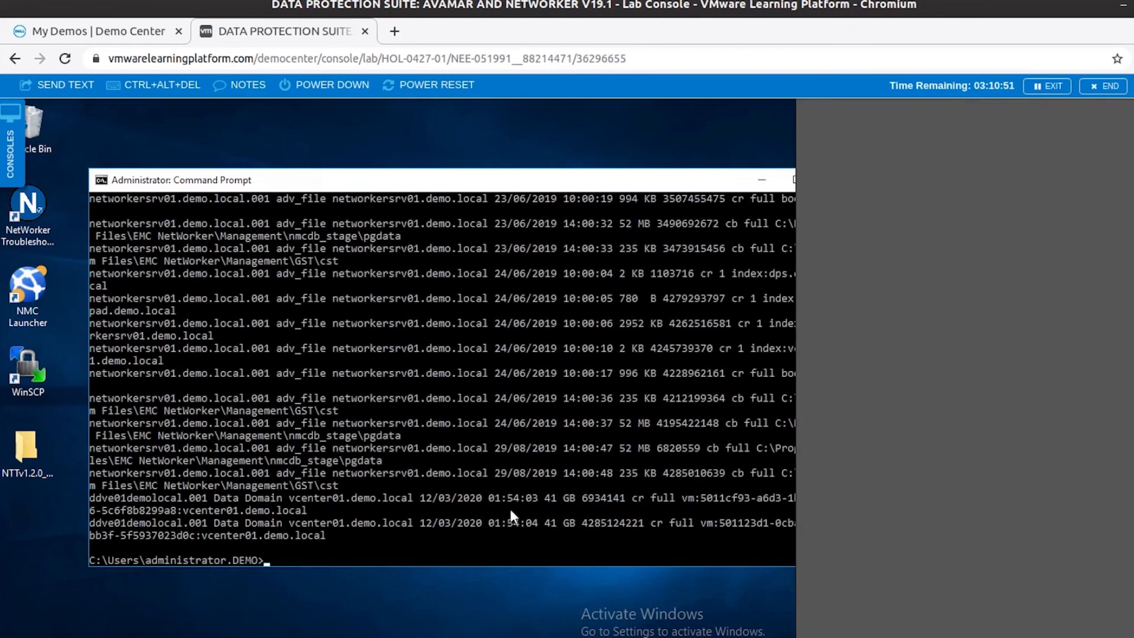
pyautogui.moveTo(422, 515)
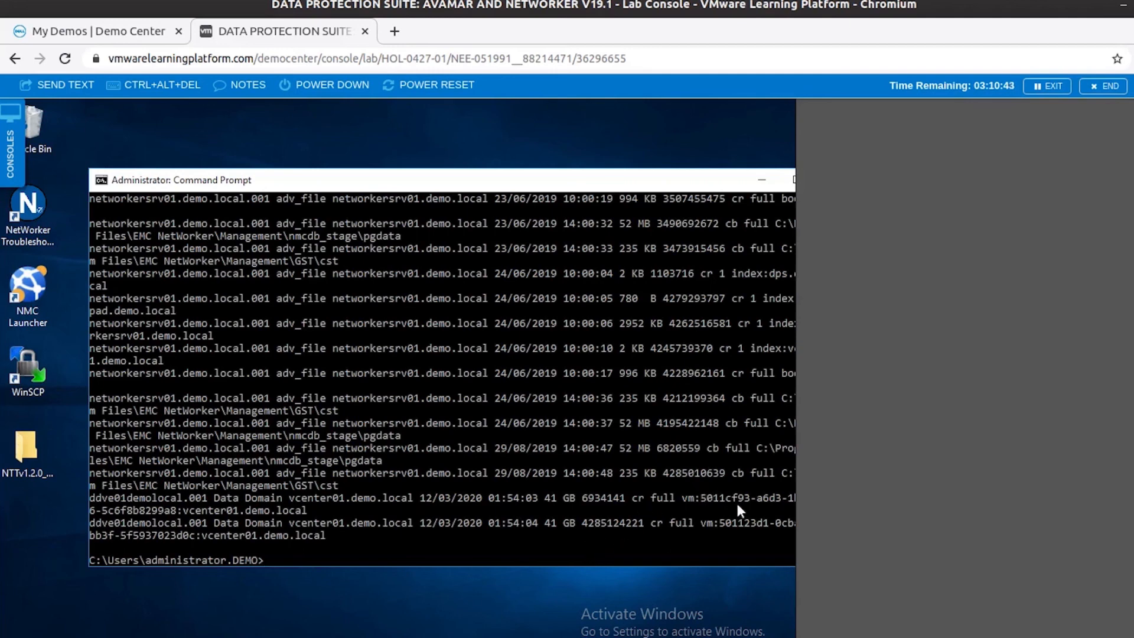
pyautogui.moveTo(262, 535)
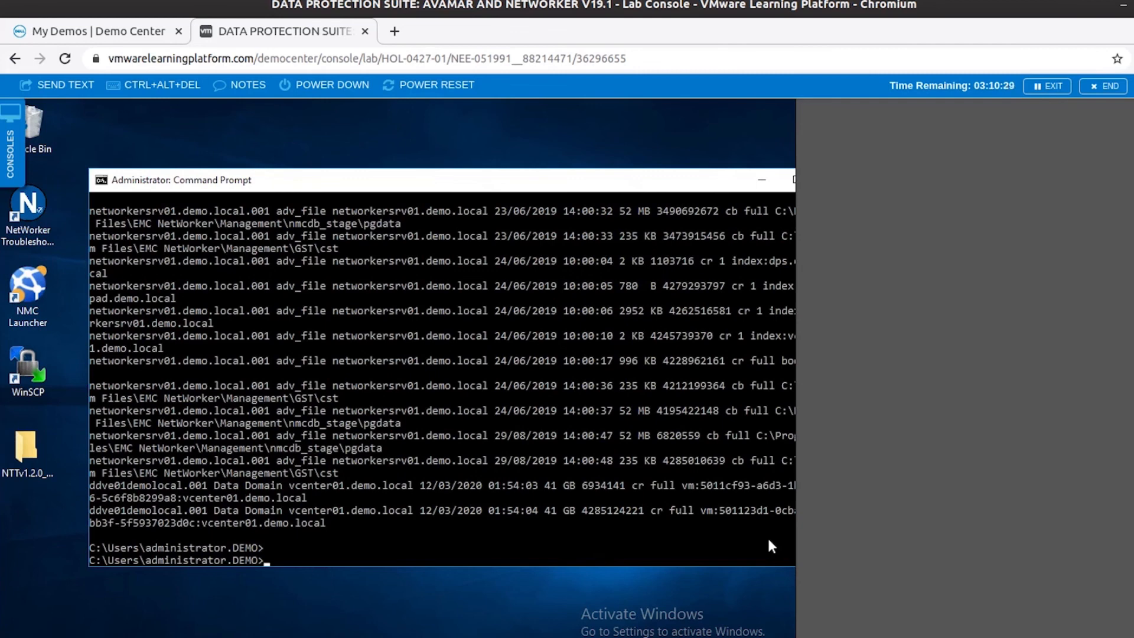
pyautogui.moveTo(744, 550)
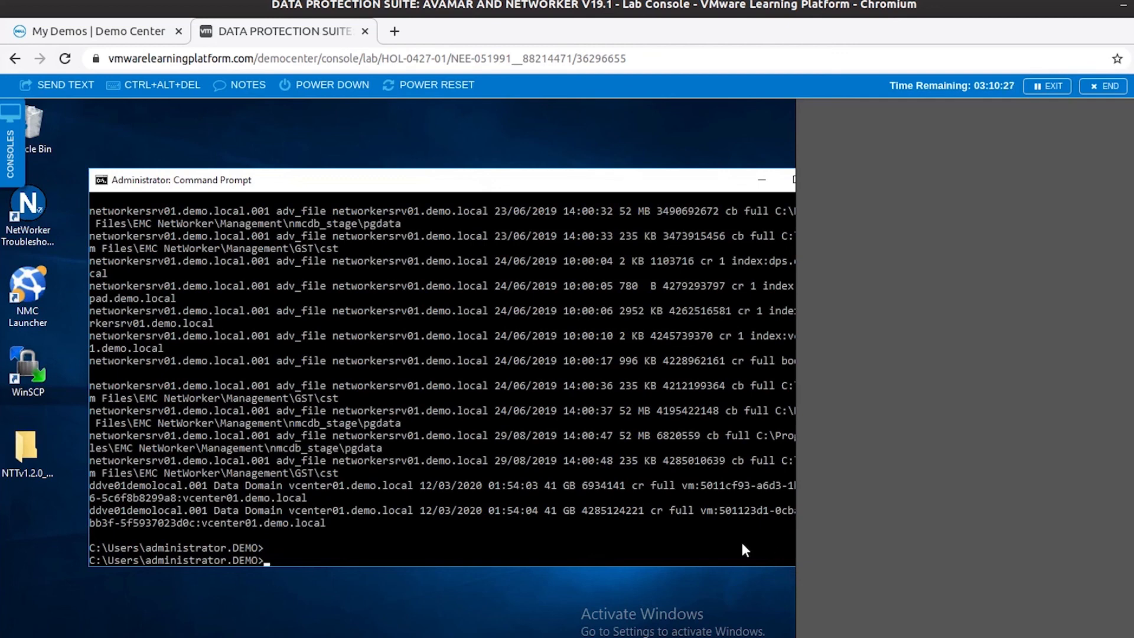